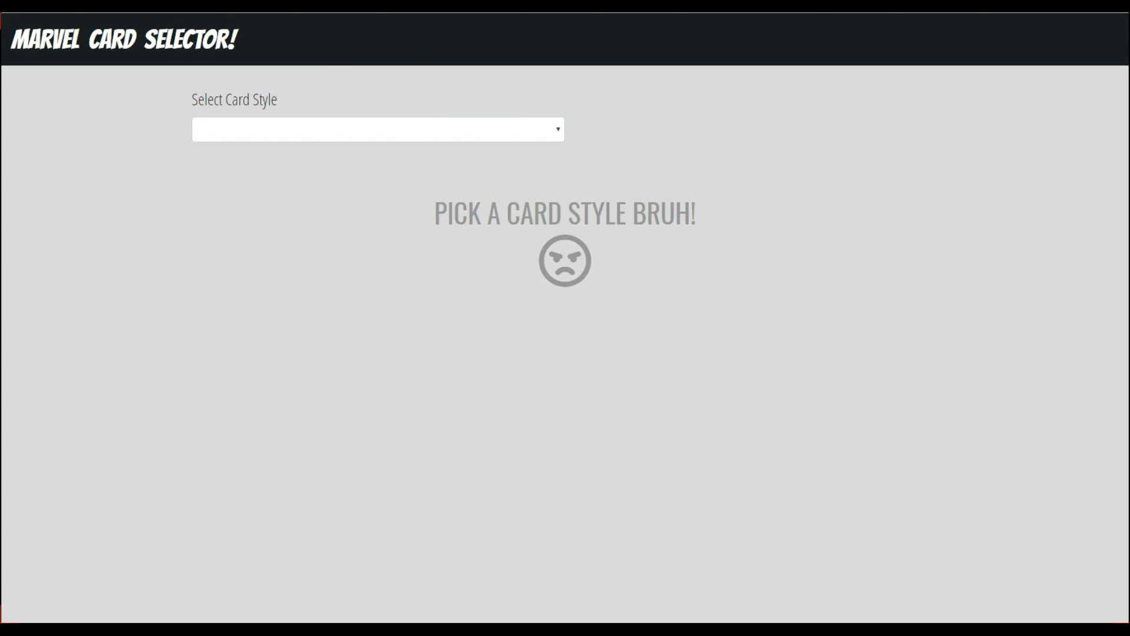
mouse_move(553, 382)
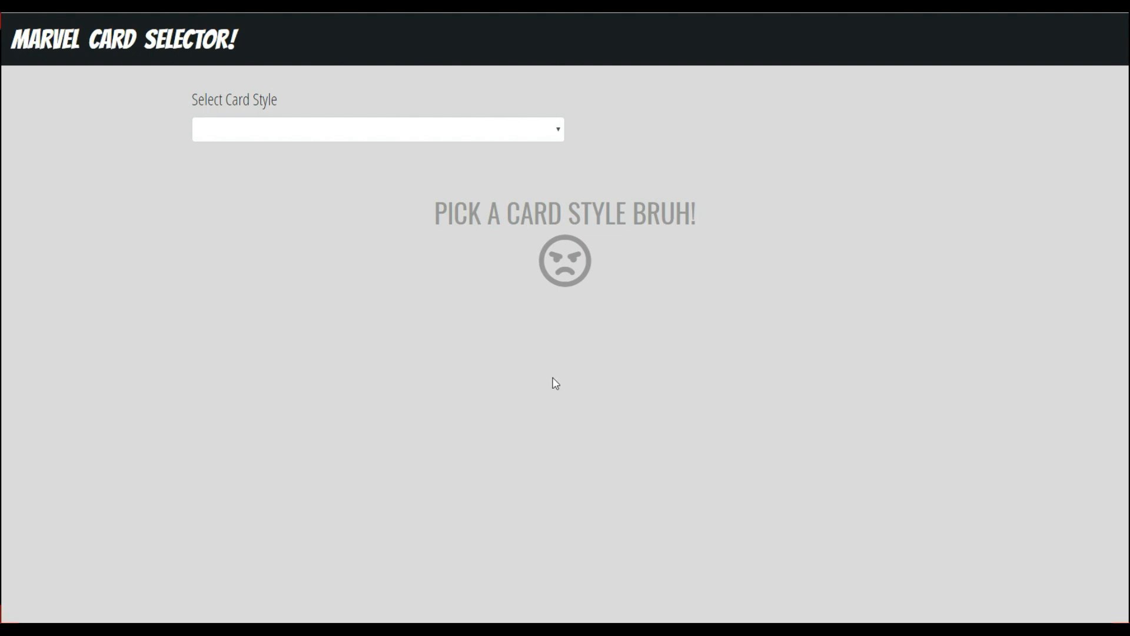
mouse_move(608, 95)
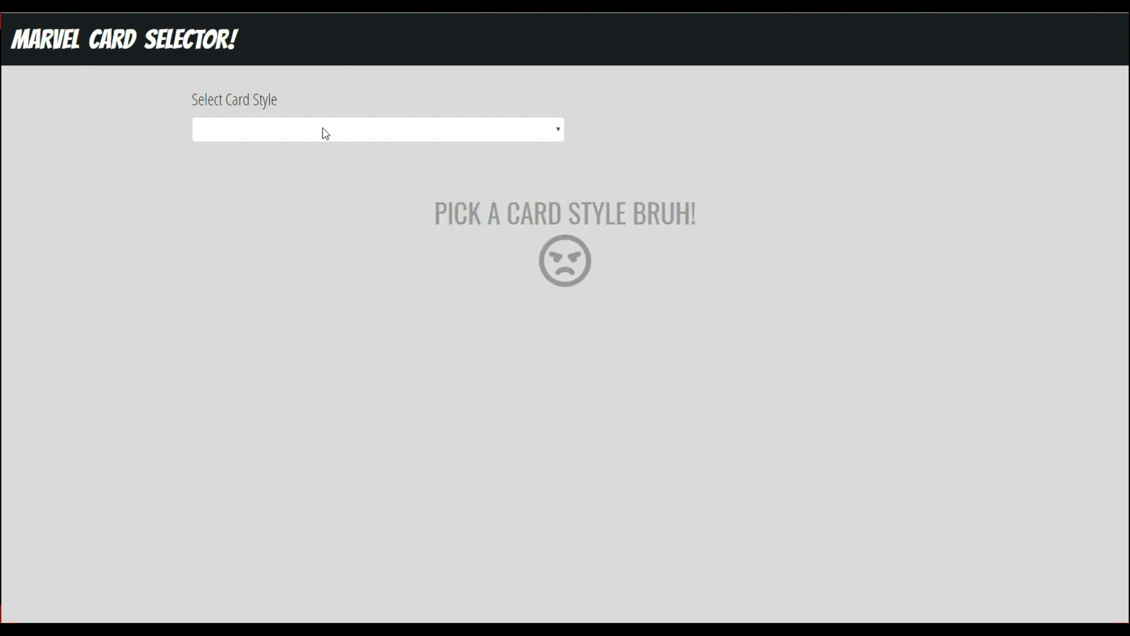
- Switch the preview's card style between CardA and CardB several times, ending on CardB
left_click(377, 129)
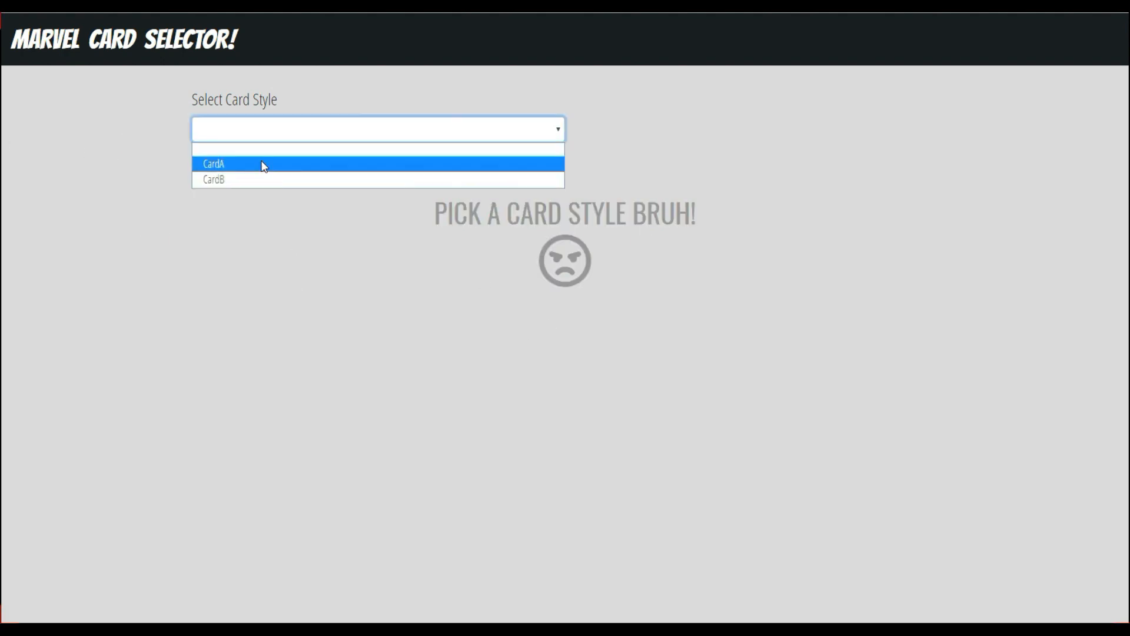
left_click(213, 163)
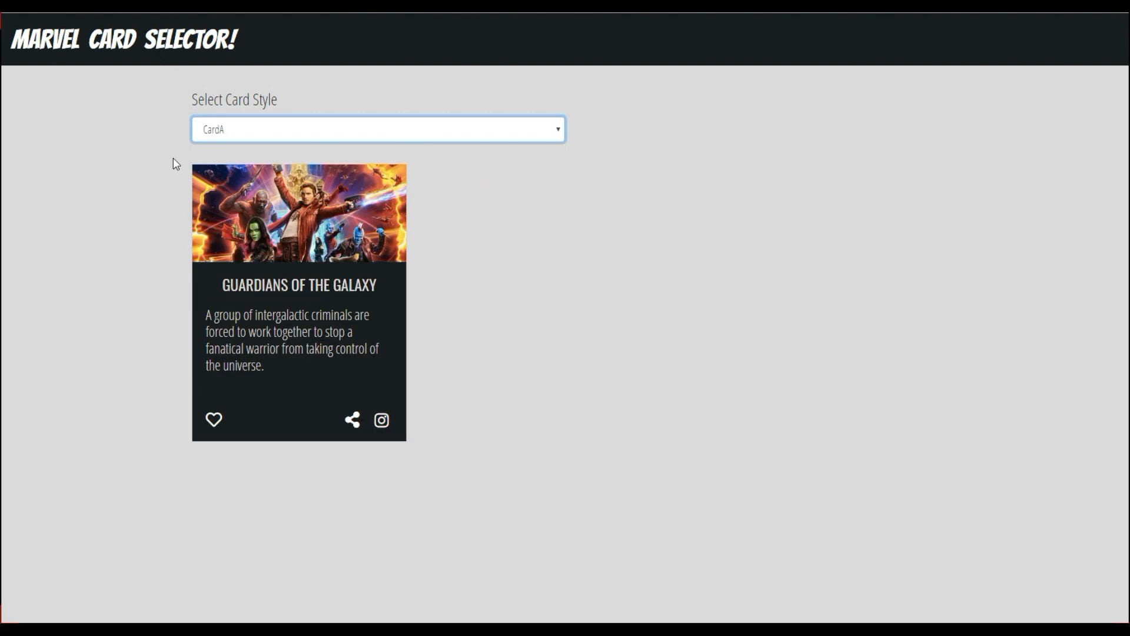
left_click(377, 130)
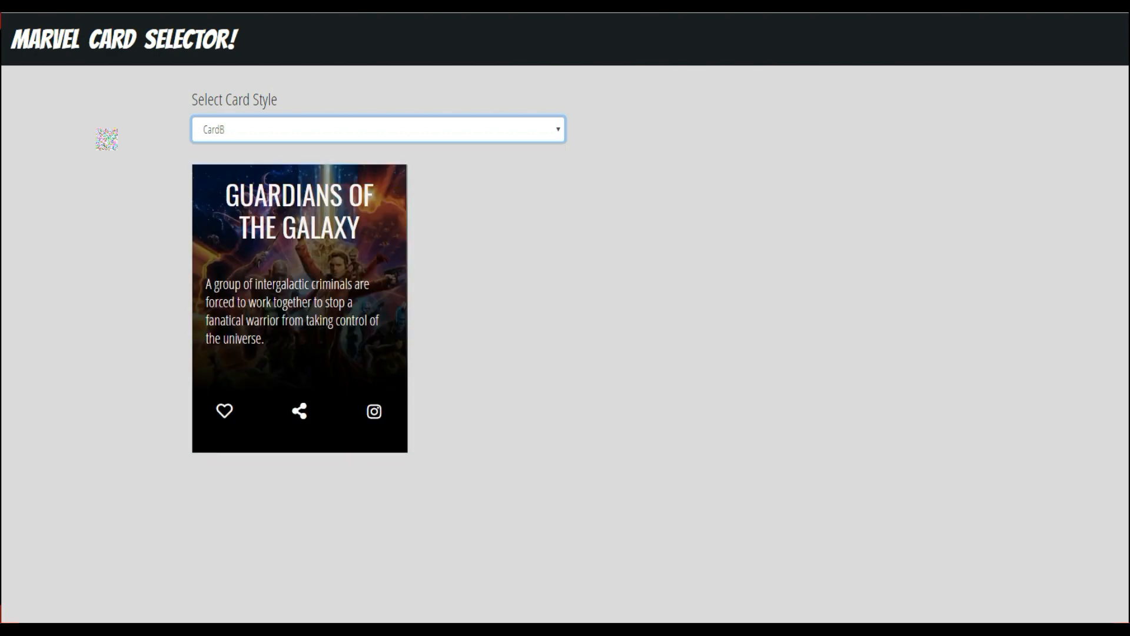
mouse_move(477, 221)
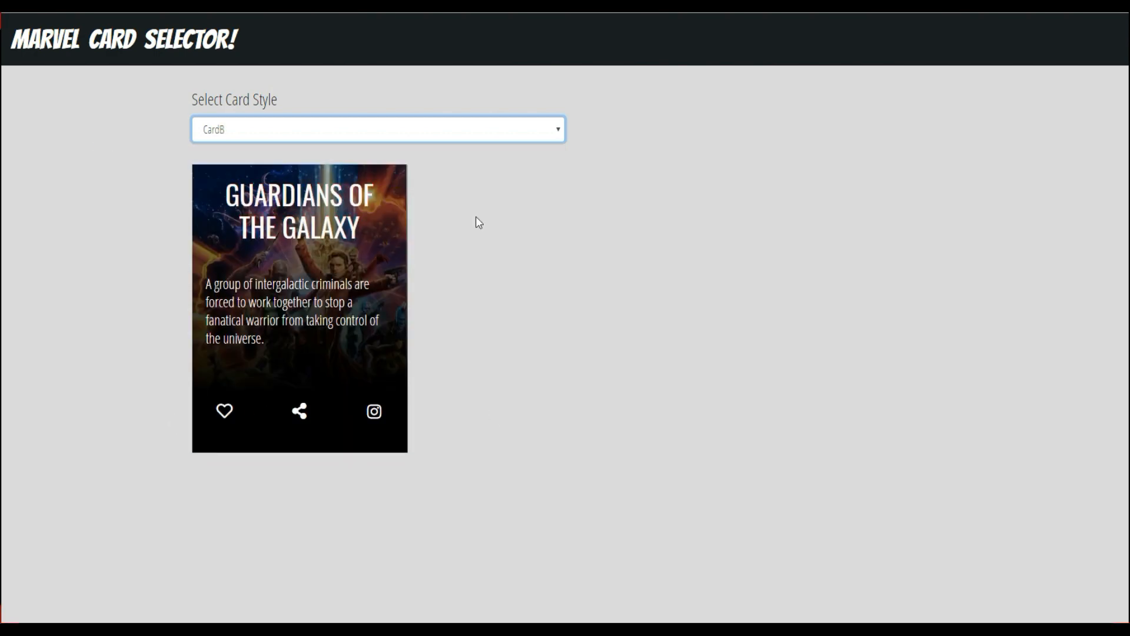
left_click(379, 129)
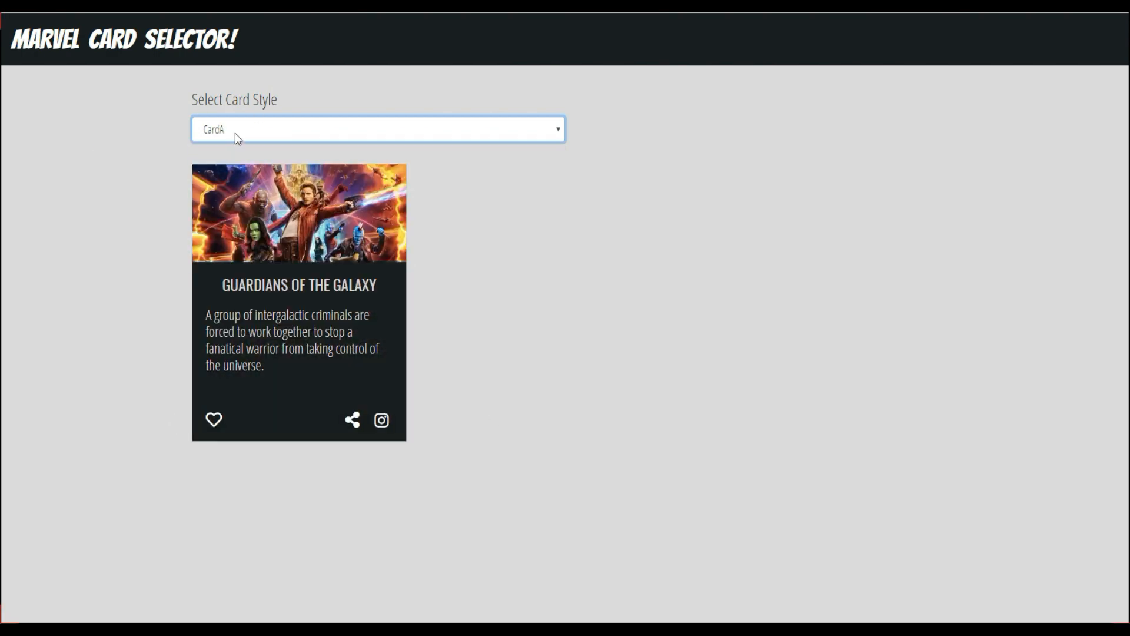
left_click(377, 130)
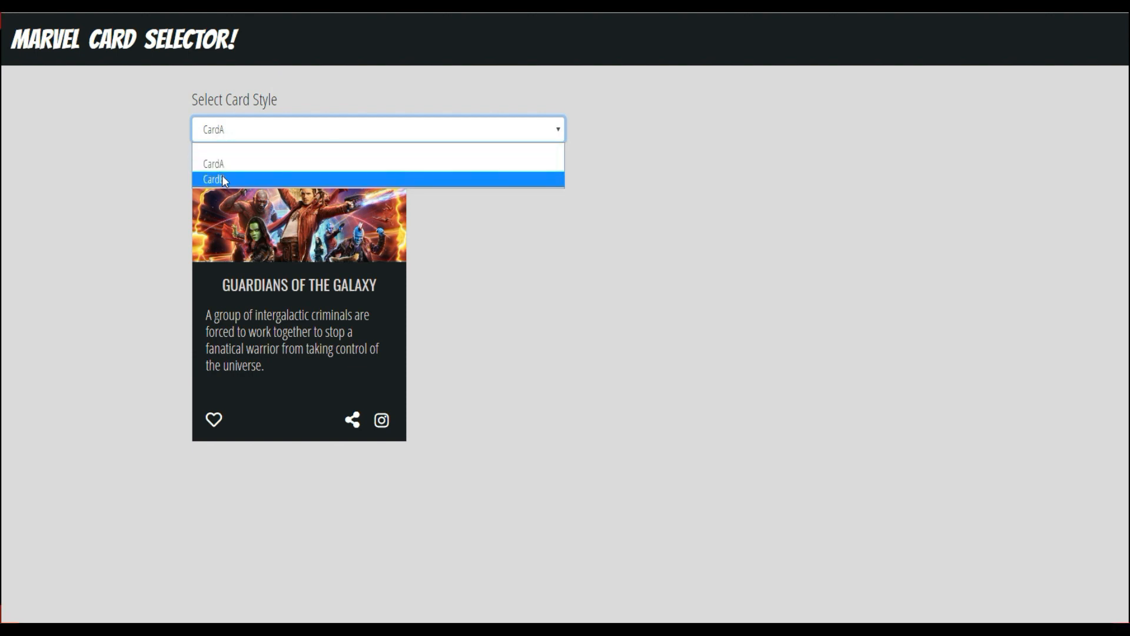
left_click(219, 179)
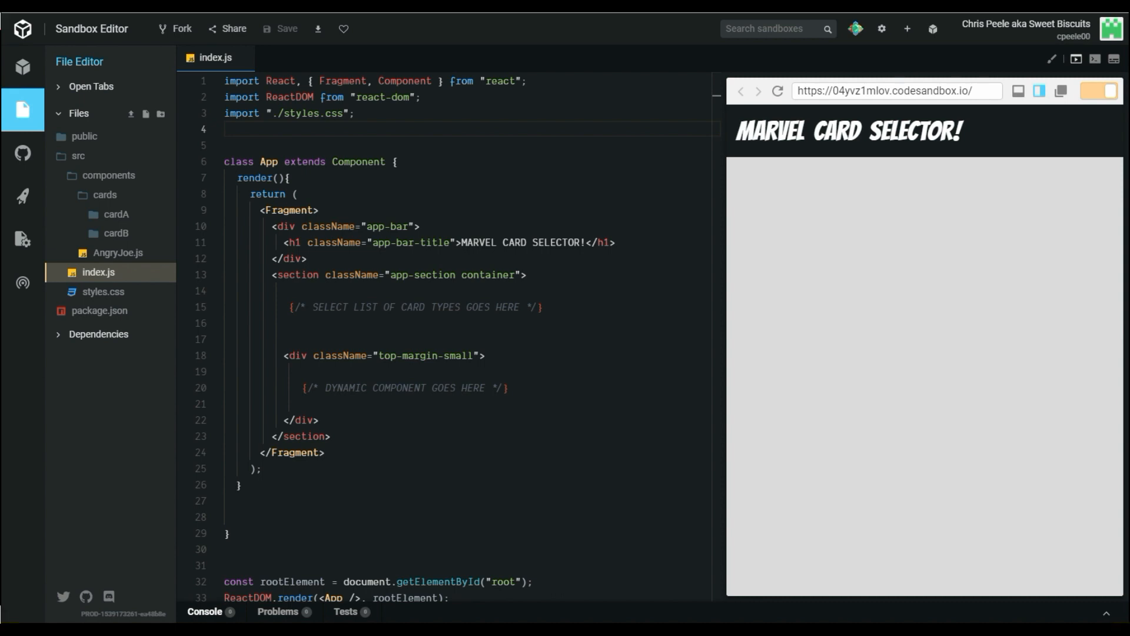
mouse_move(107, 175)
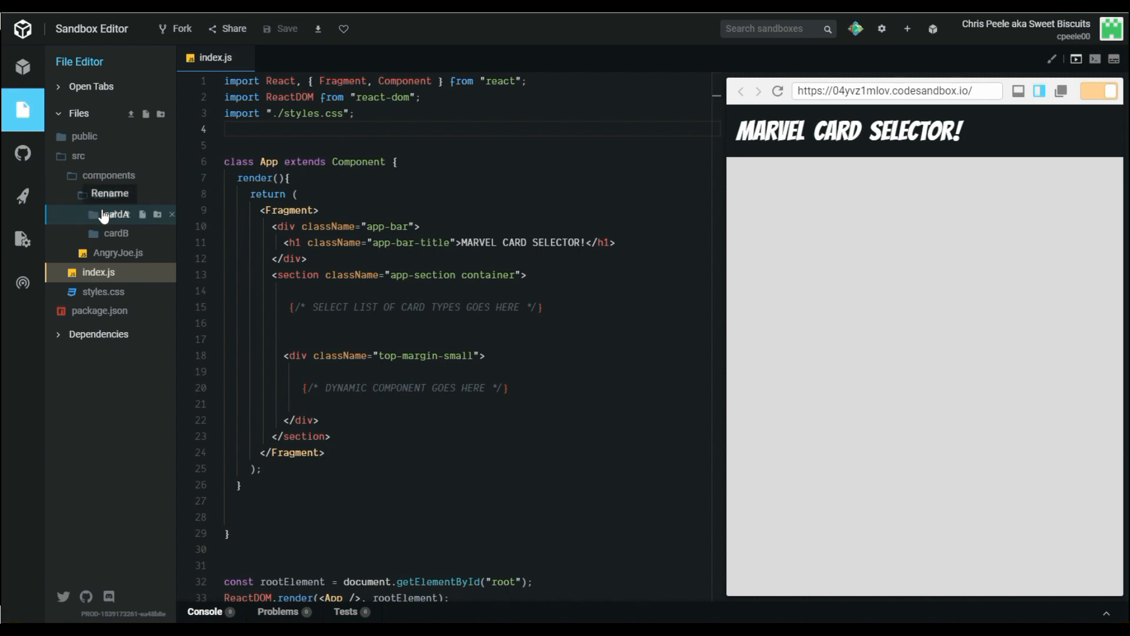
left_click(111, 214)
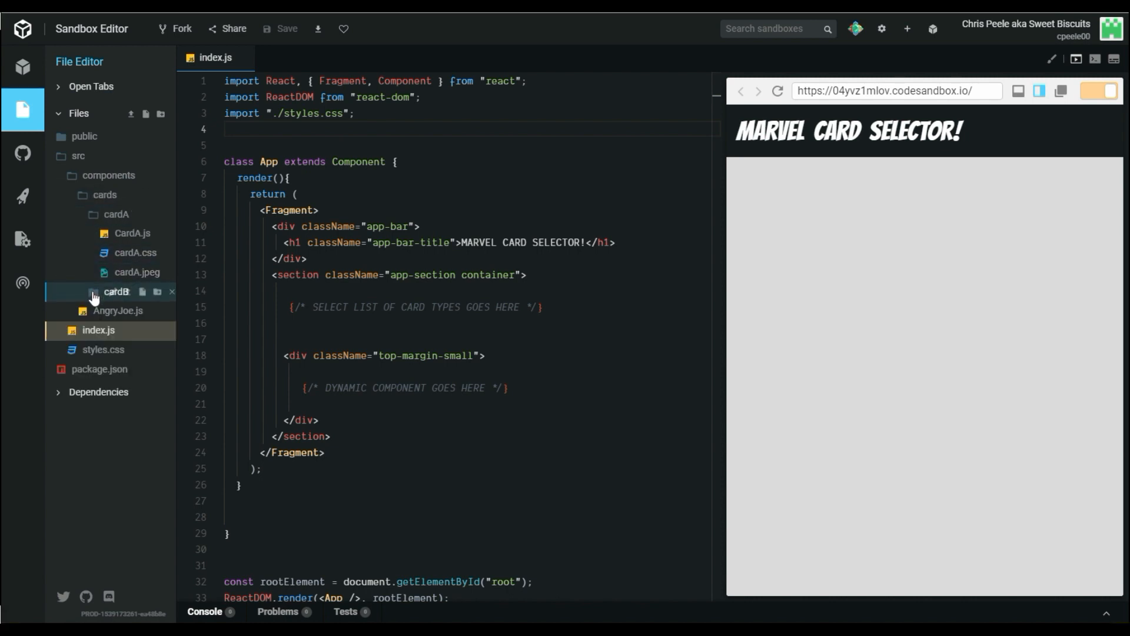
left_click(111, 252)
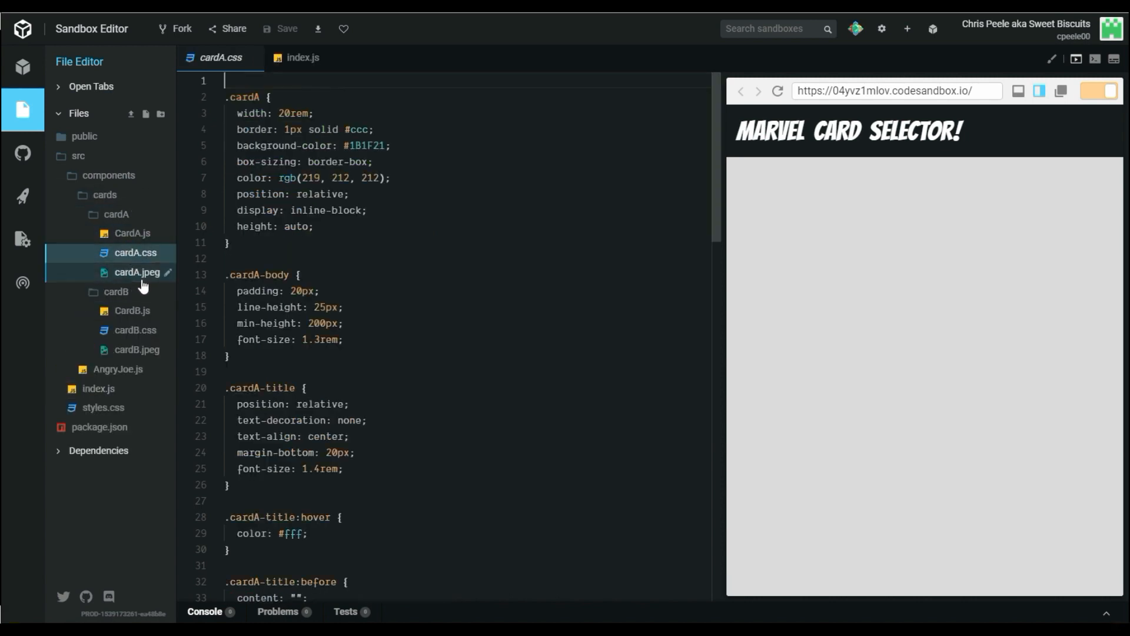
left_click(137, 272)
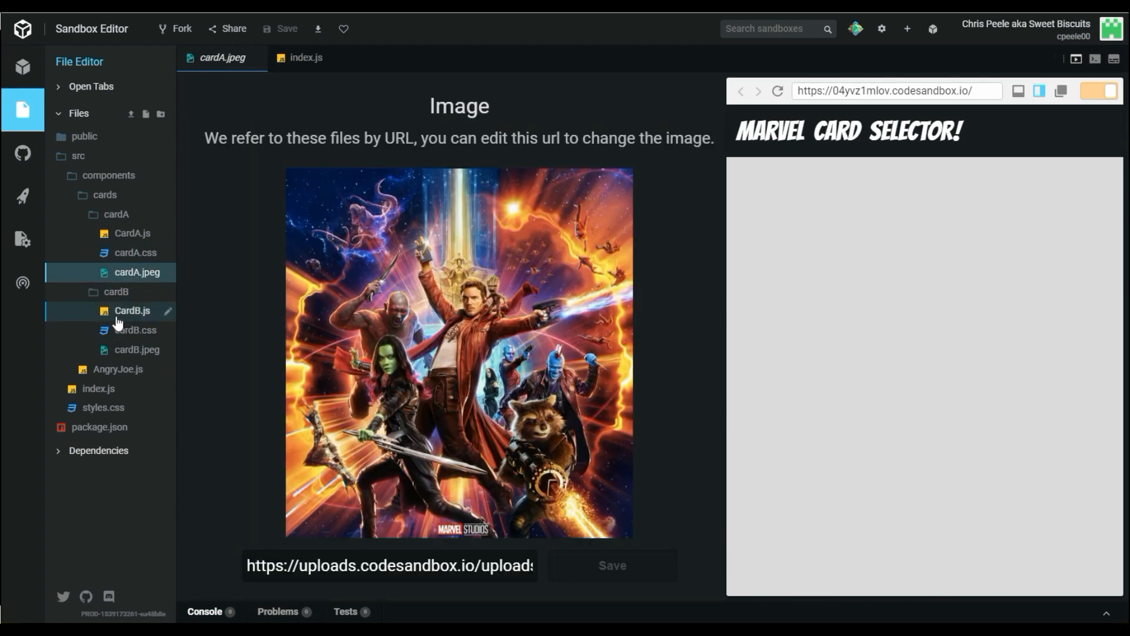
left_click(132, 310)
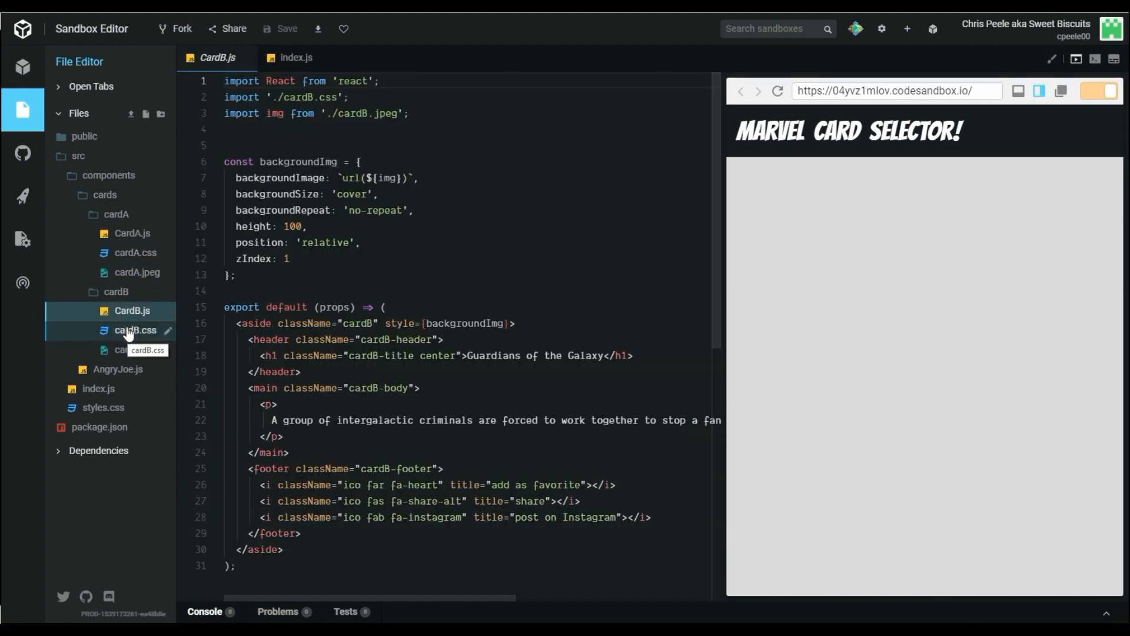
left_click(137, 350)
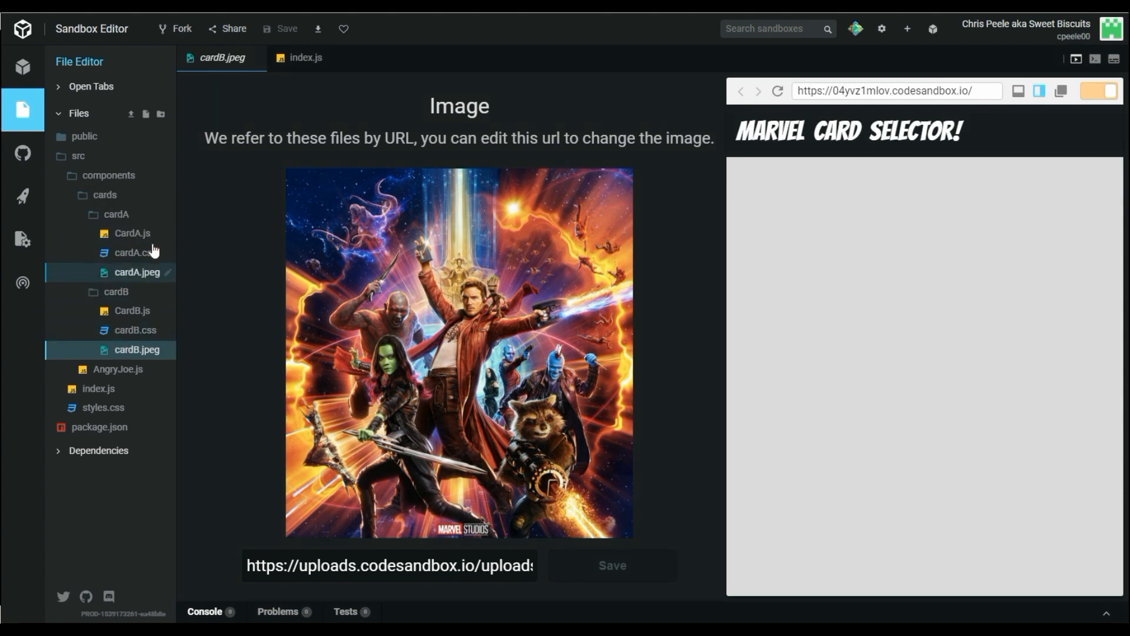
mouse_move(91, 219)
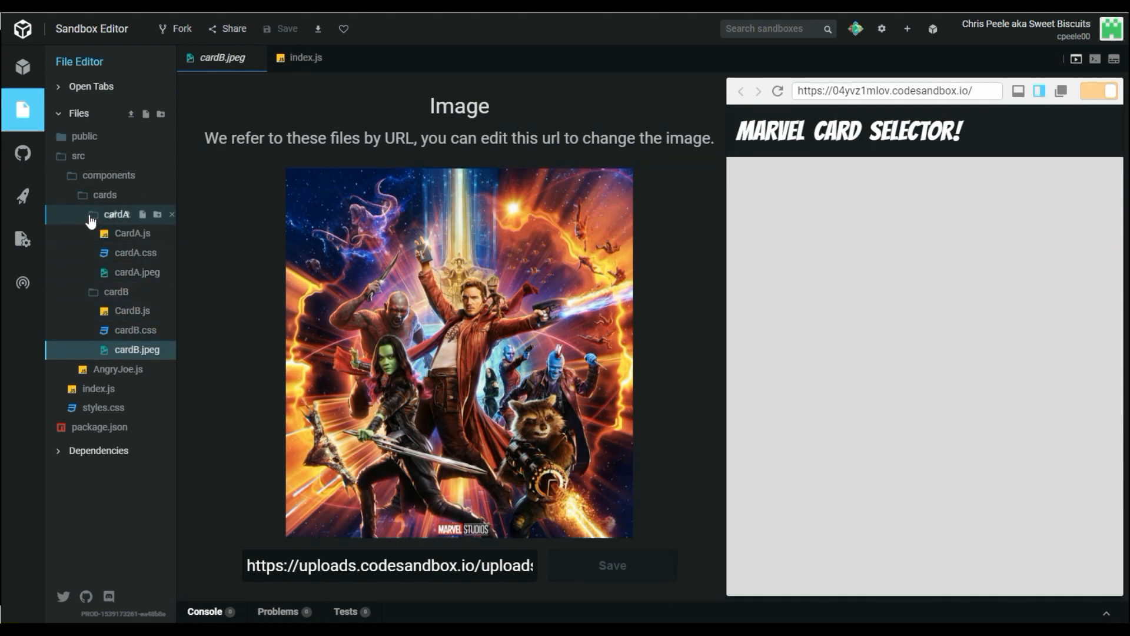
left_click(116, 214)
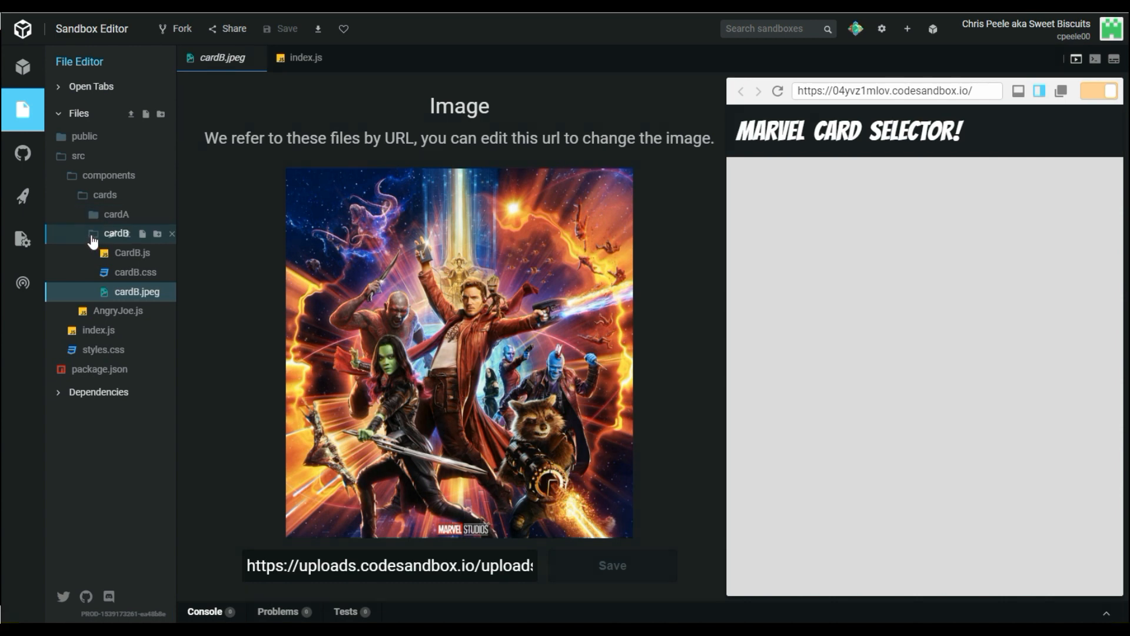
left_click(116, 233)
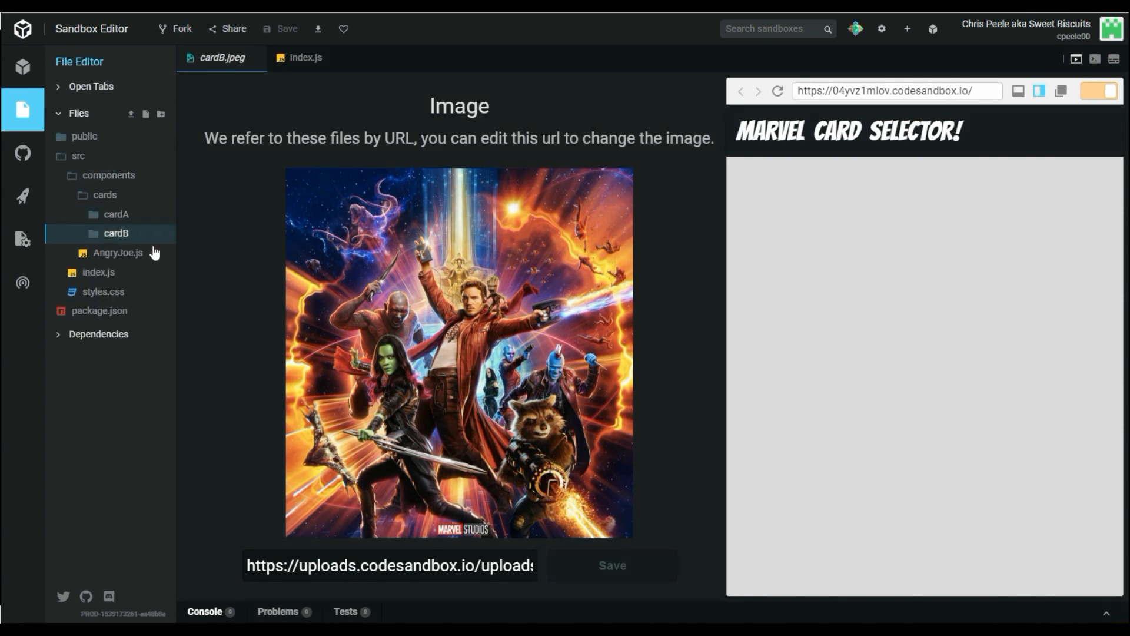
left_click(305, 57)
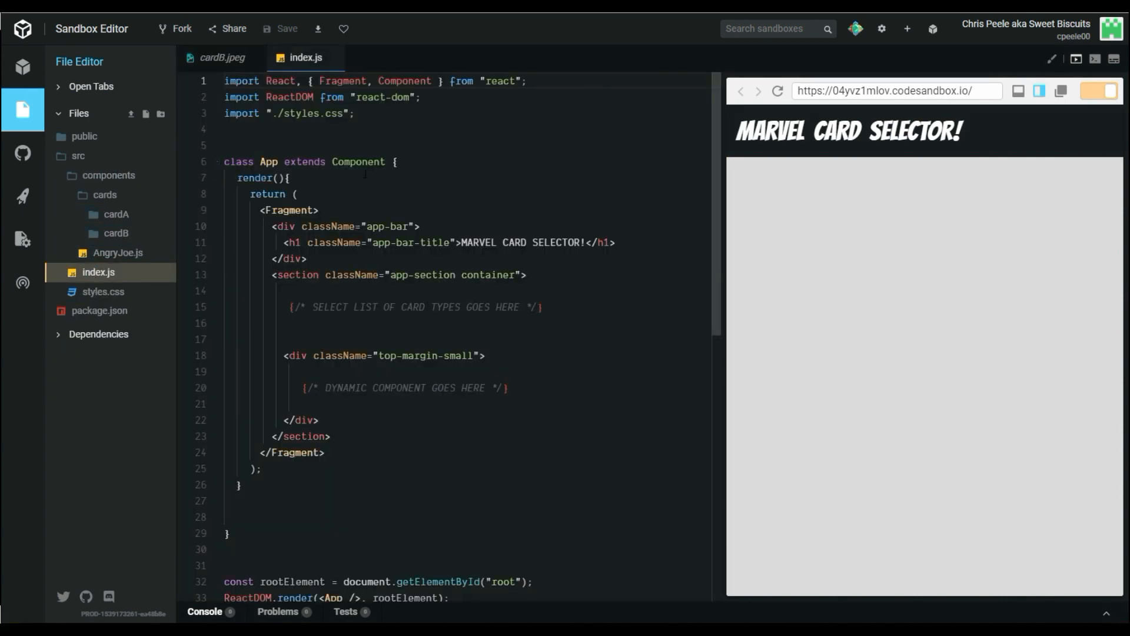
left_click(377, 146)
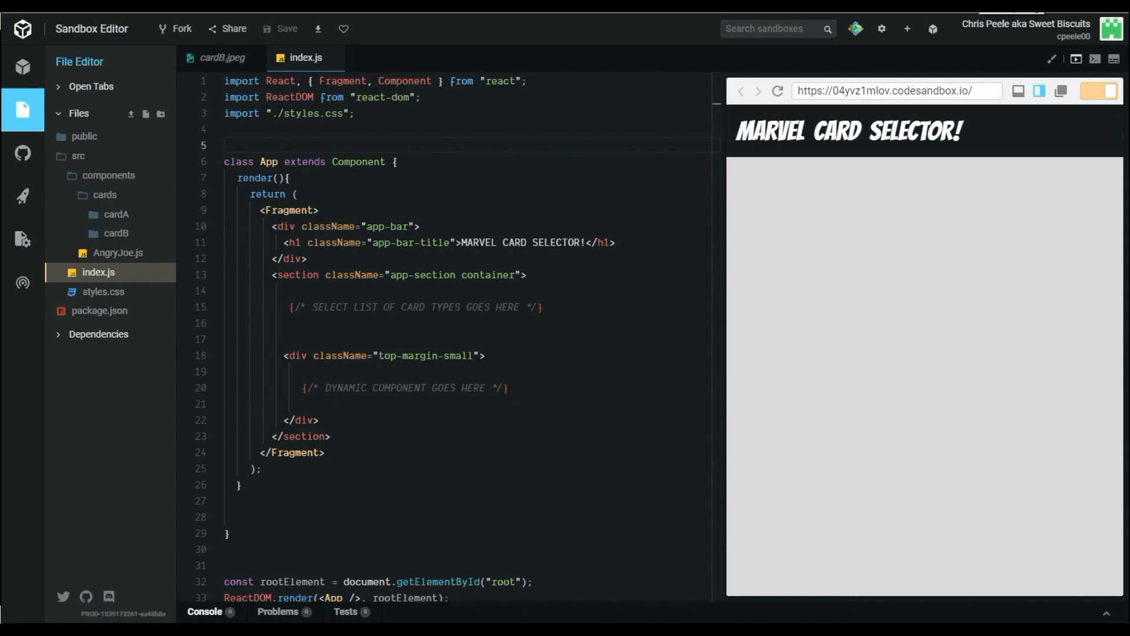
- Declare a person object with name 'chris' and age 40 above the render code
scroll("down", 3)
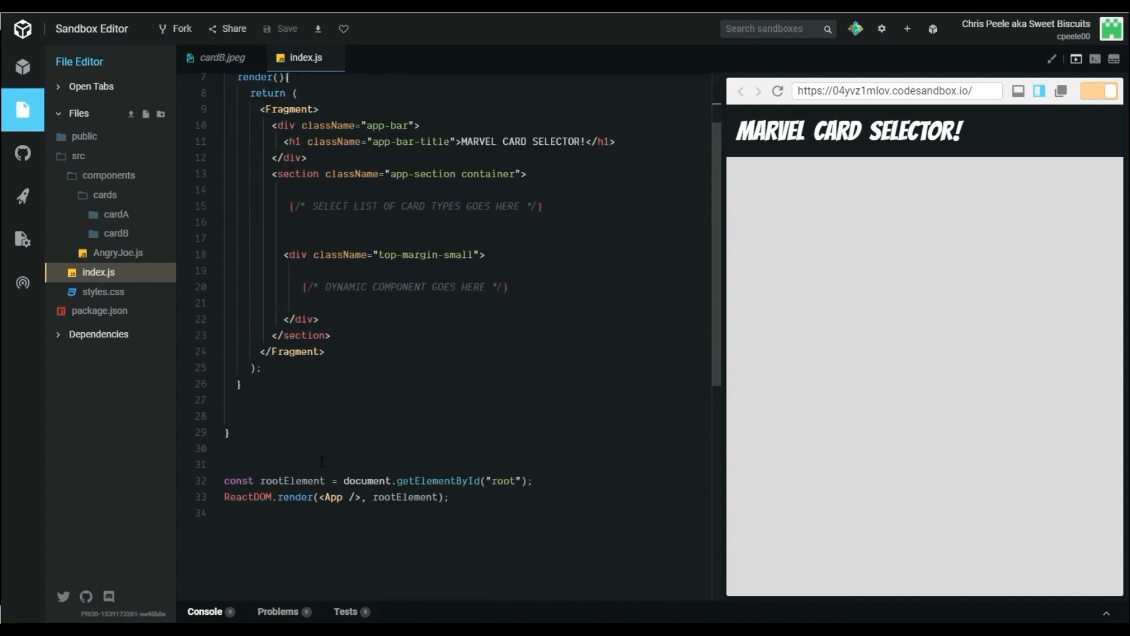
key("Enter")
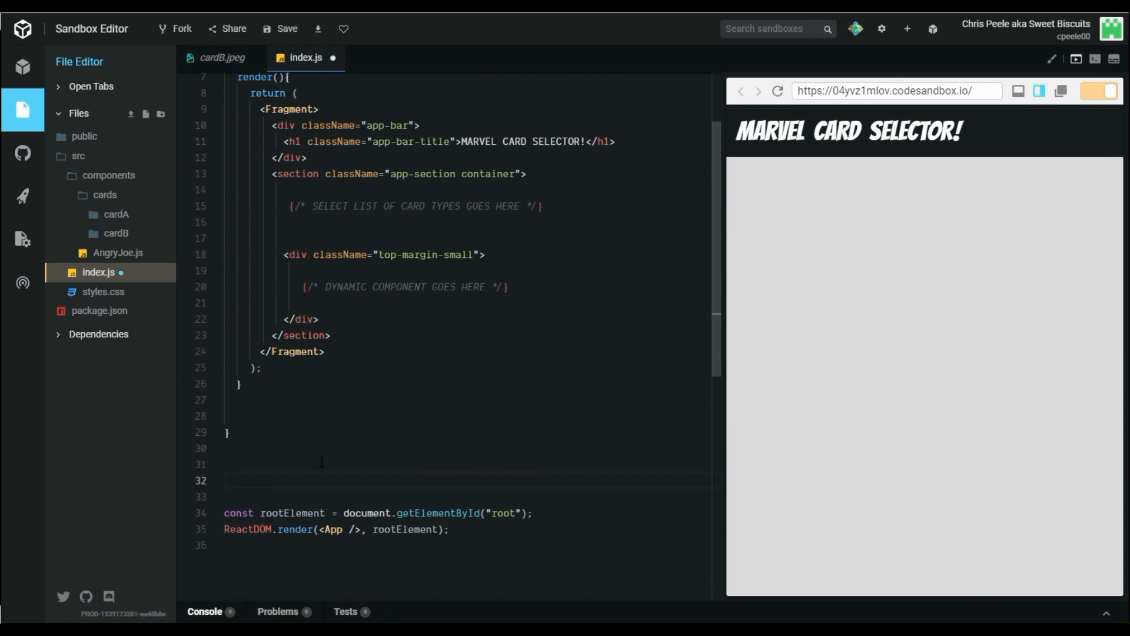
type("const person")
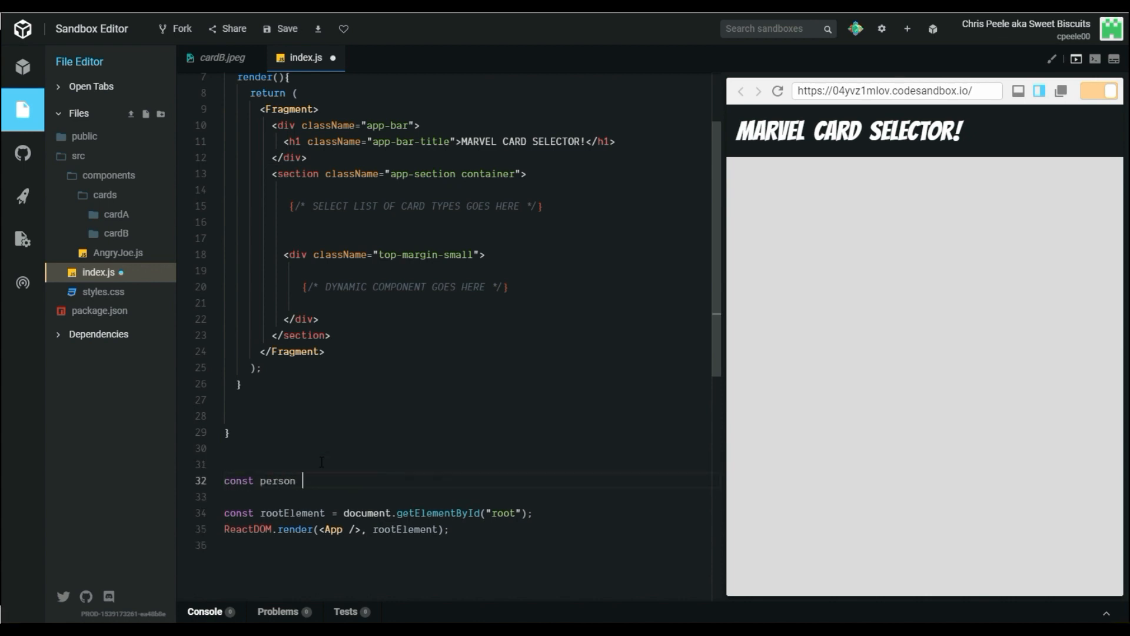
type("= {")
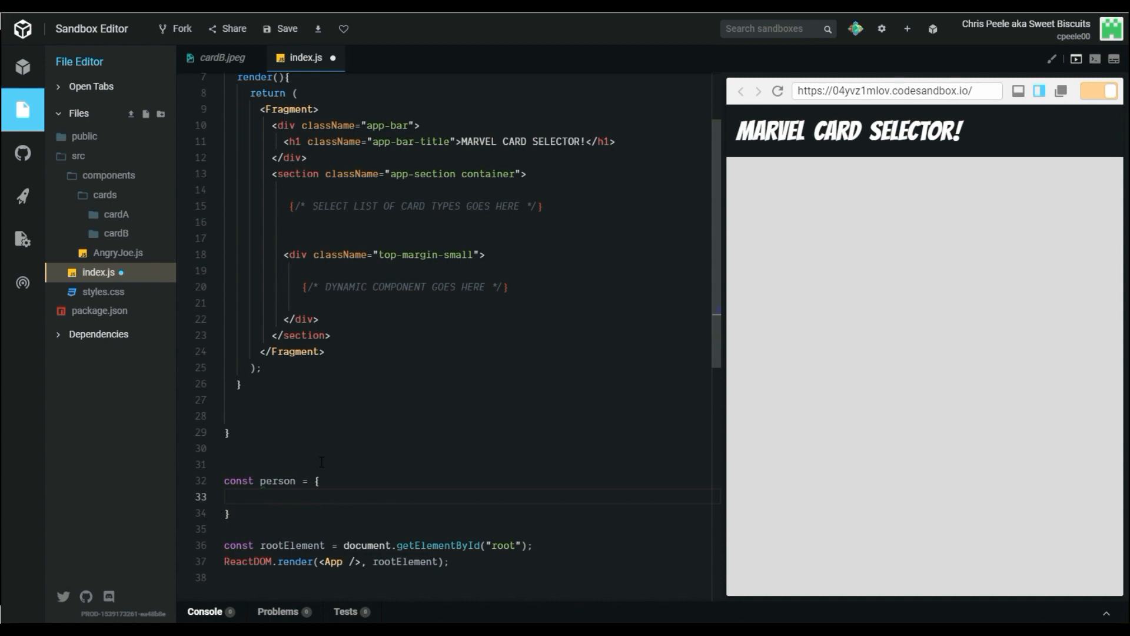
type("name: 'chris',")
type("age:")
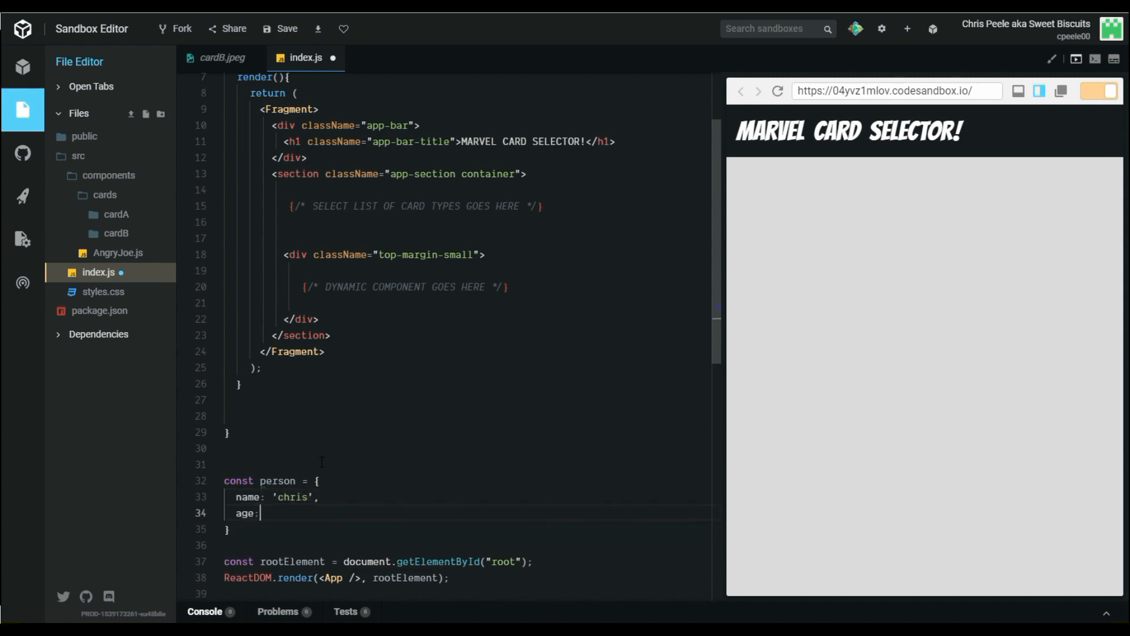
type("40")
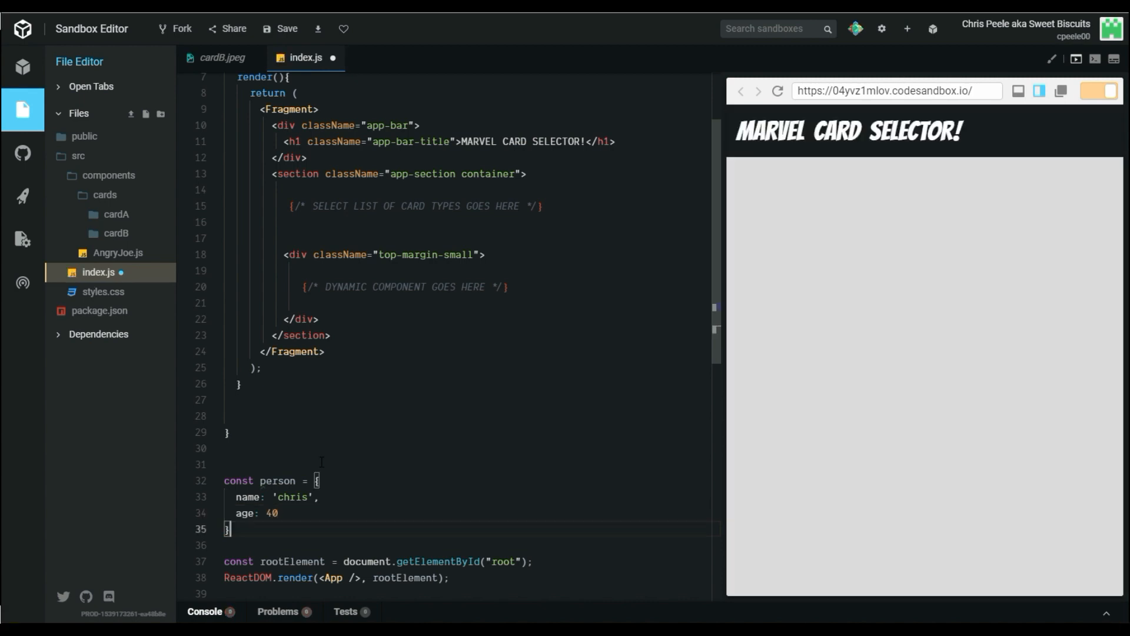
type(";")
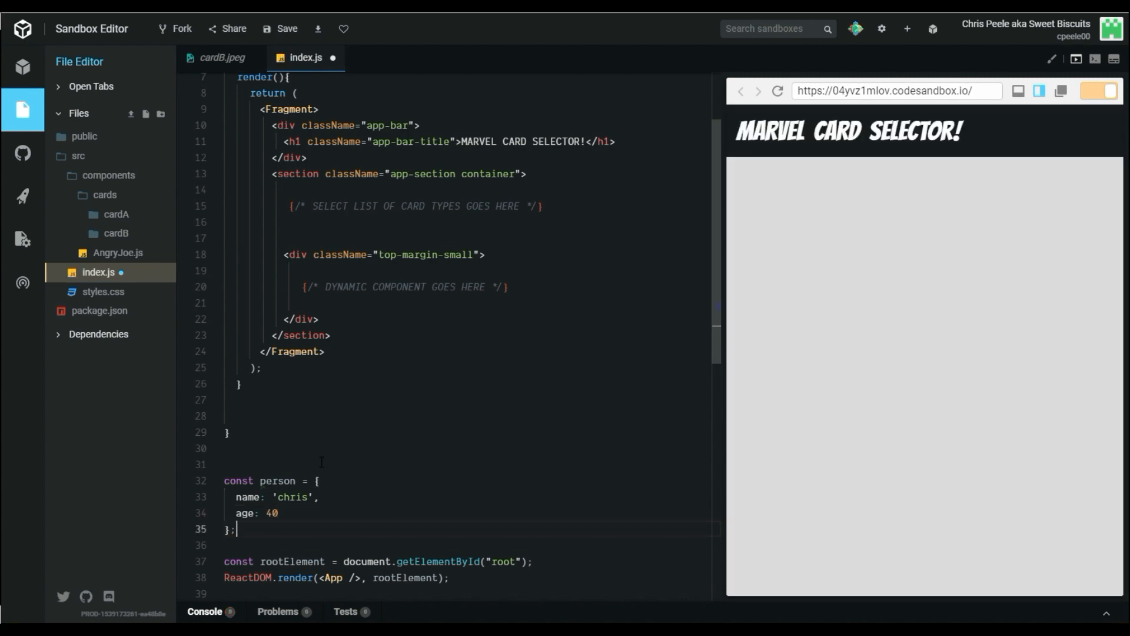
- Log person['name'] and show the console printing chris
type("console.")
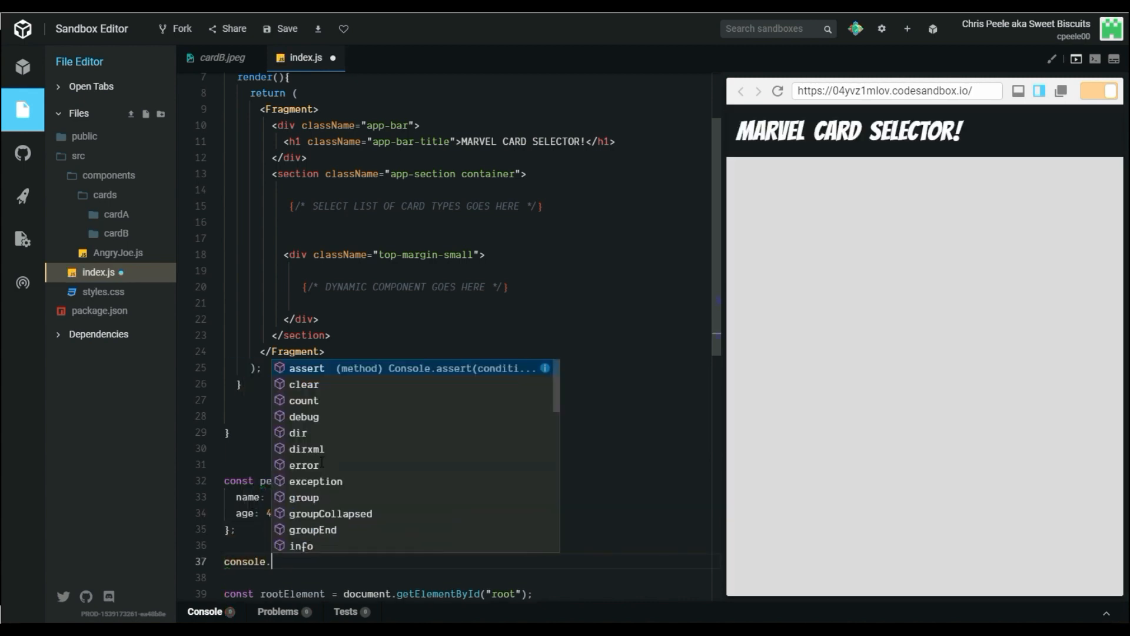
type("log(")
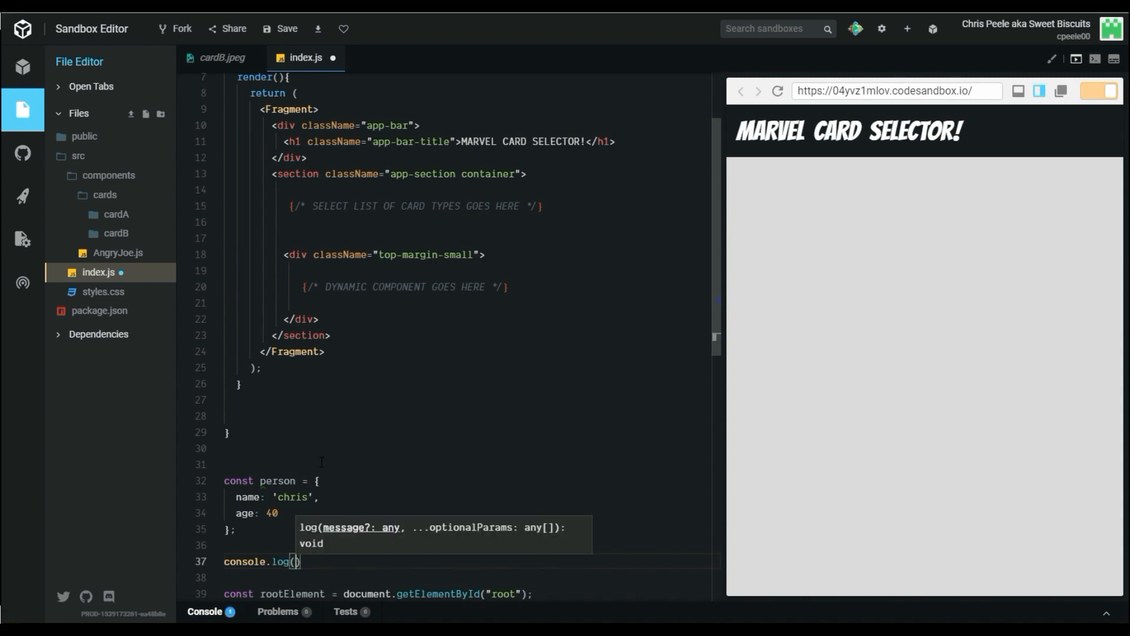
type("person")
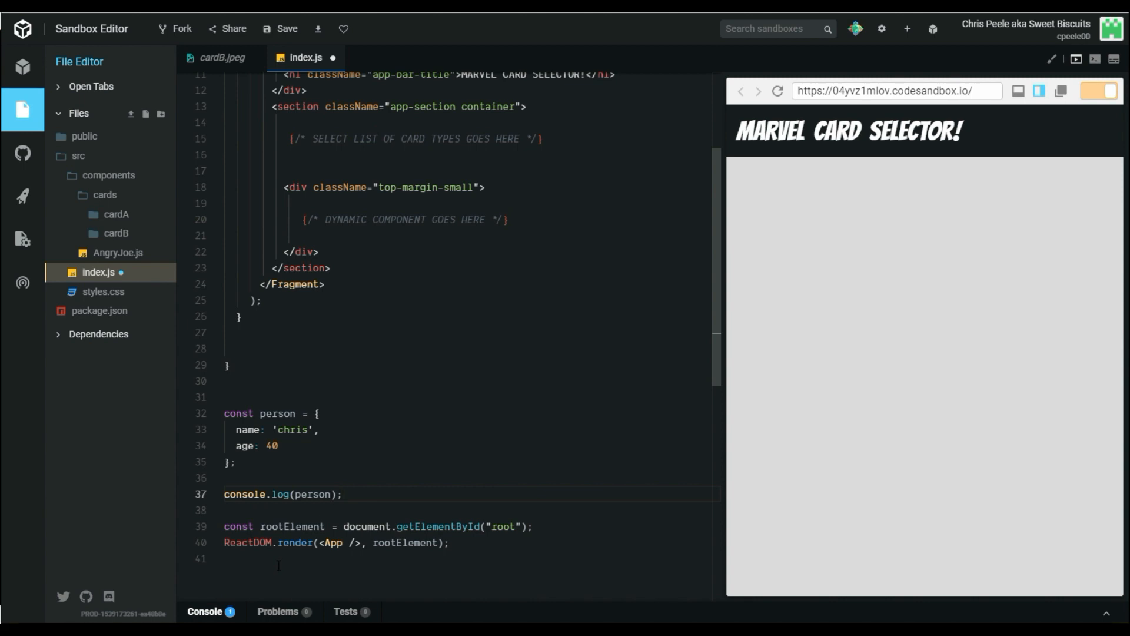
double_click(313, 493)
type("[")
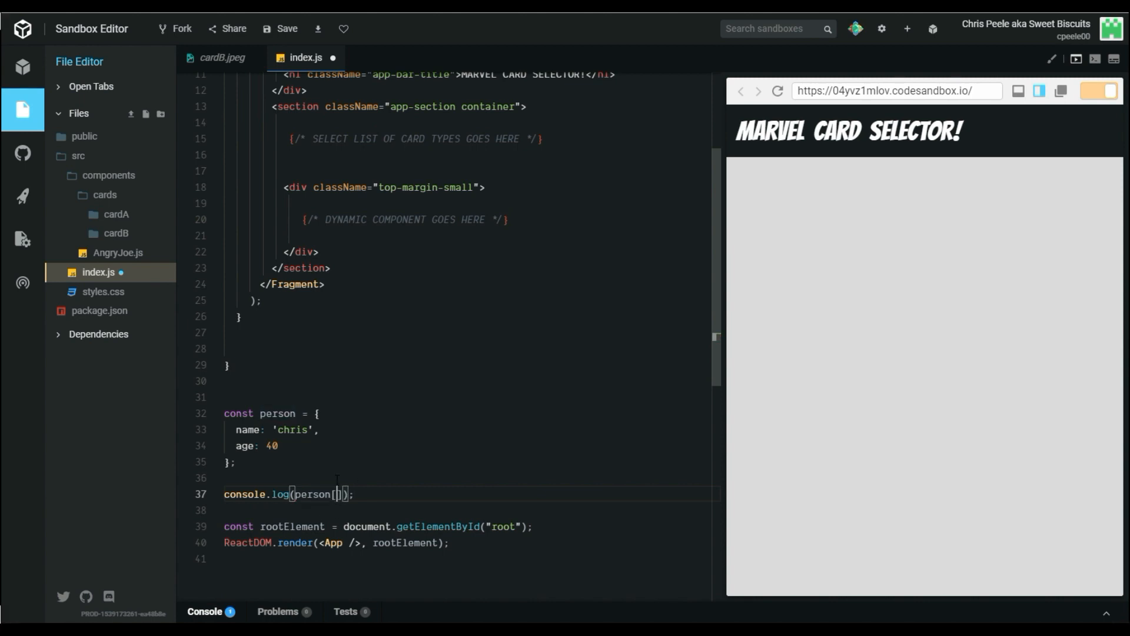
type("'name'")
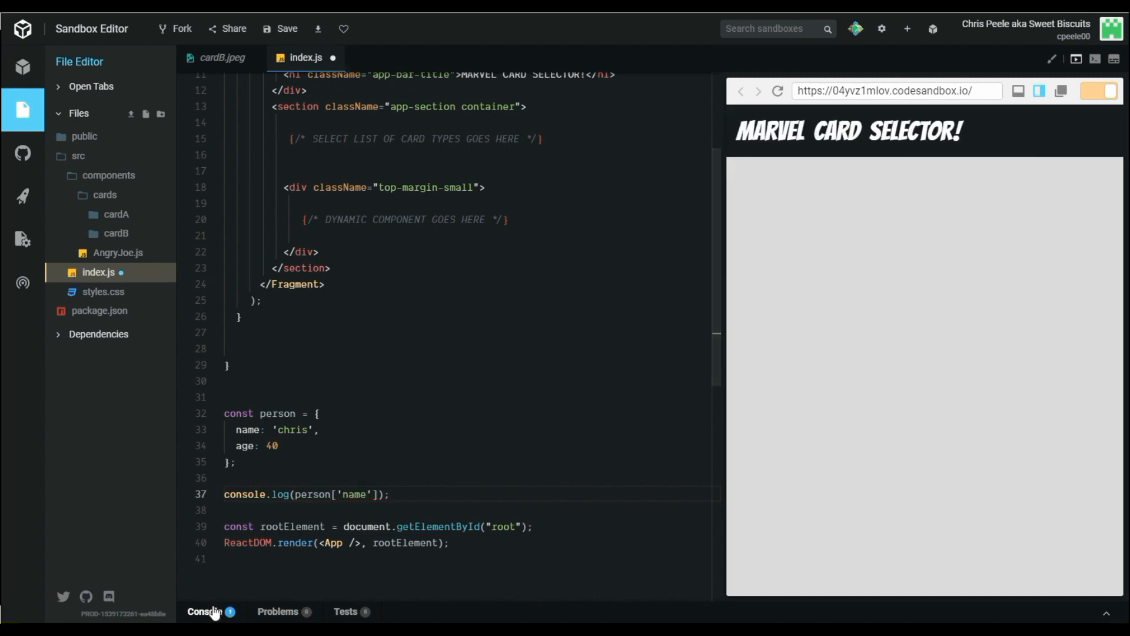
left_click(207, 611)
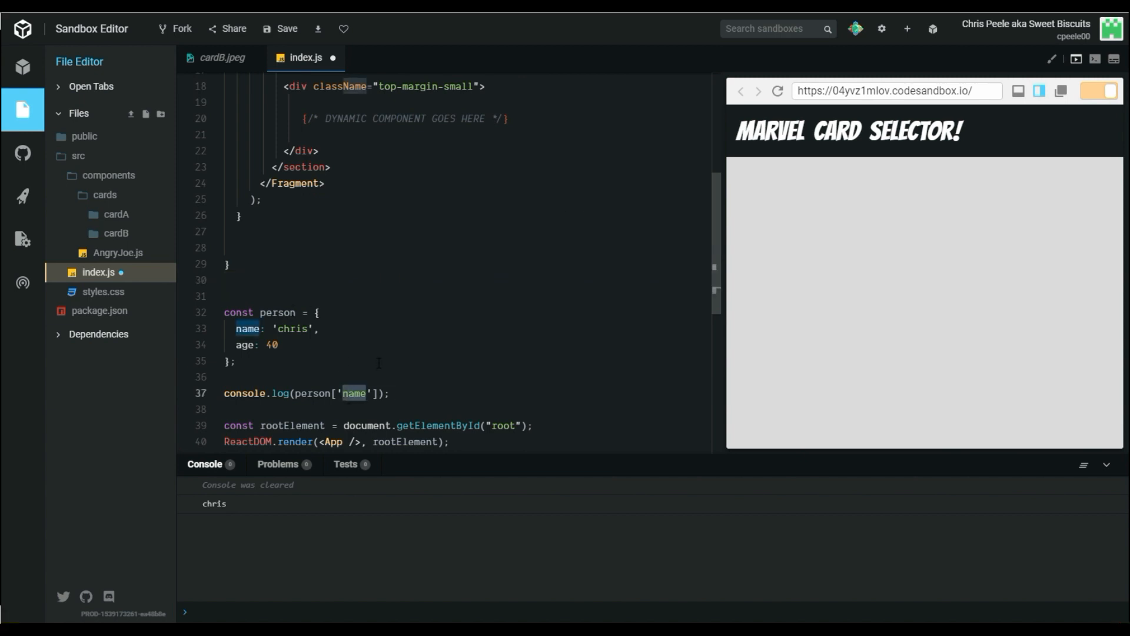
mouse_move(354, 393)
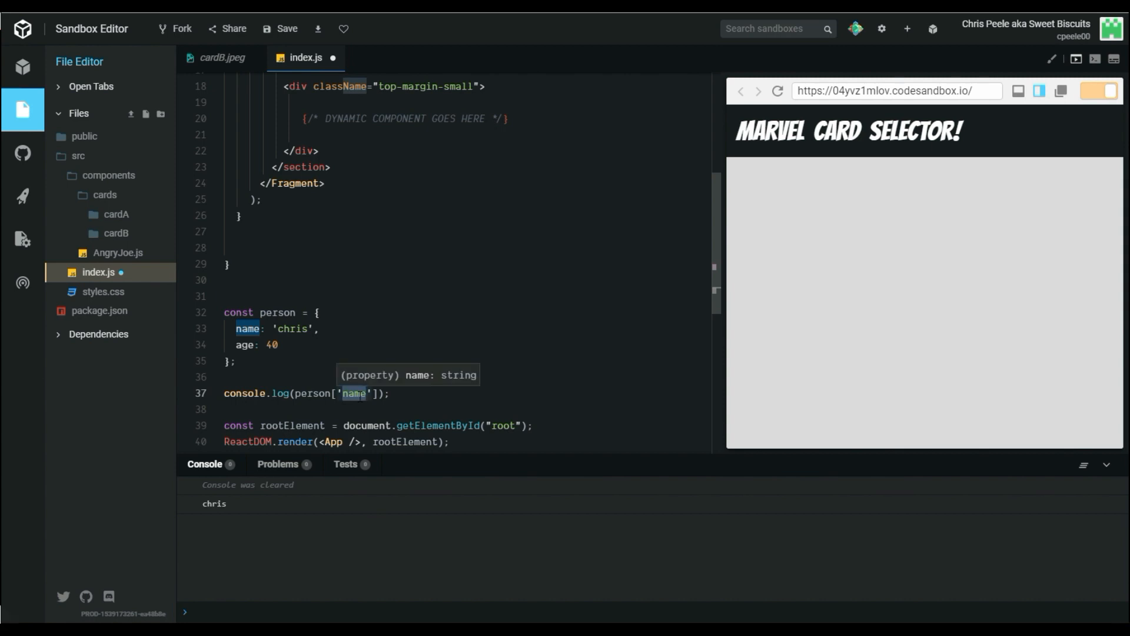
- Change the logged key to 'age' so the console prints 40
type("age")
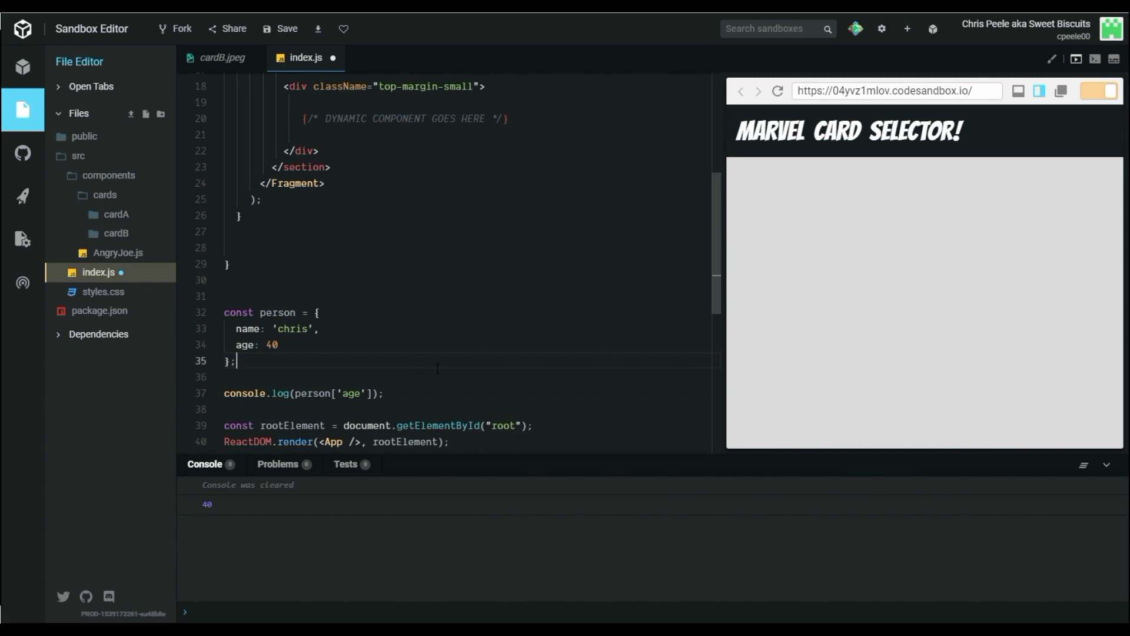
left_click(252, 58)
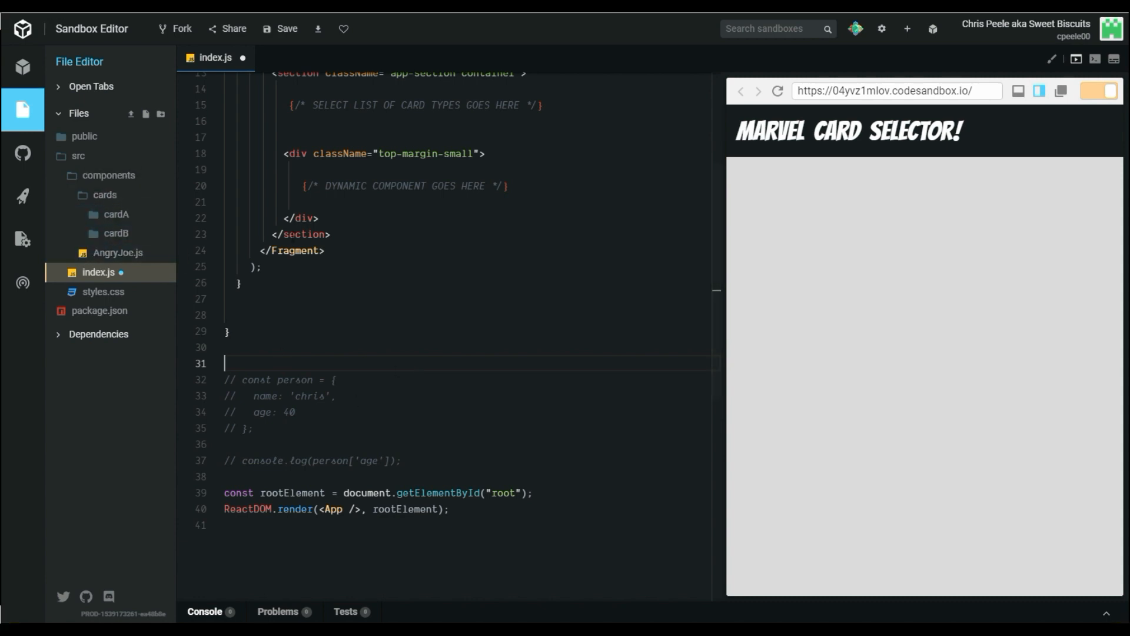
mouse_move(106, 197)
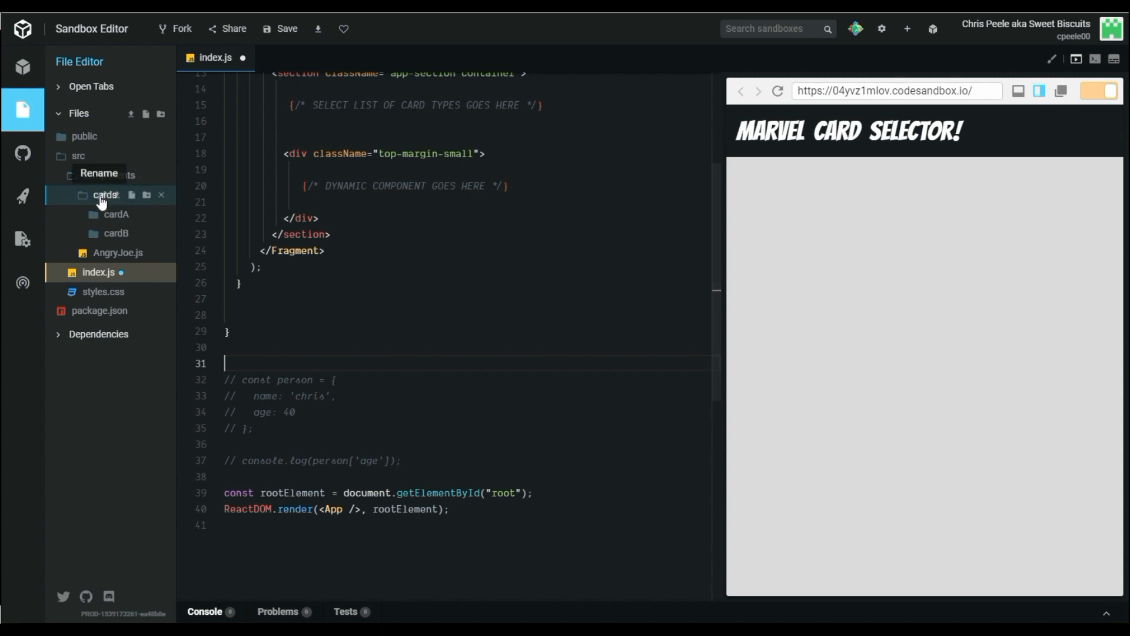
- Create a new index.js file inside the cards folder
left_click(132, 196)
type("index.js")
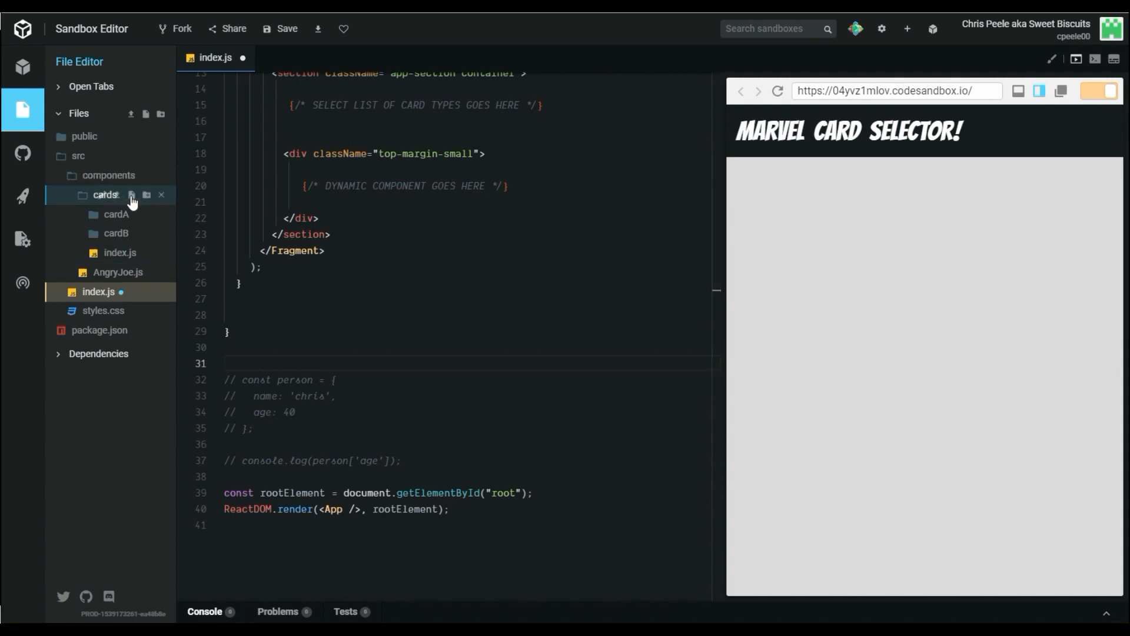
- In cards/index.js, re-export default as CardA from './cardA/CardA'
left_click(118, 252)
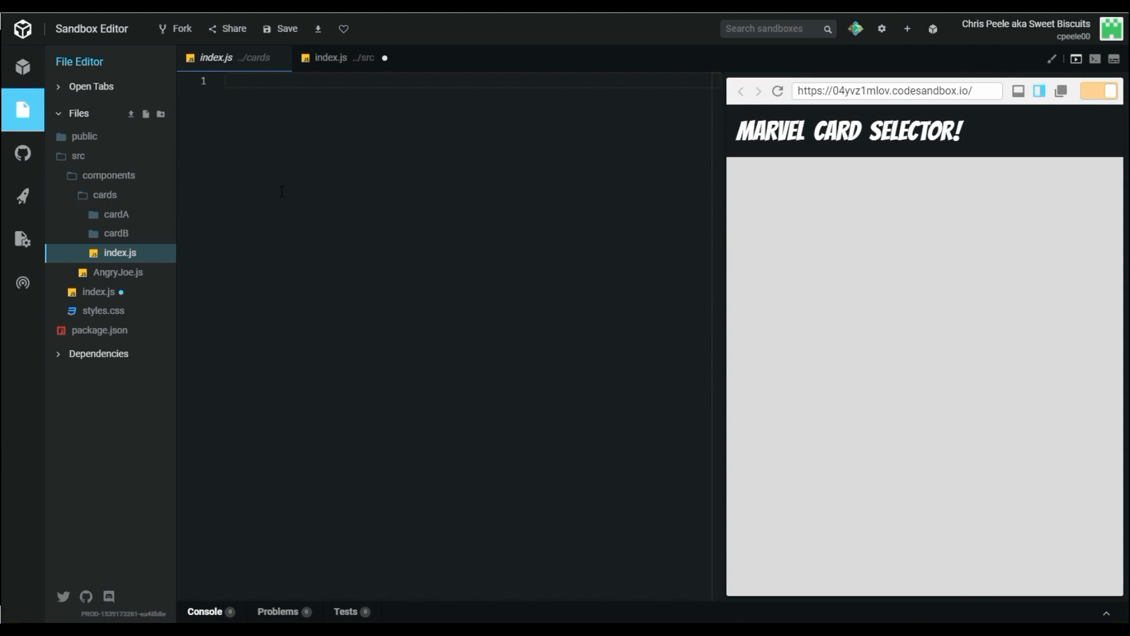
mouse_move(409, 167)
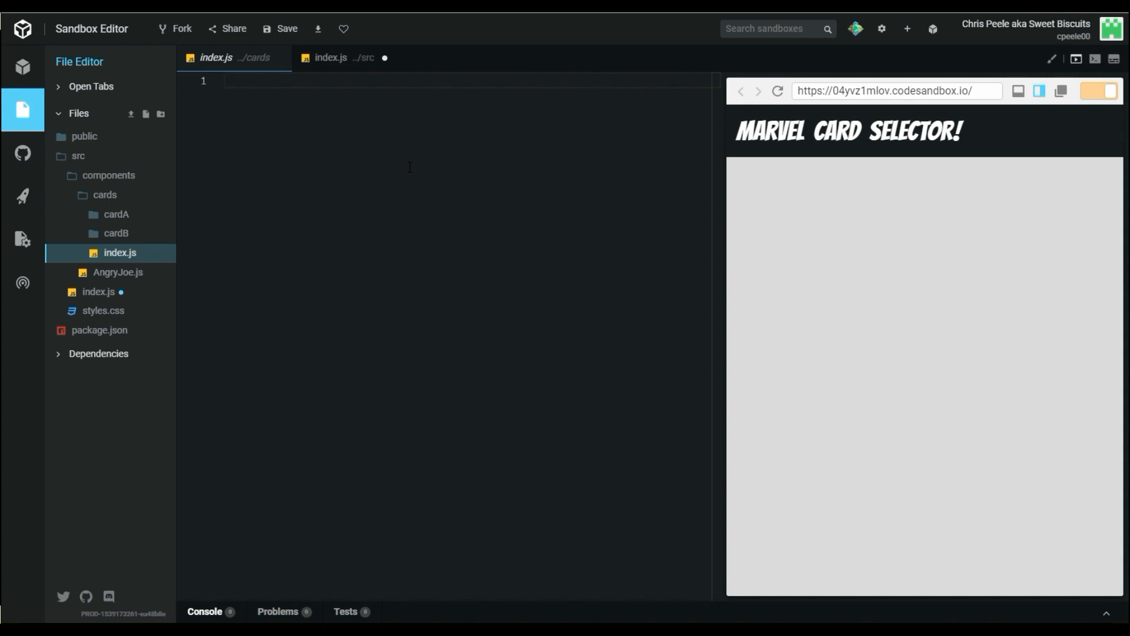
type("export")
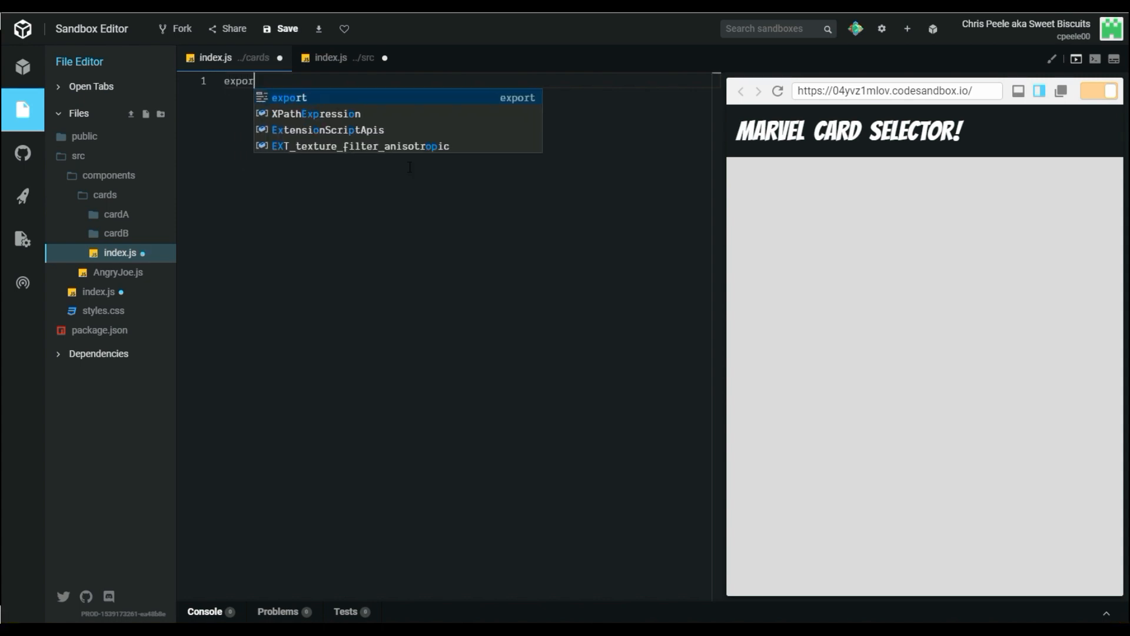
type("{ default as CardA")
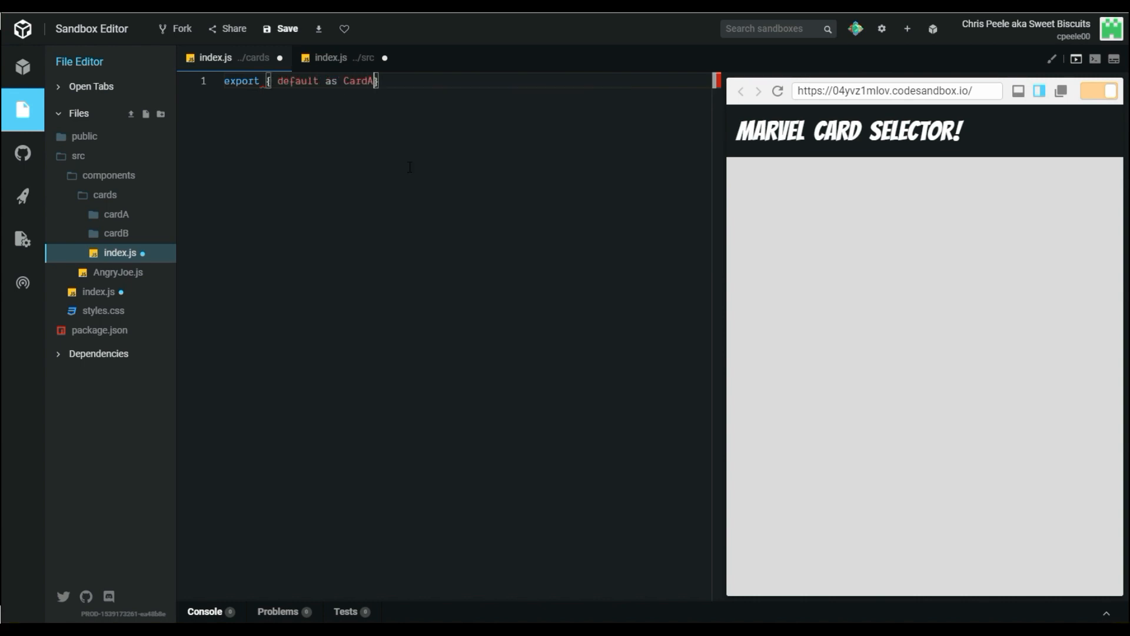
type("} from '")
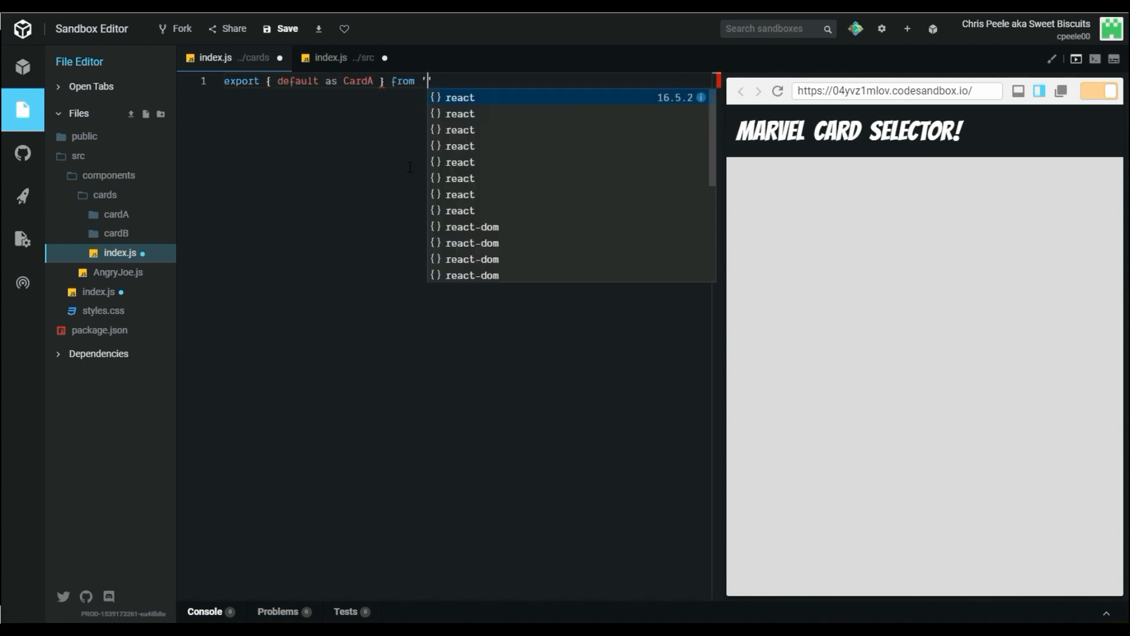
type("./")
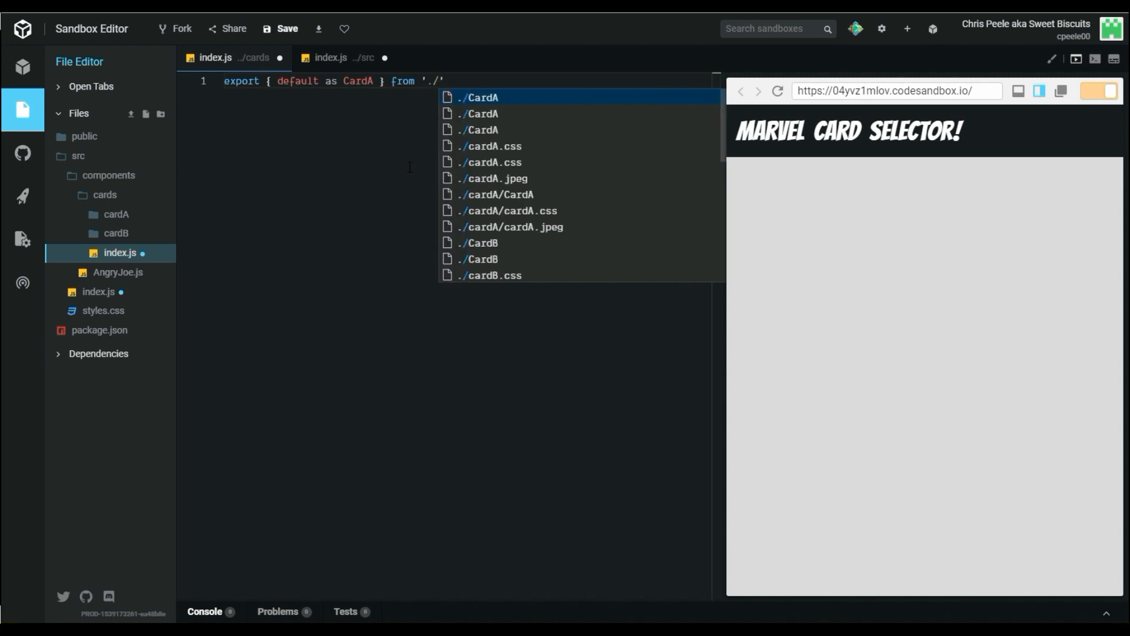
type("cardA/CardA")
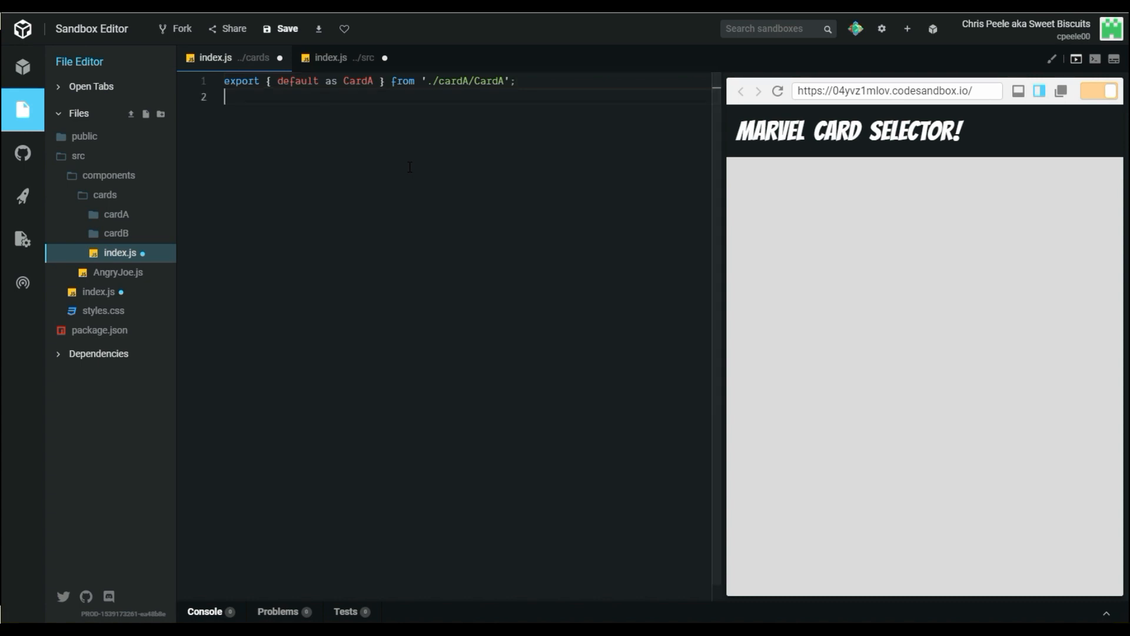
- Add a matching re-export of default as CardB from './cardB/CardB'
type("export {")
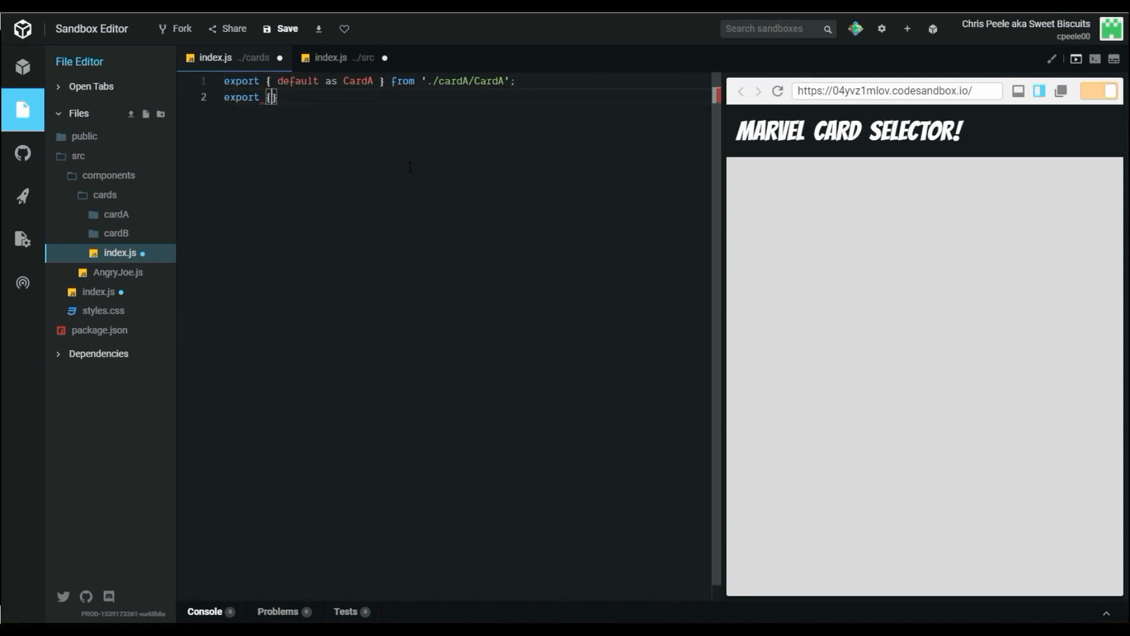
type("default as CardB")
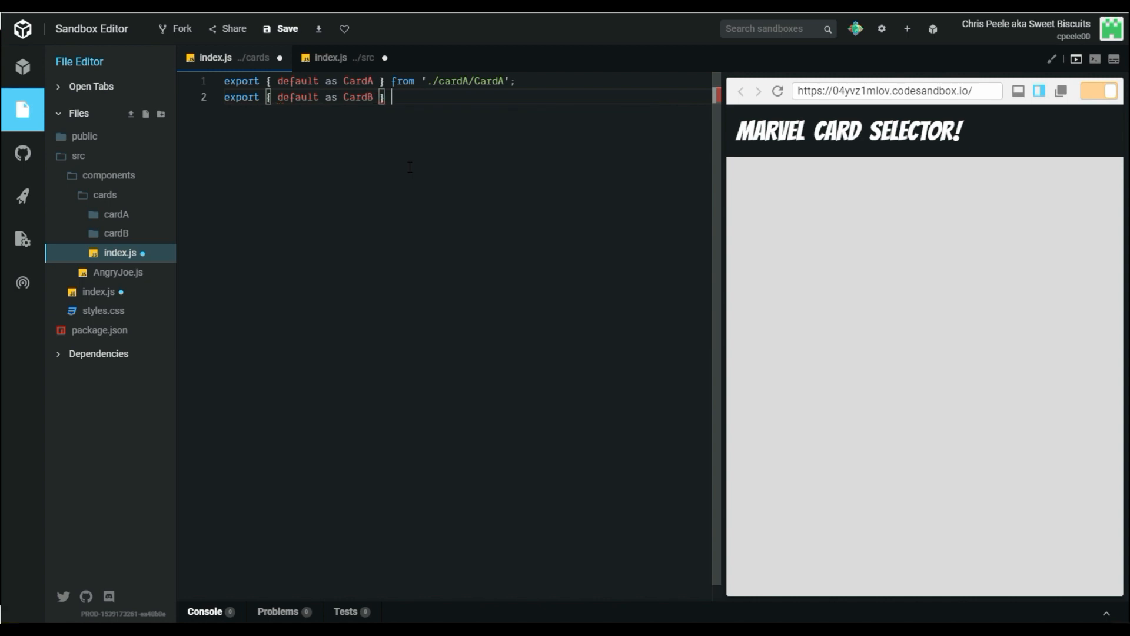
type("from './'")
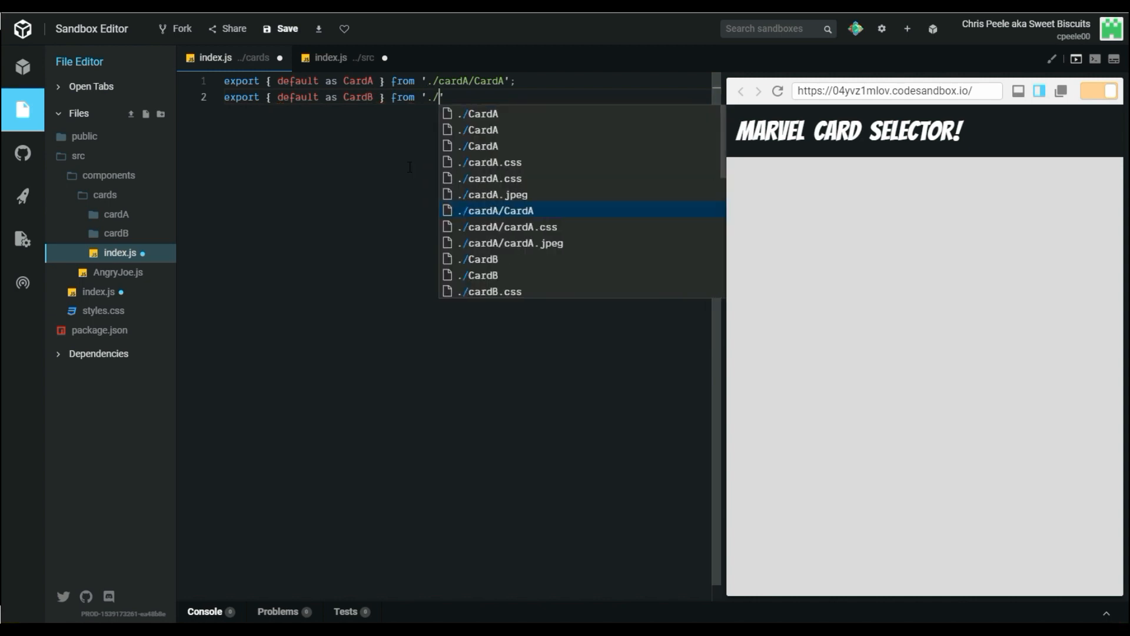
type("cardB/")
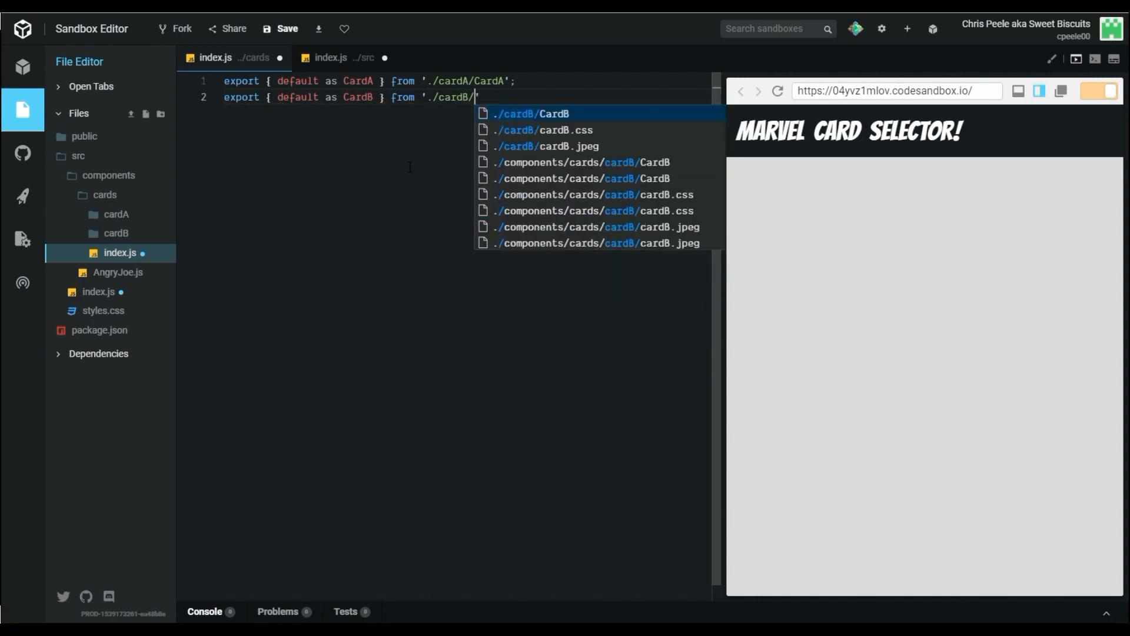
left_click(544, 114)
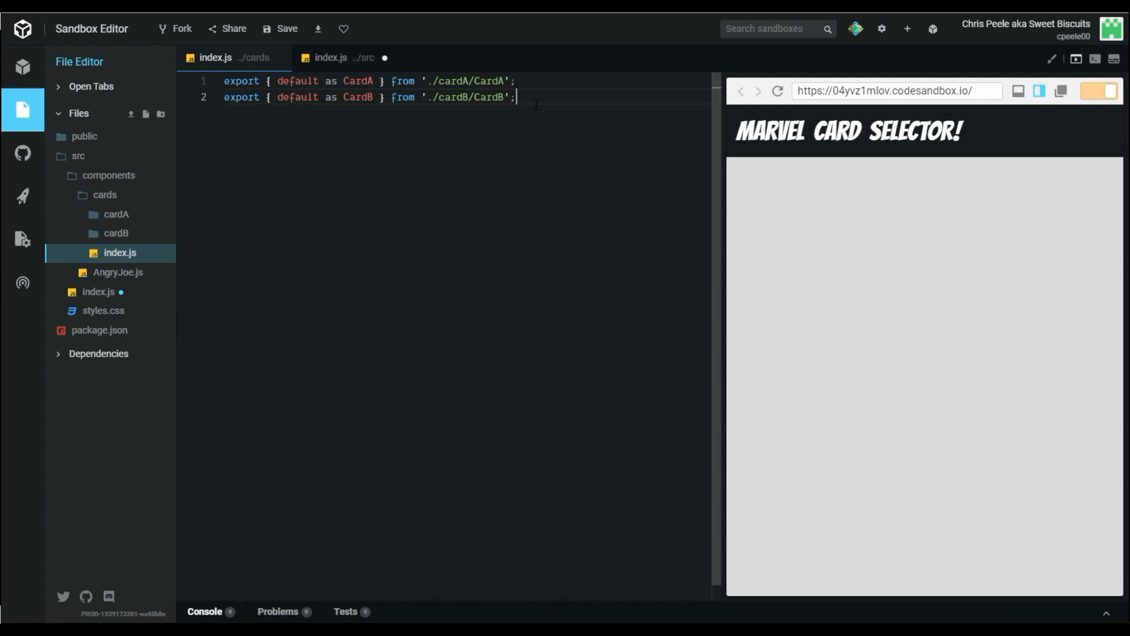
mouse_move(340, 217)
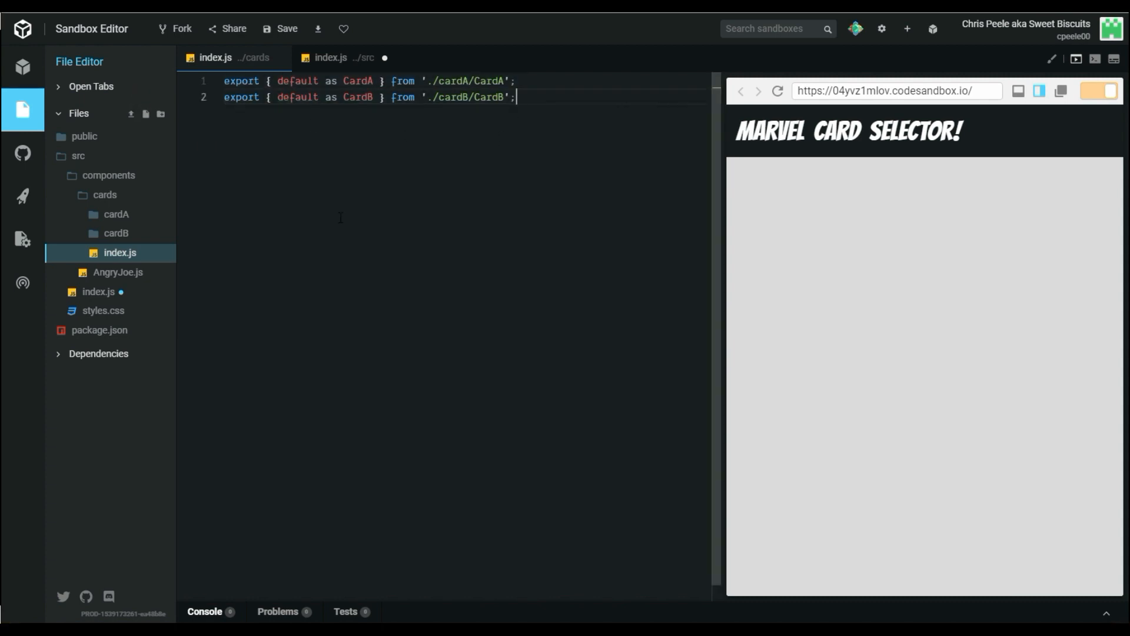
- In src/index.js, import * as Cards from './components/cards'
left_click(338, 57)
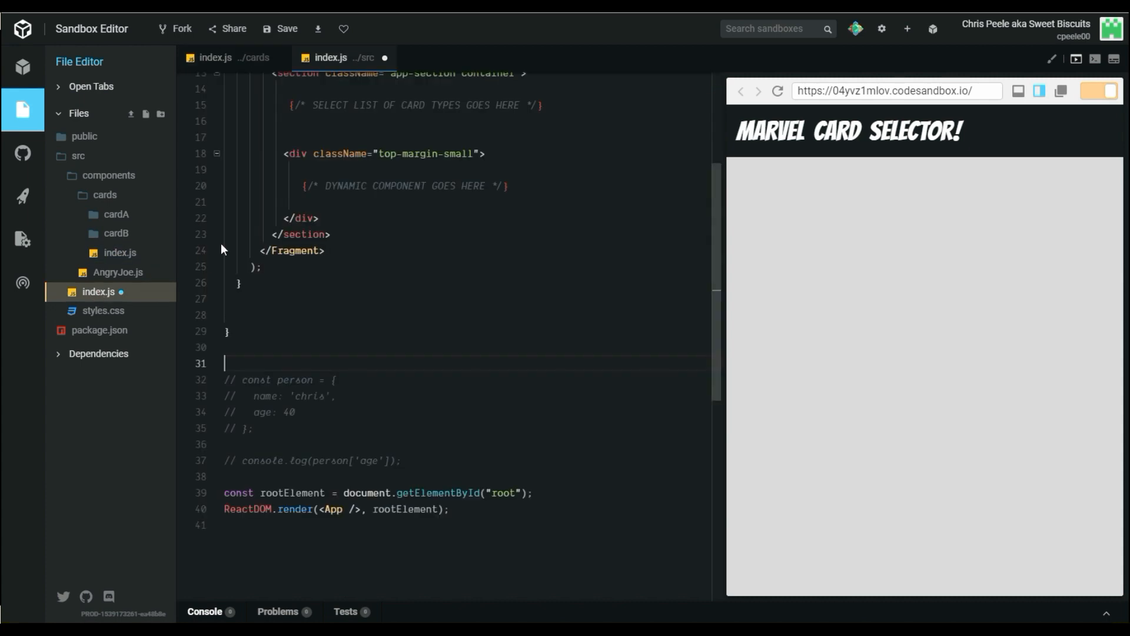
mouse_move(331, 61)
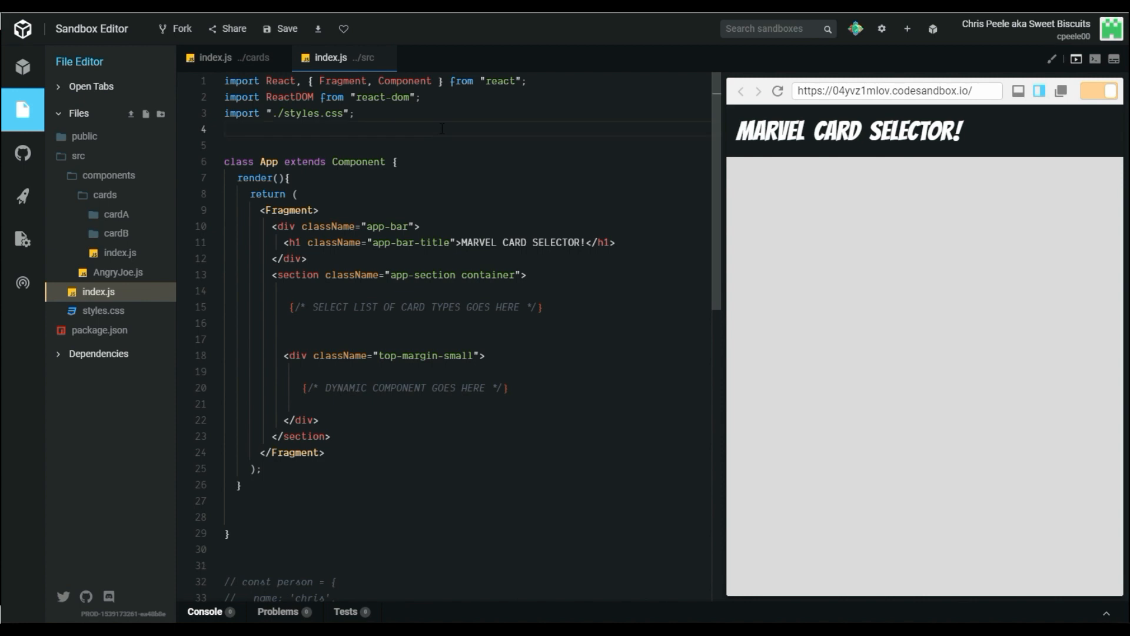
type("import *")
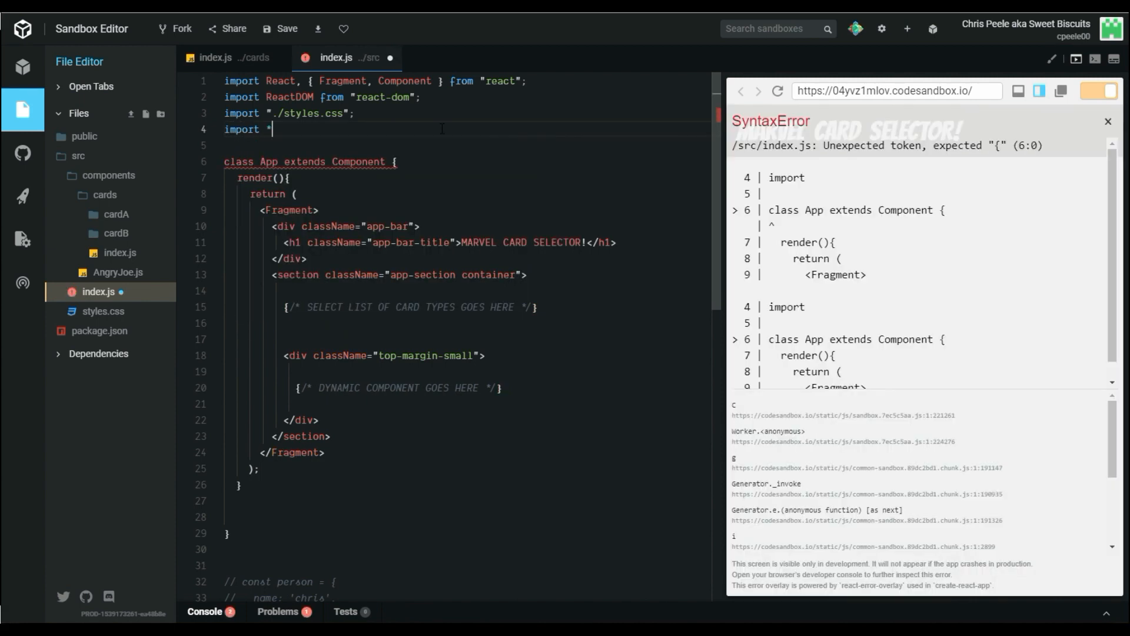
type("as Cards")
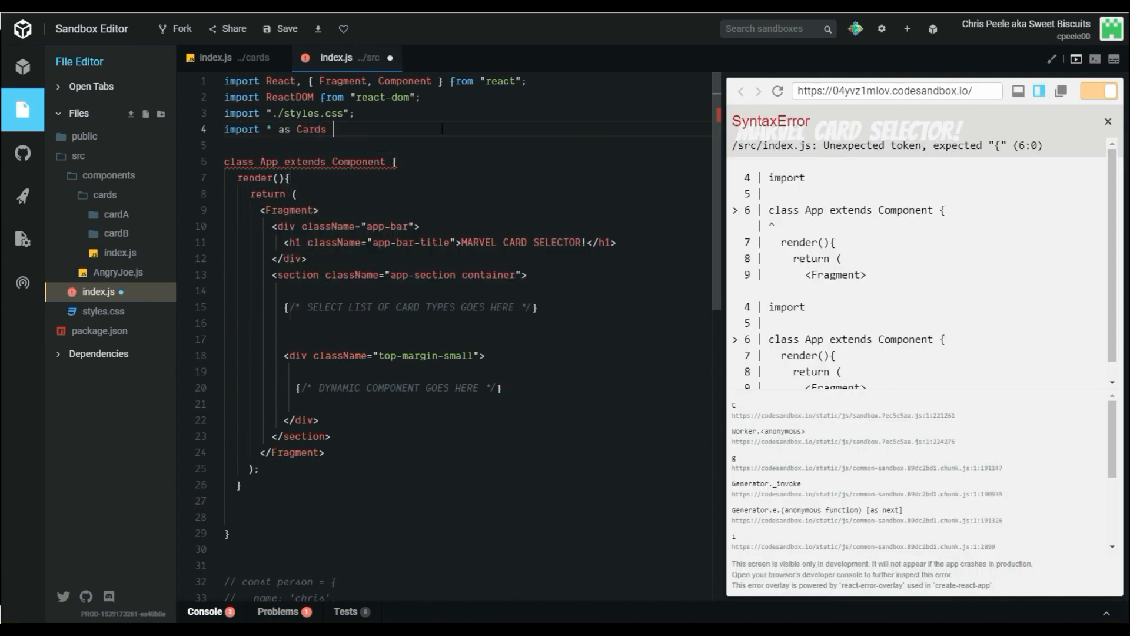
type("from './'")
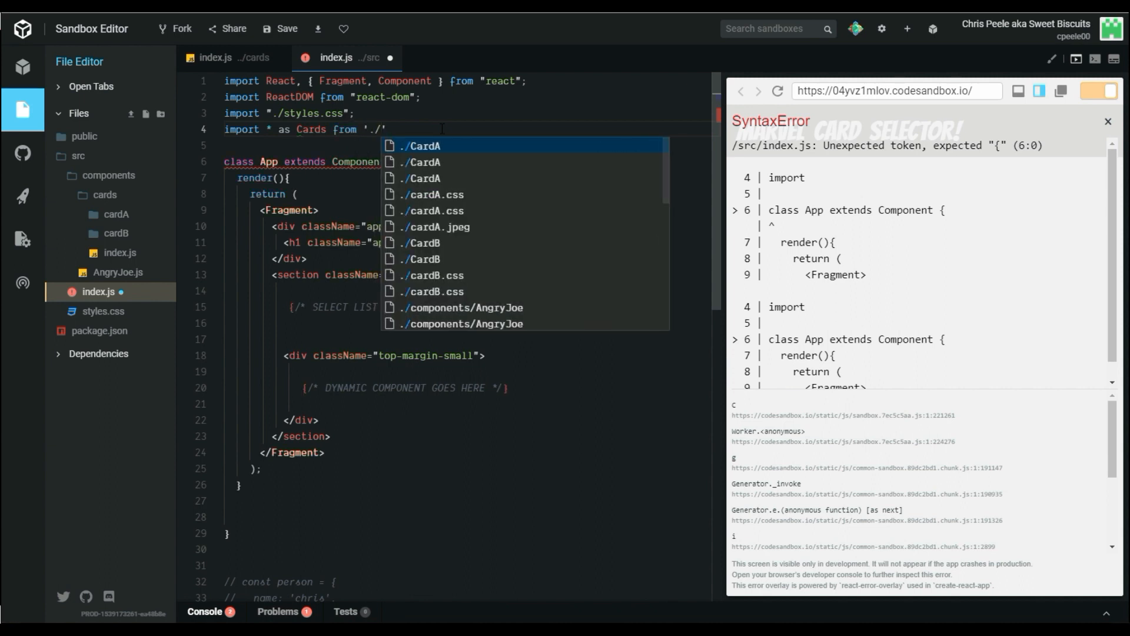
type("components/cards")
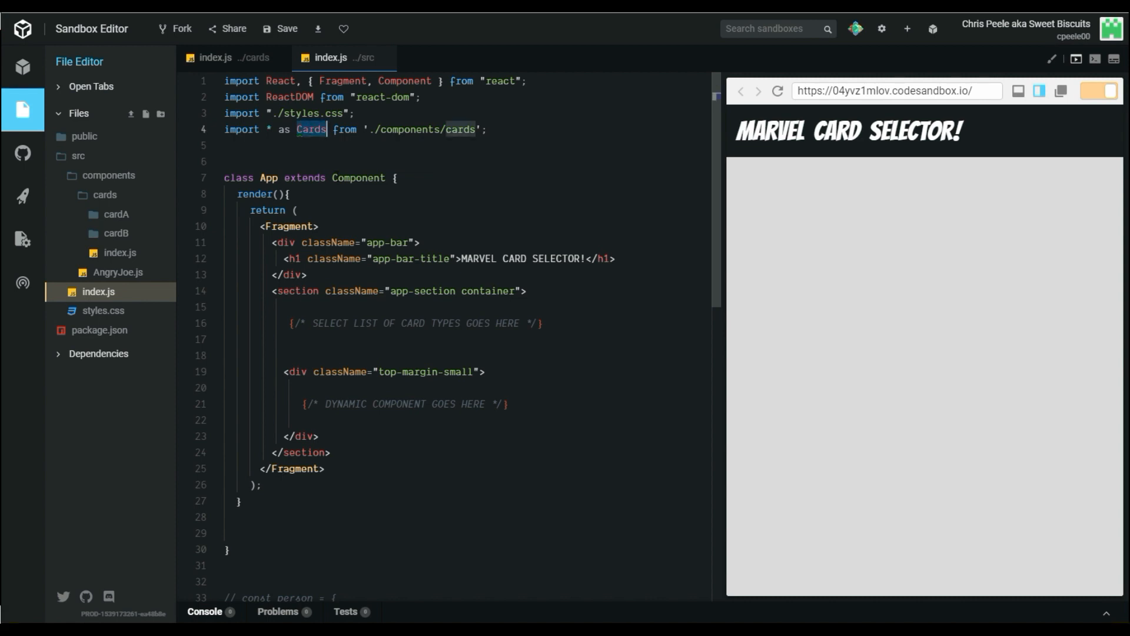
- Begin a console.log of Cards inside the App render method
left_click(396, 178)
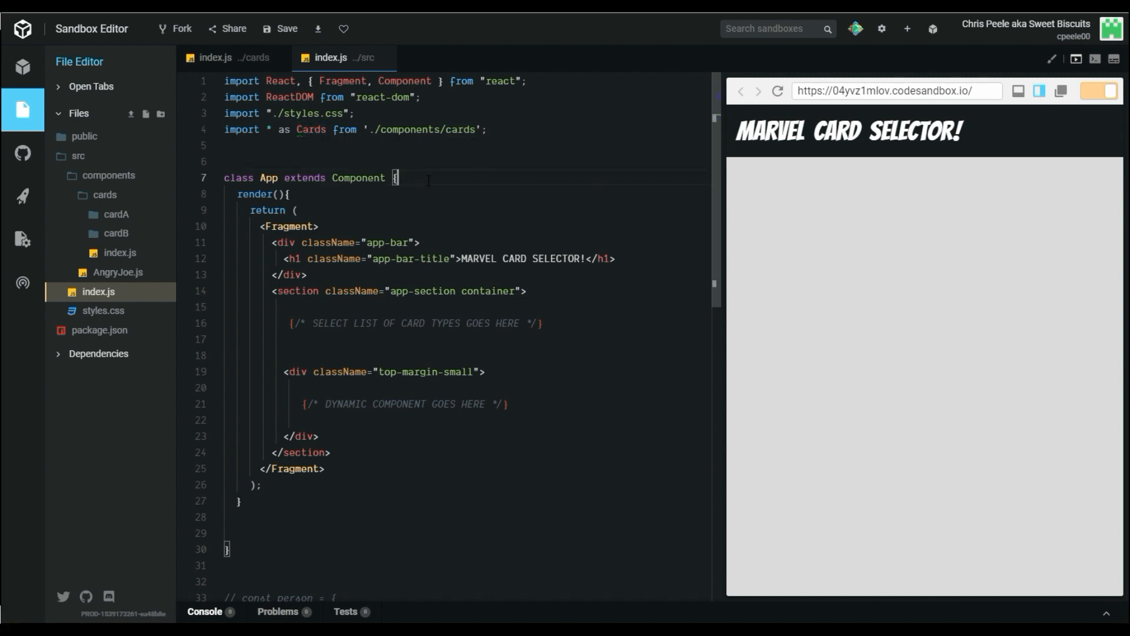
type("c")
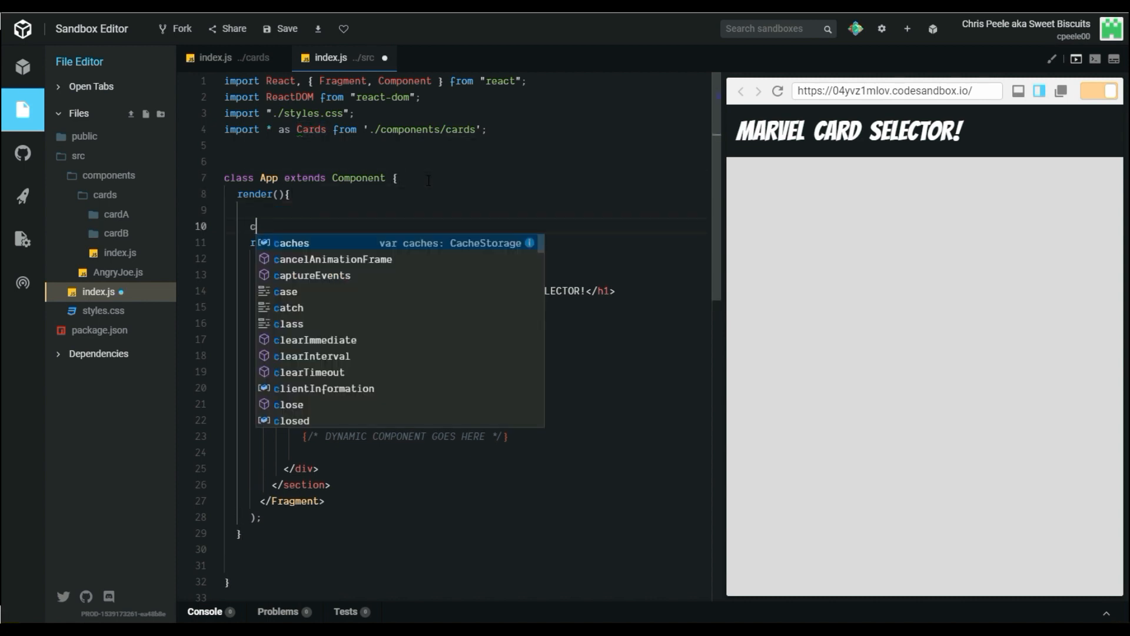
type("onsole.log(Cards);")
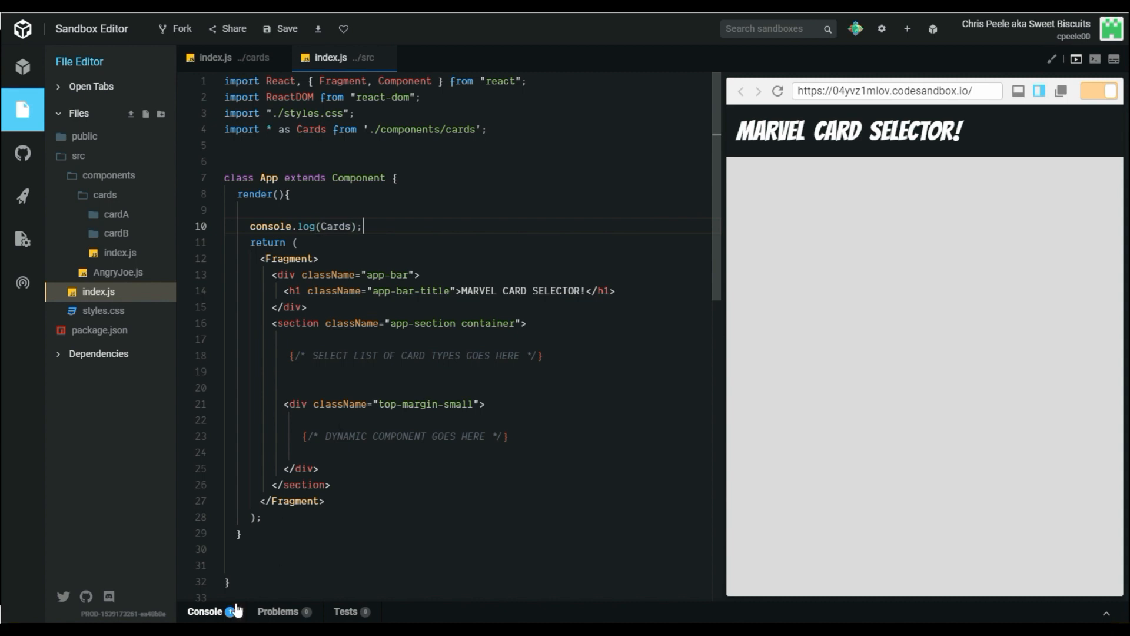
- Inspect the logged Cards object showing CardA and CardB functions, then close the console
left_click(205, 610)
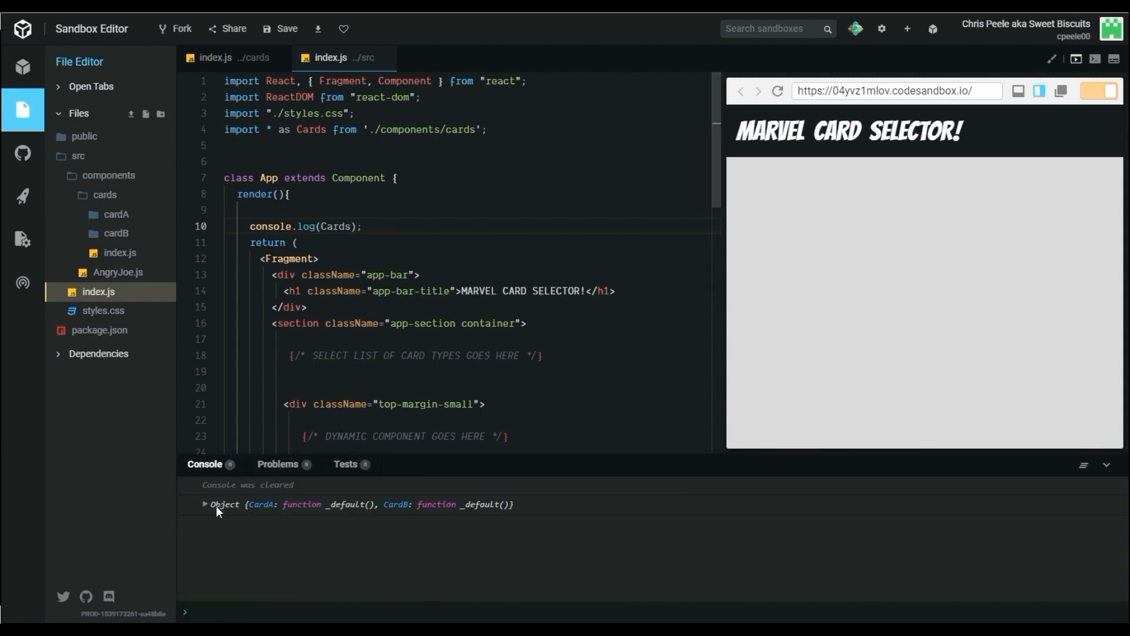
left_click(205, 504)
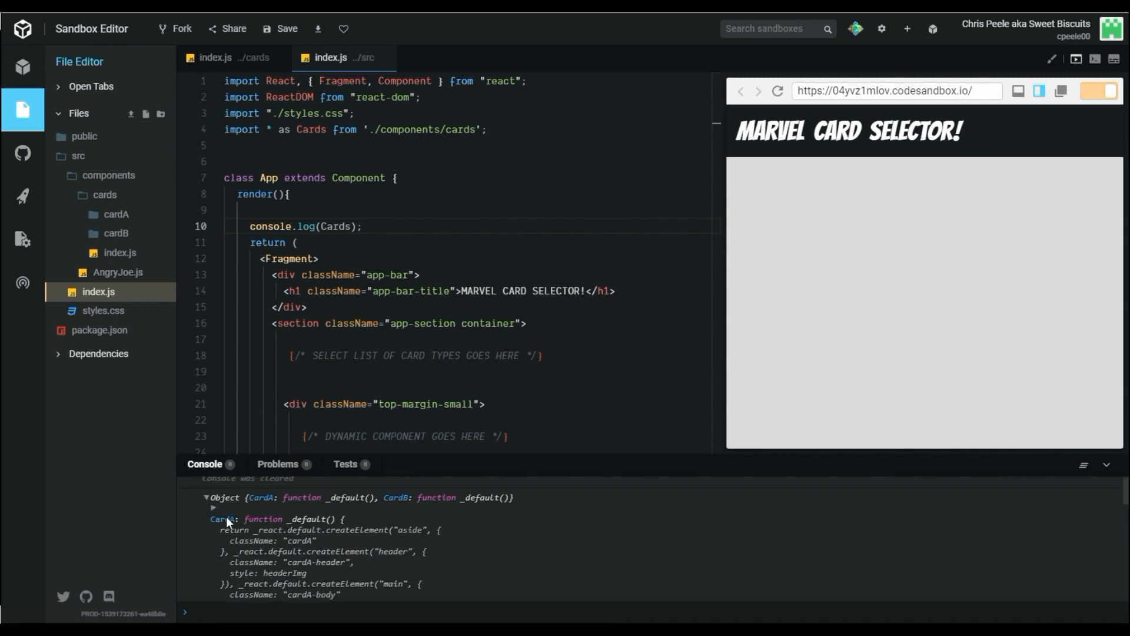
scroll("down", 3)
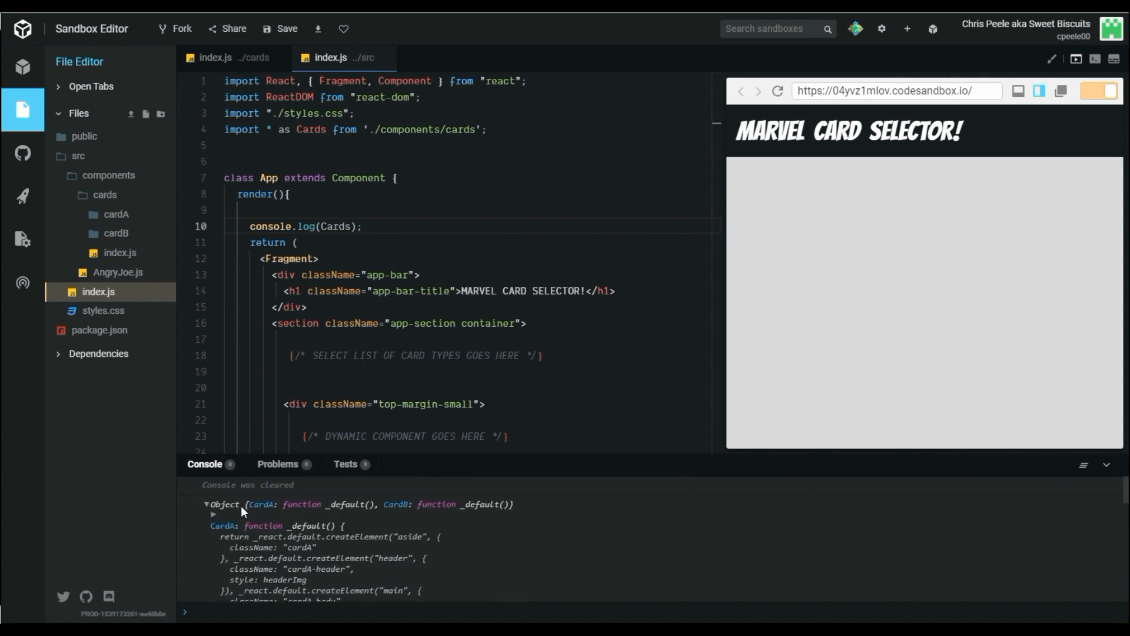
left_click(205, 504)
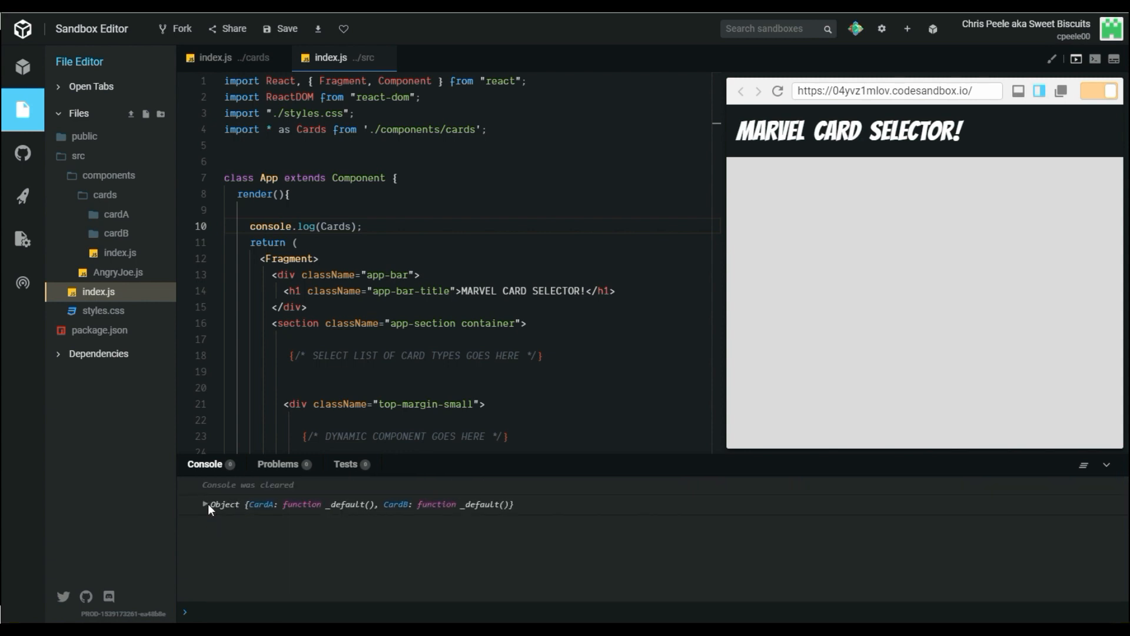
left_click(204, 504)
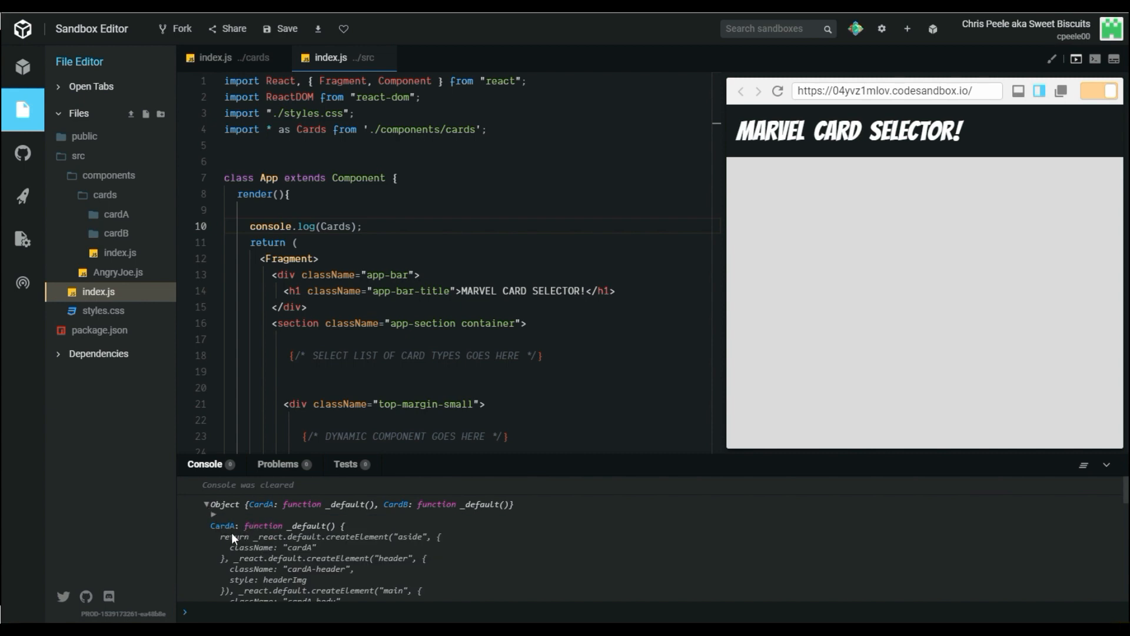
mouse_move(215, 528)
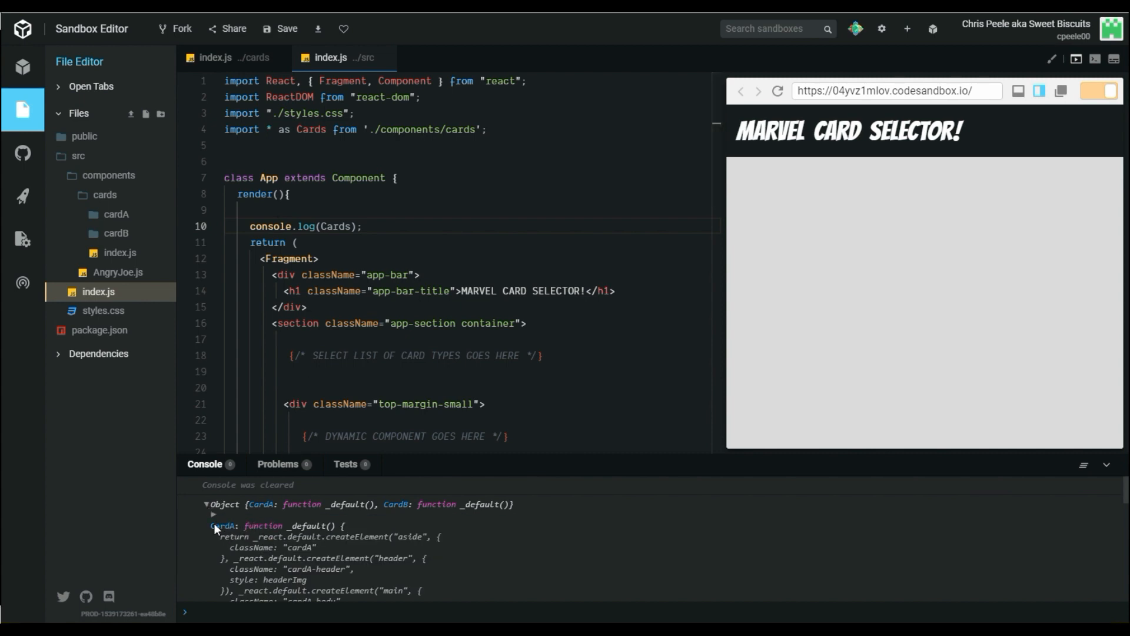
mouse_move(340, 428)
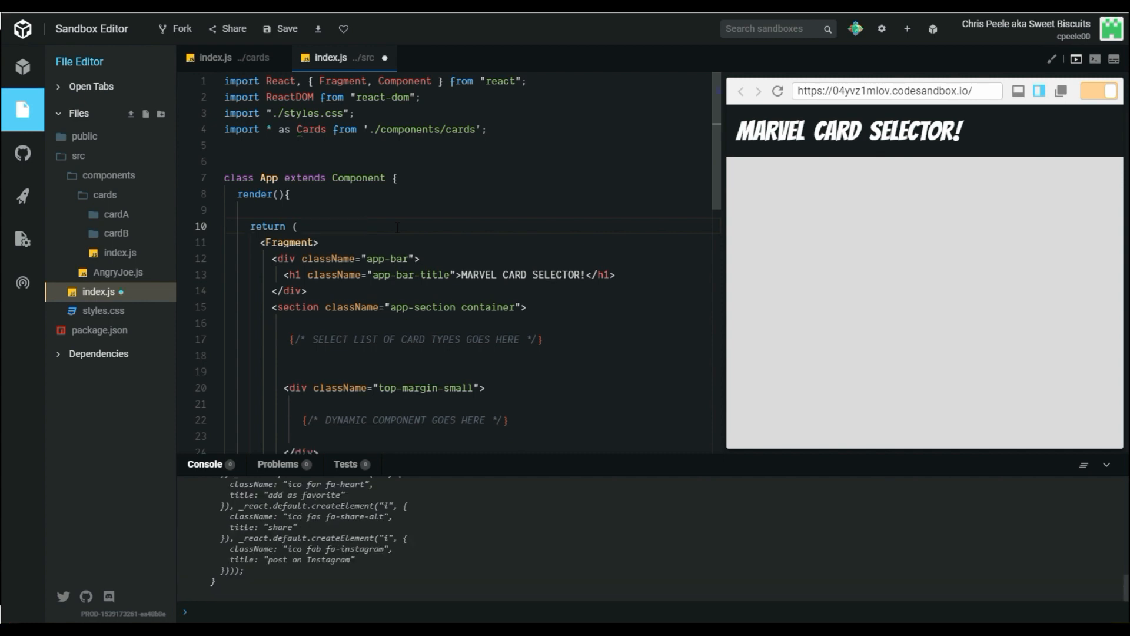
left_click(1106, 466)
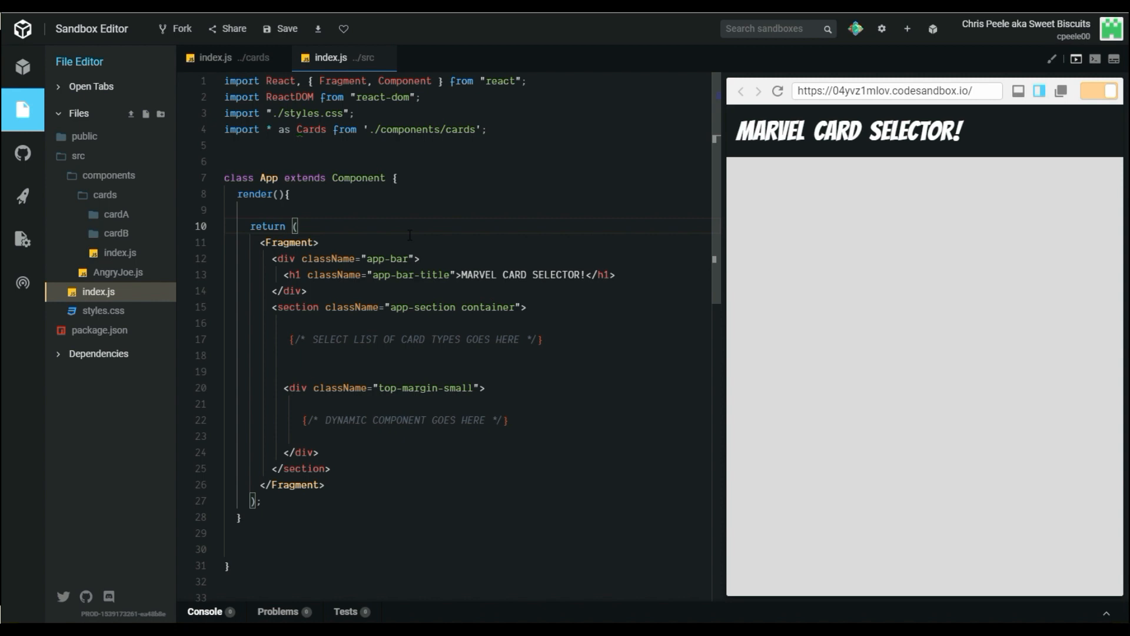
mouse_move(747, 280)
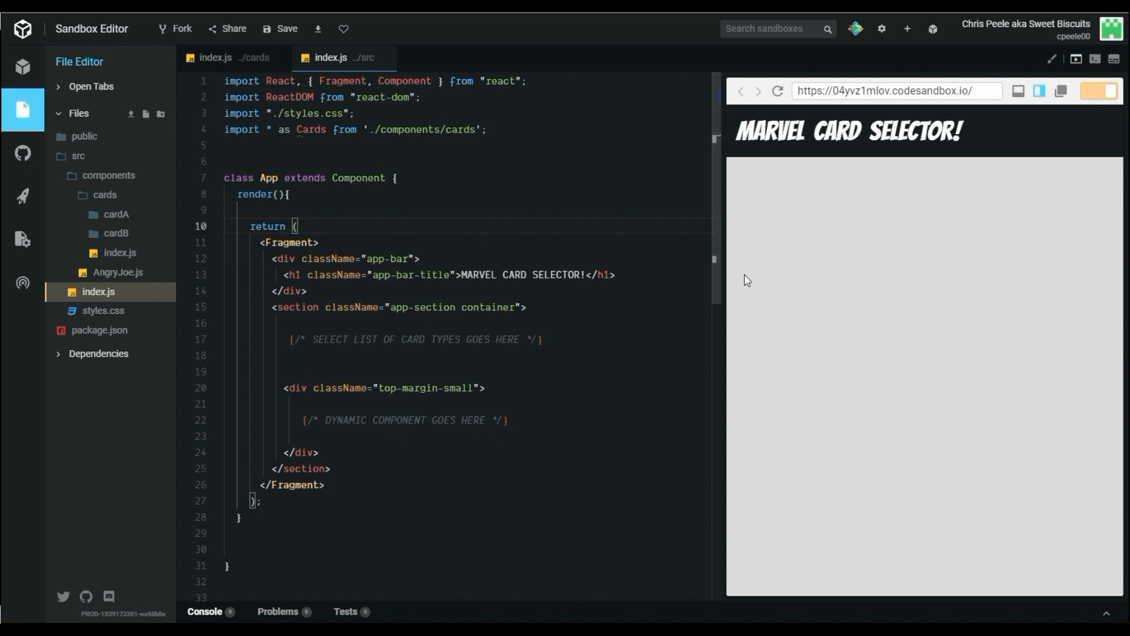
mouse_move(857, 263)
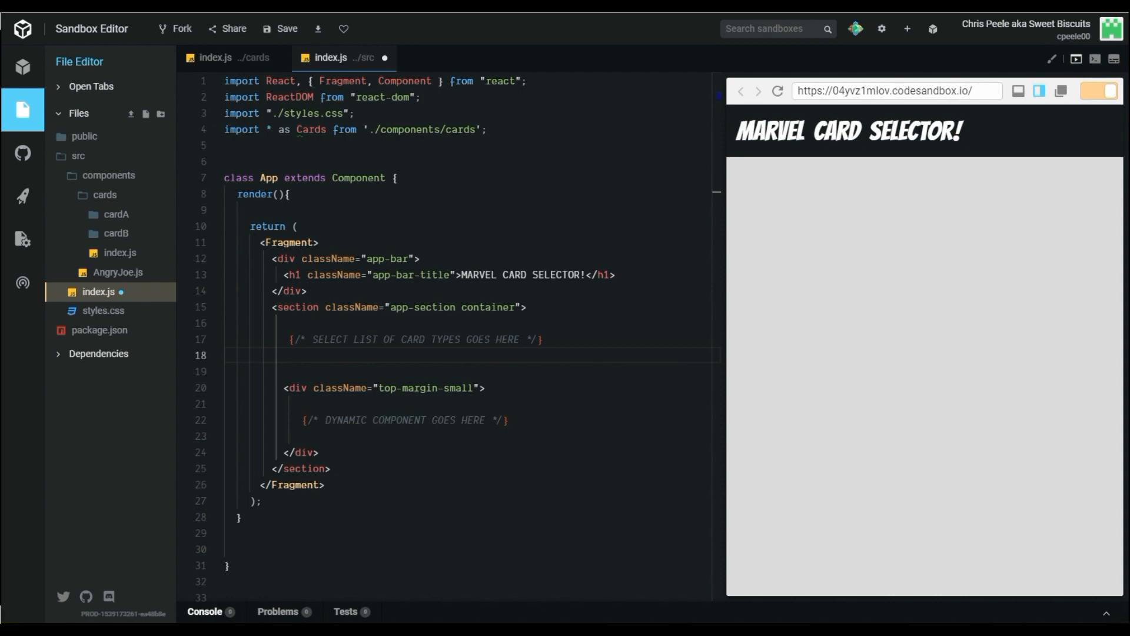
mouse_move(932, 28)
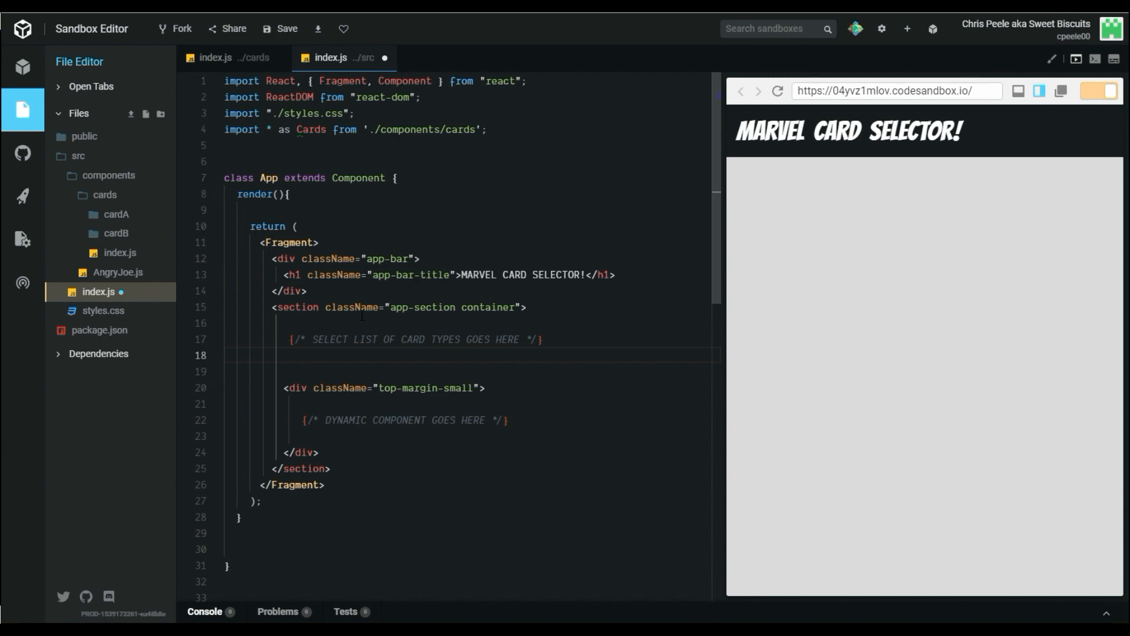
- Call this.renderCardSelector() in render and define renderCardSelector returning the labelled select
type("this.render}")
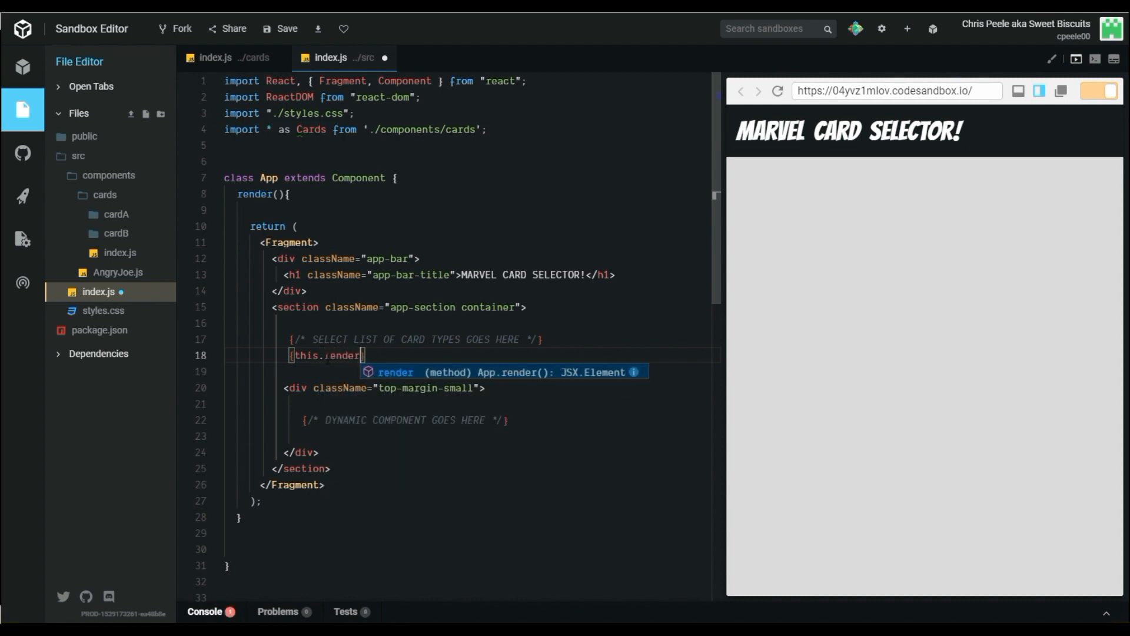
type("CardSelecto")
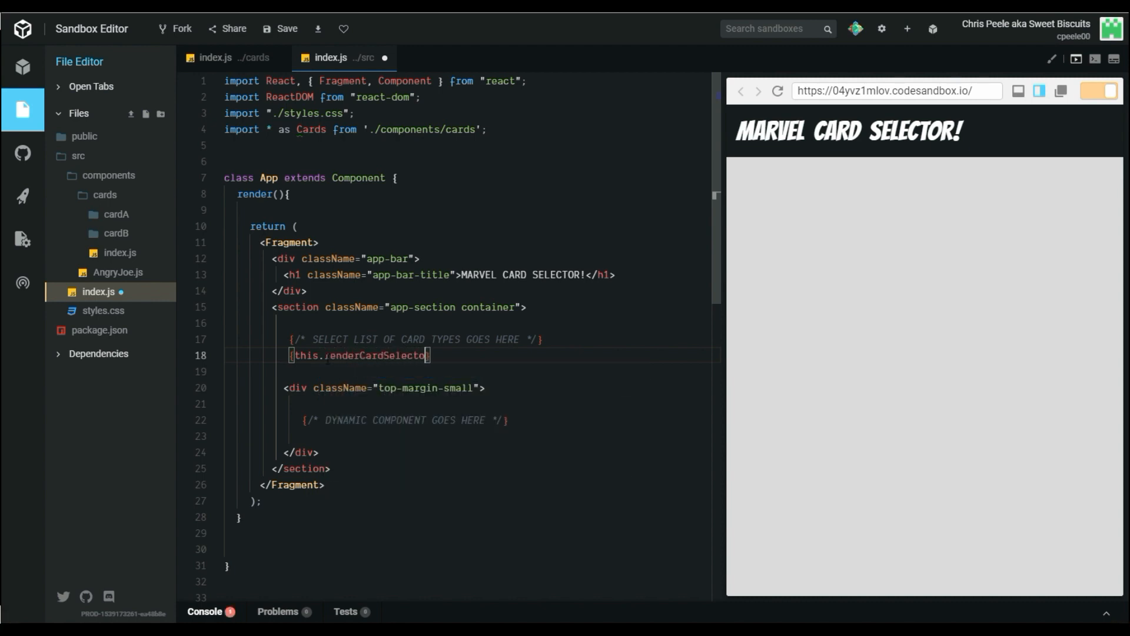
type("()")
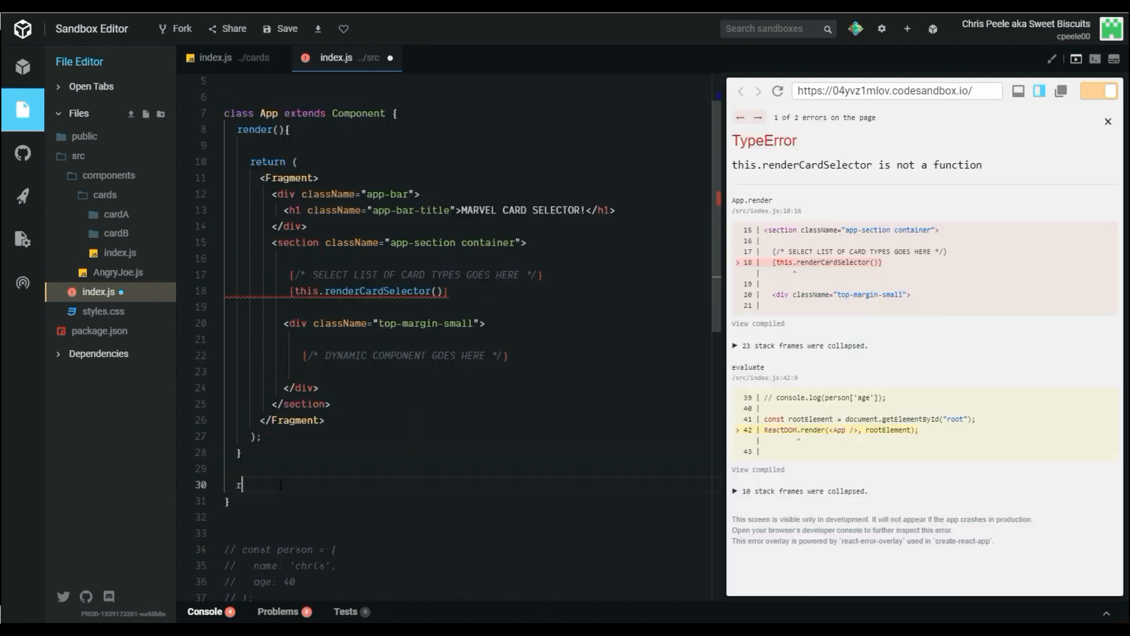
type("renderCardSelector")
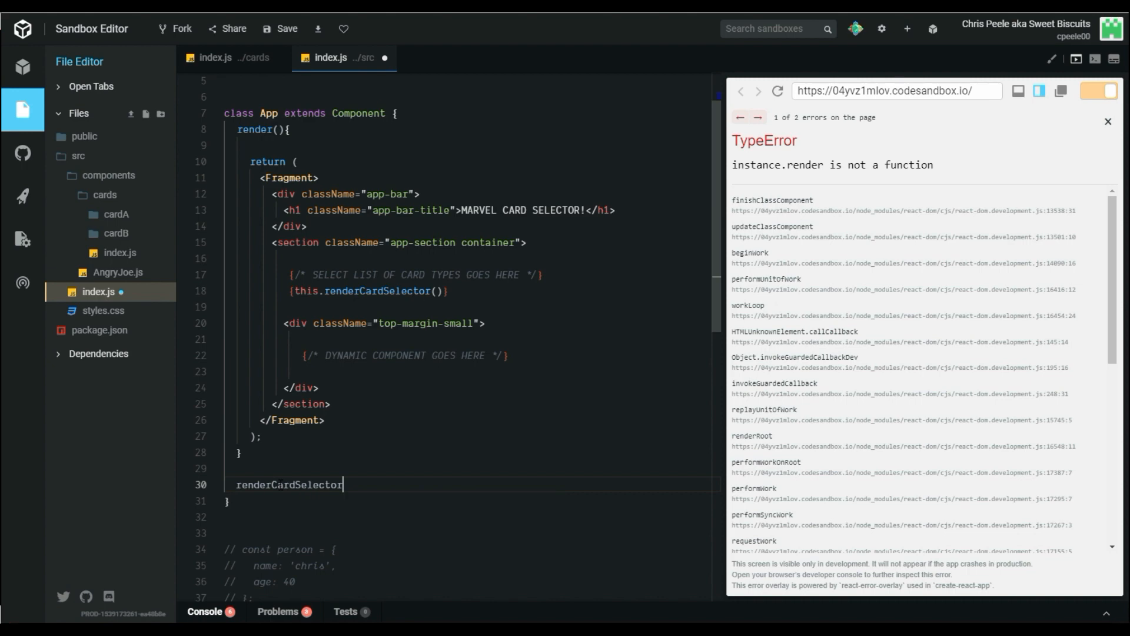
type("(){")
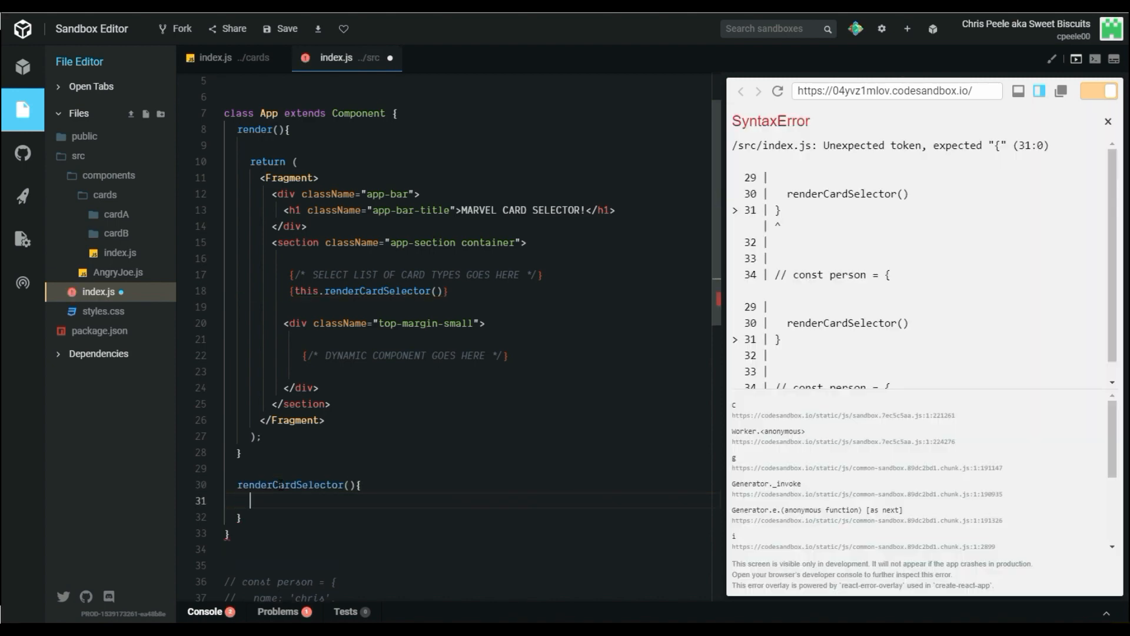
type("return()")
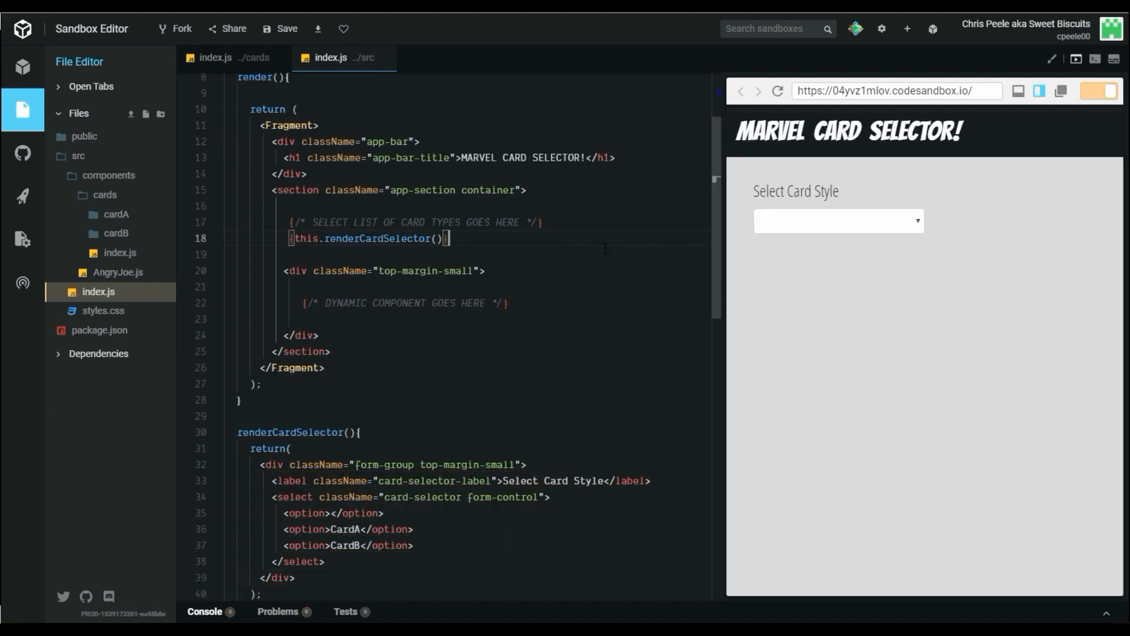
- Remove the SELECT LIST comment and choose CardA in the preview dropdown
left_click(838, 221)
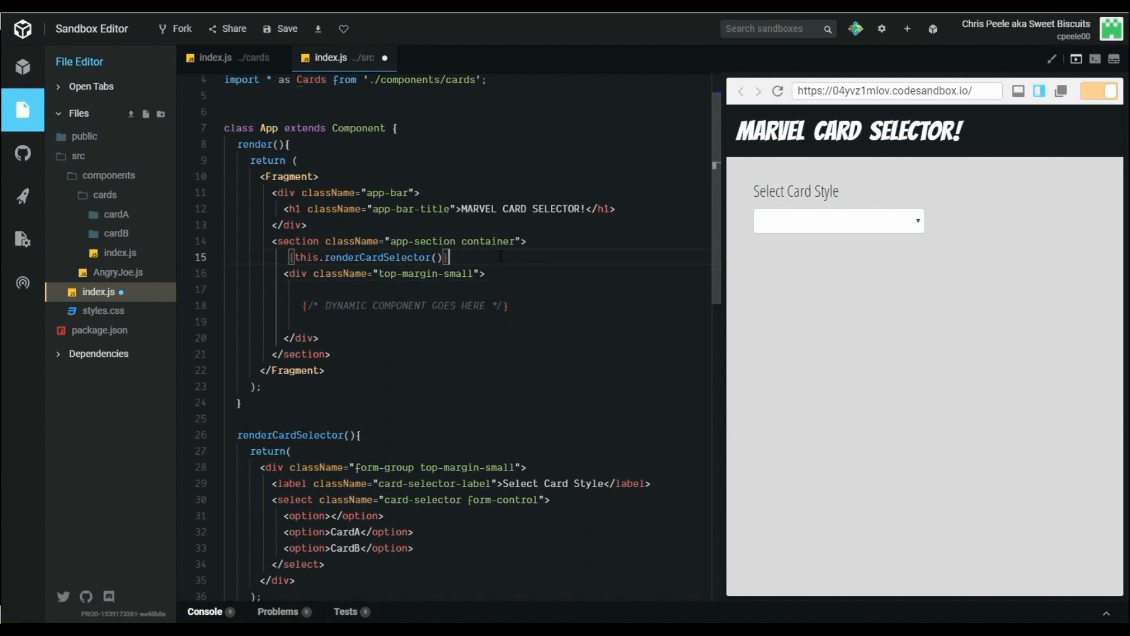
key("Enter")
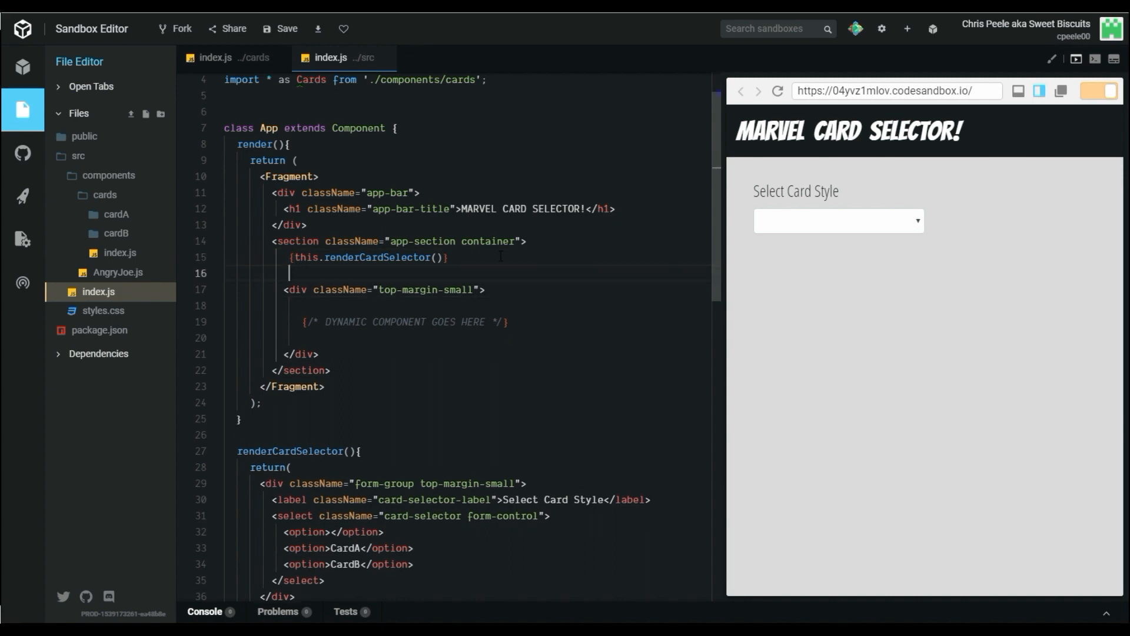
scroll("down", 3)
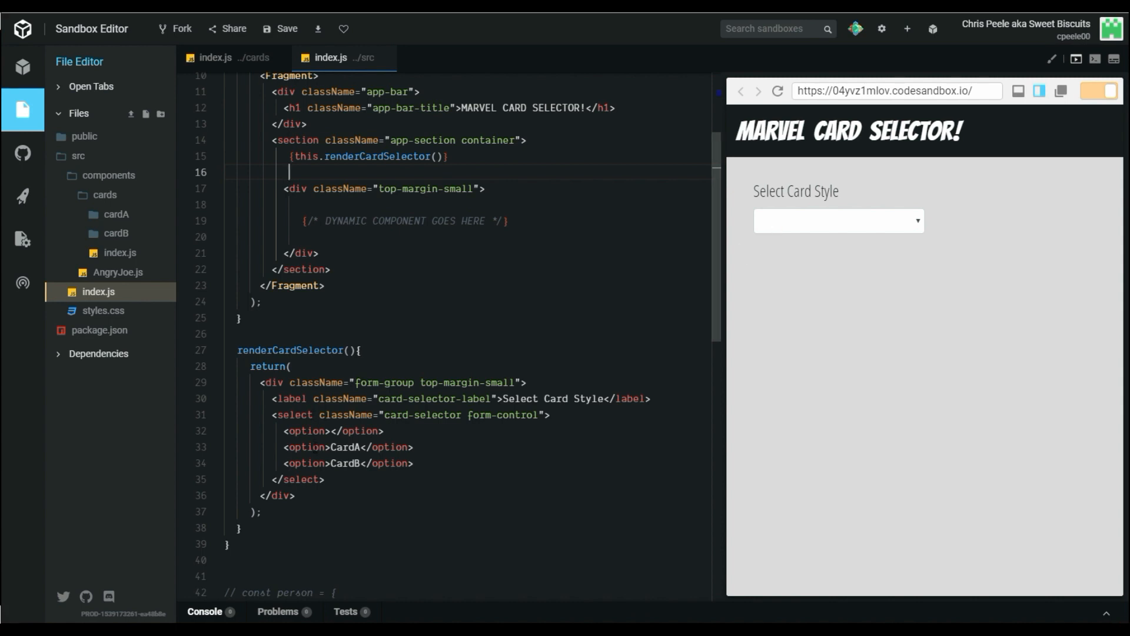
left_click(838, 221)
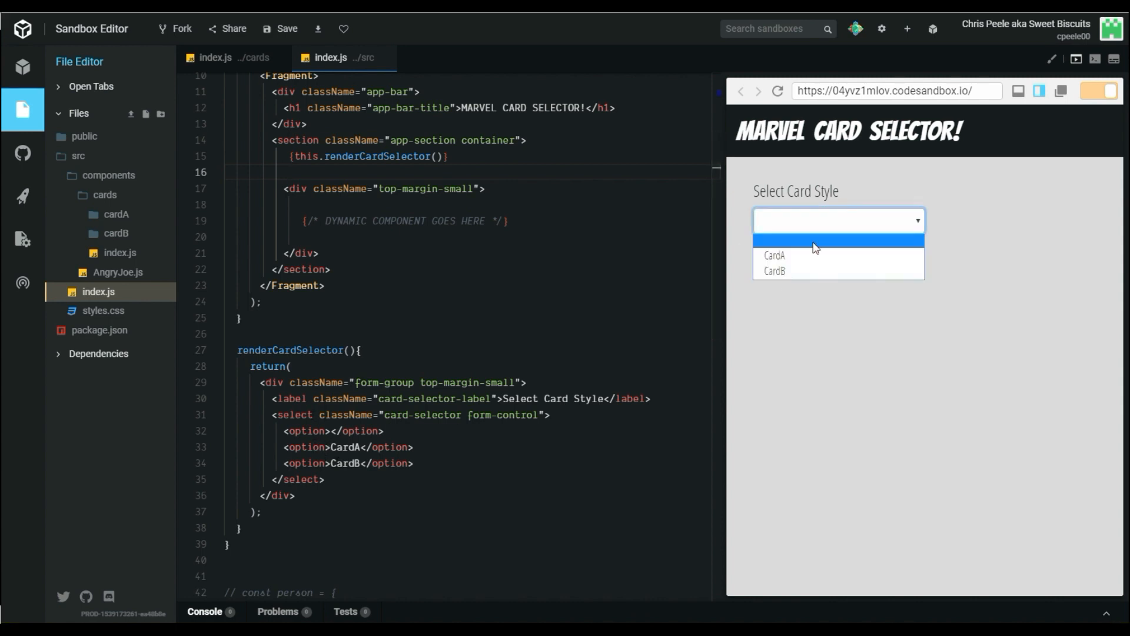
mouse_move(801, 245)
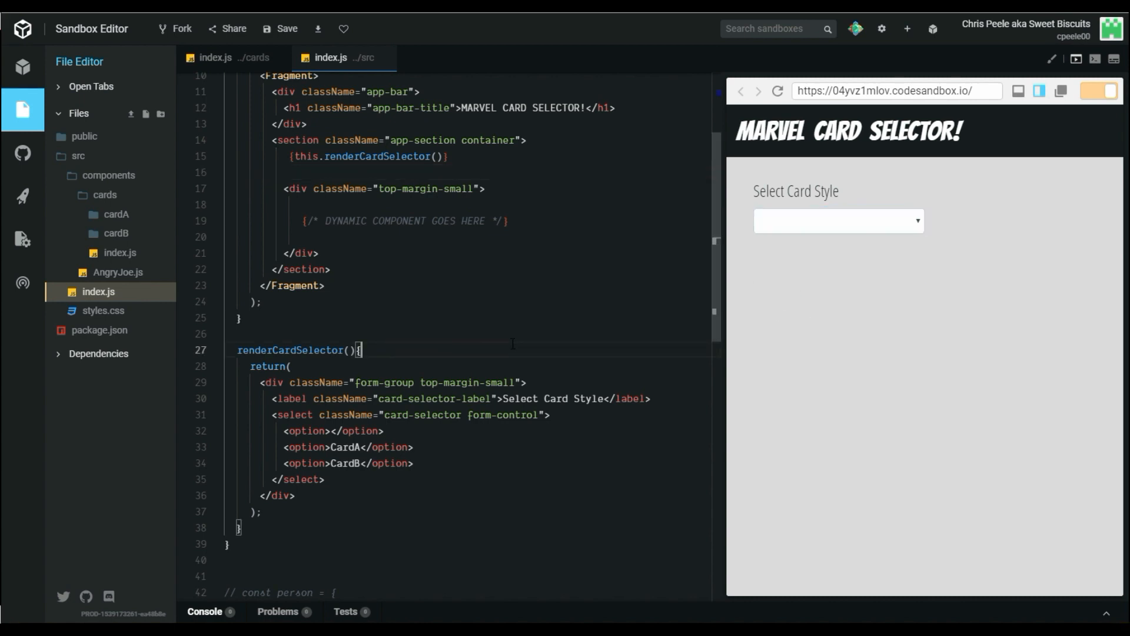
mouse_move(840, 228)
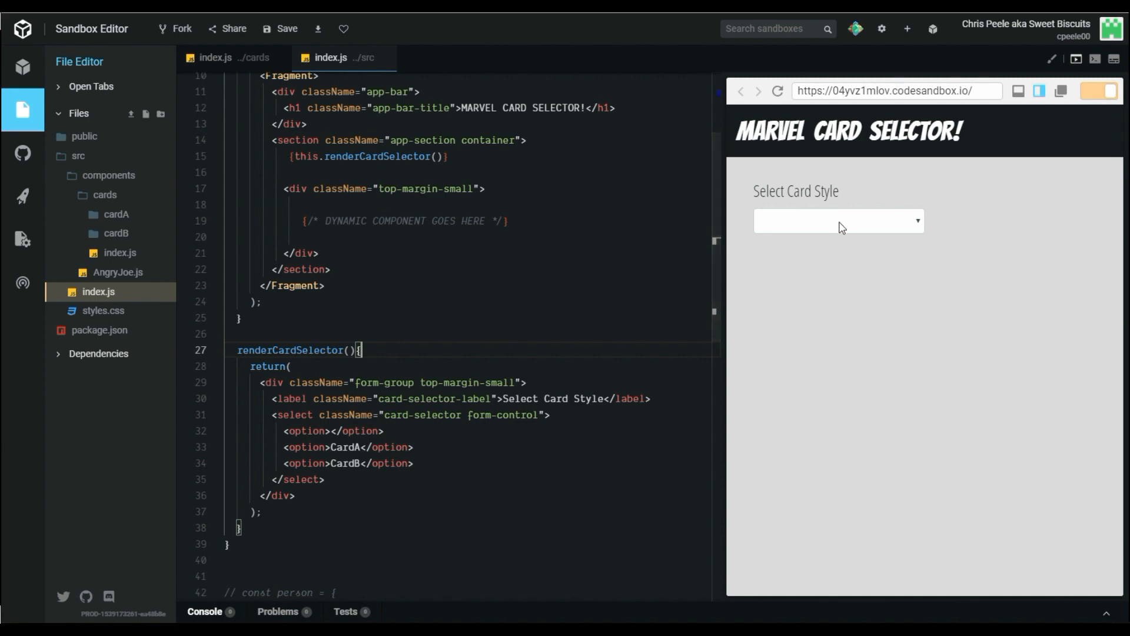
mouse_move(861, 317)
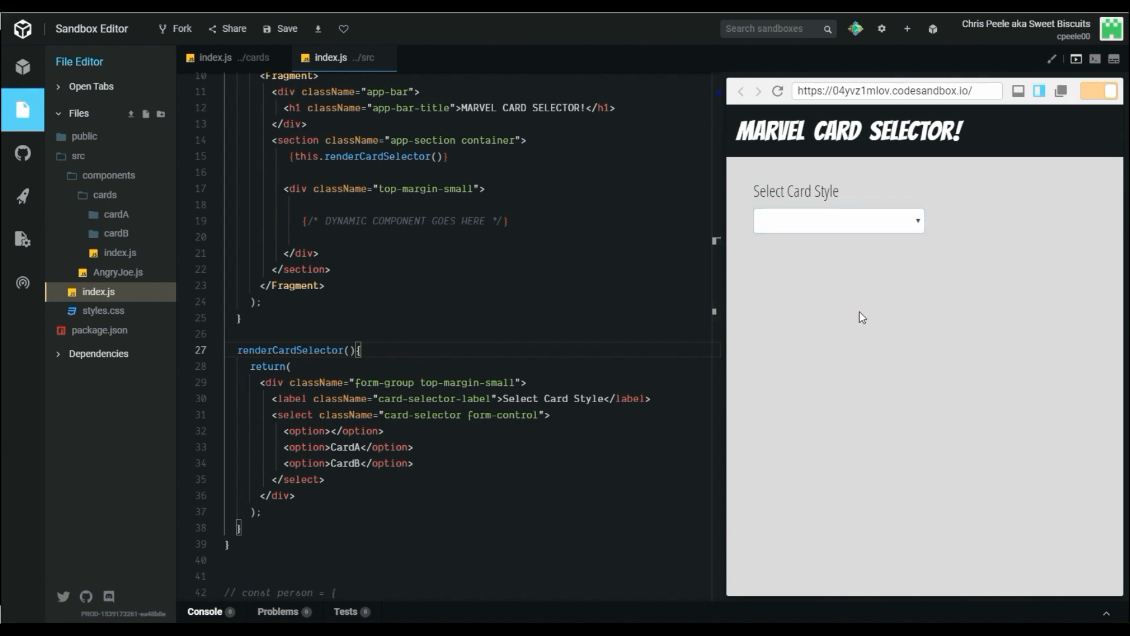
mouse_move(855, 399)
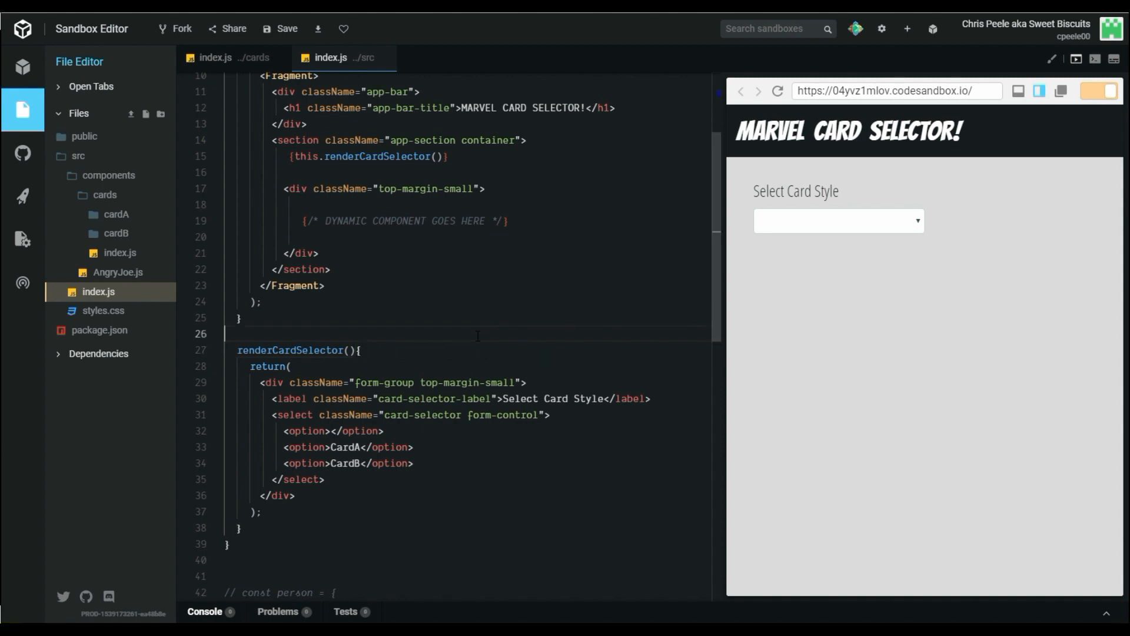
left_click(838, 221)
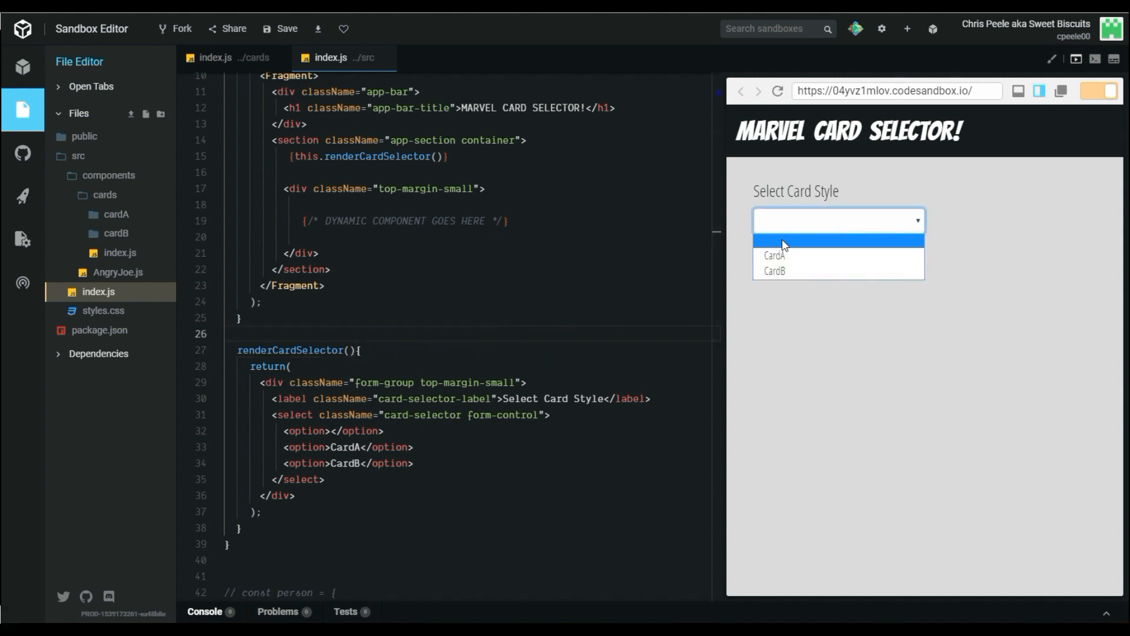
mouse_move(777, 261)
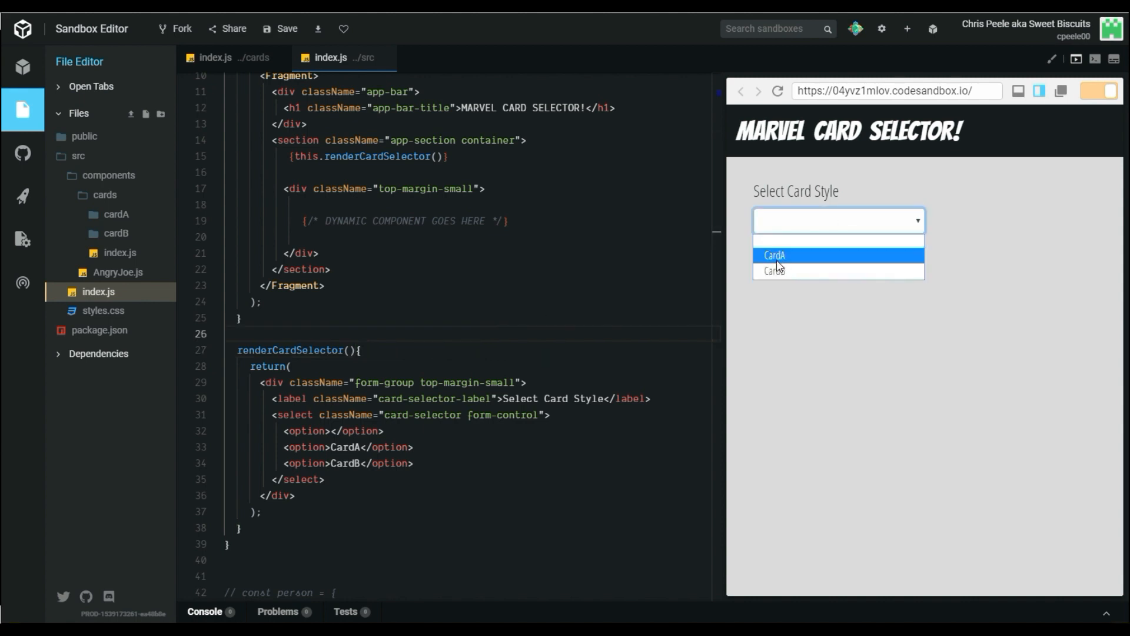
left_click(774, 255)
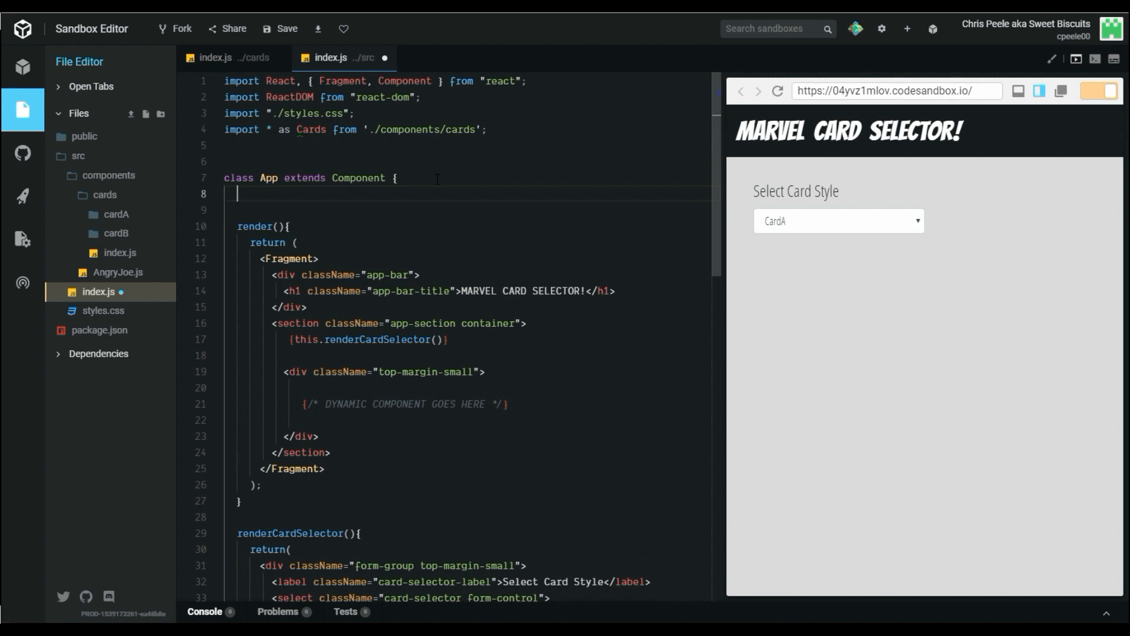
- Add state = { selectedCardType: '' } to the App component
type("state =")
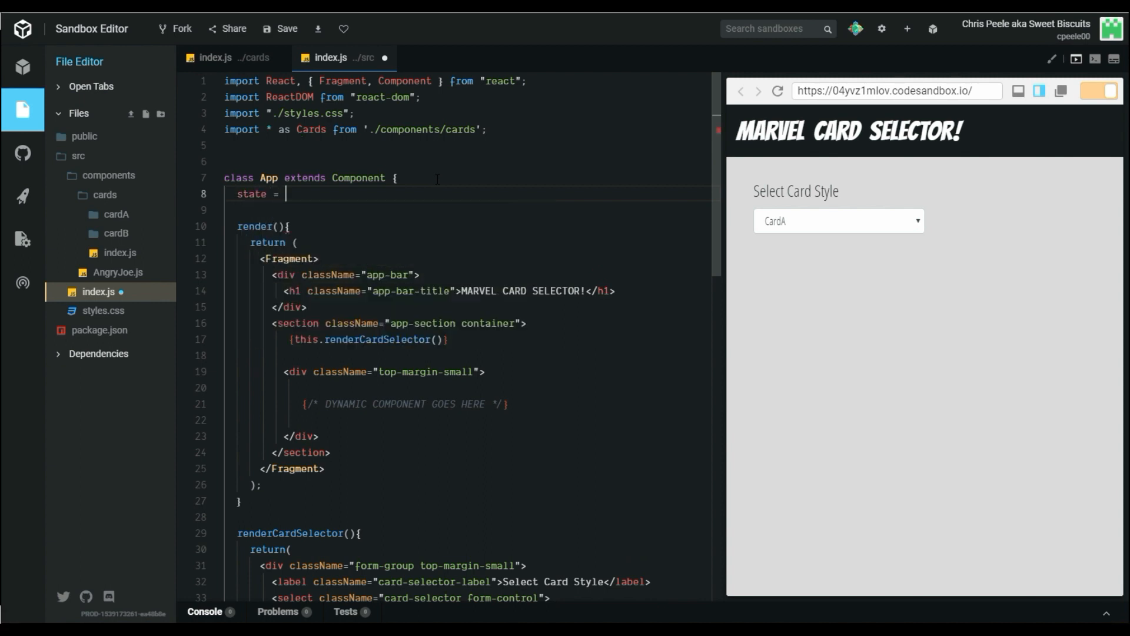
type("{")
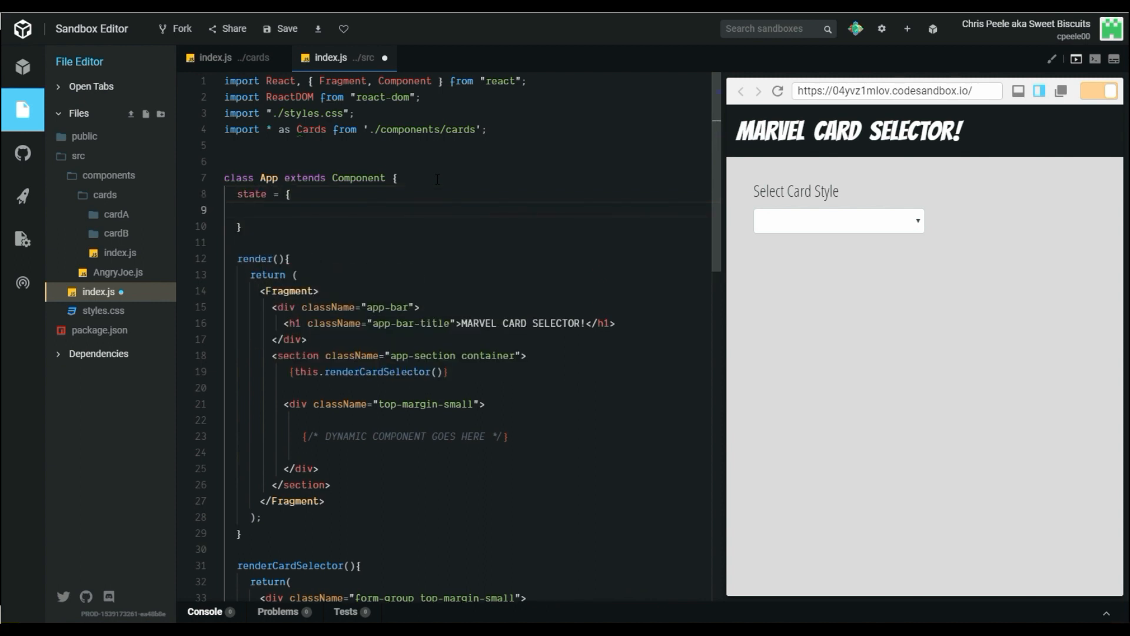
type("selectedCard")
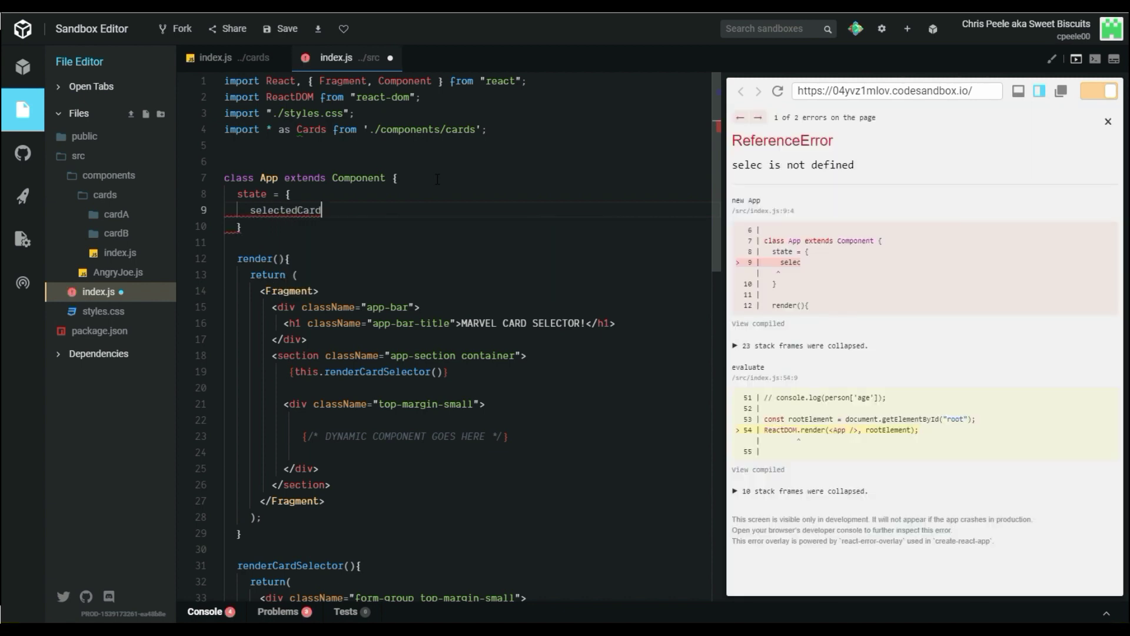
type("Type: ''")
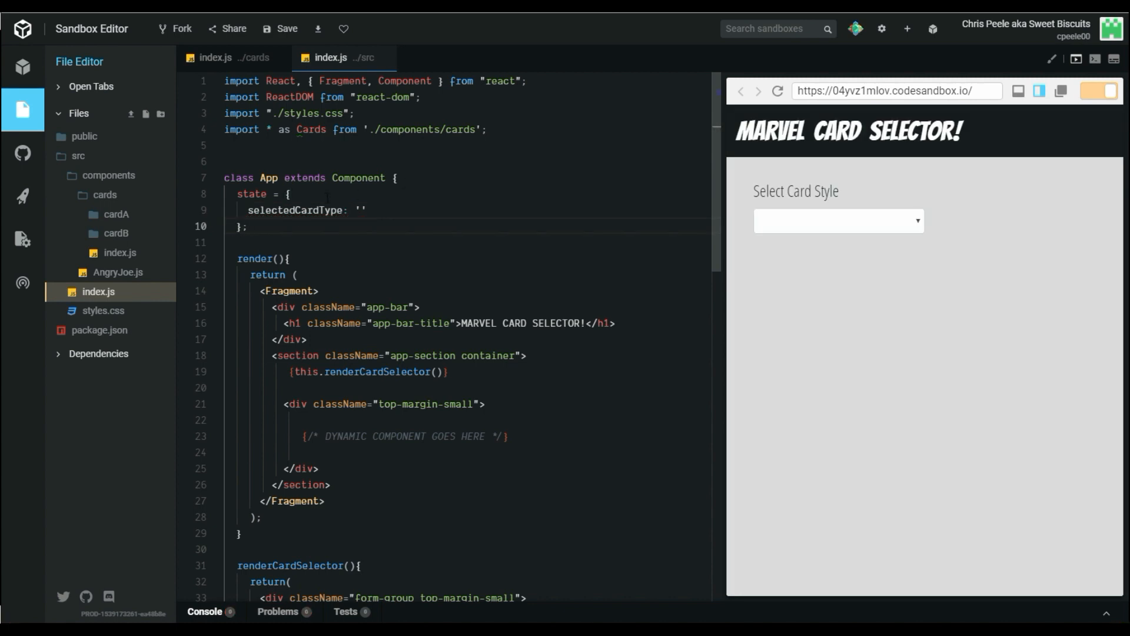
double_click(293, 210)
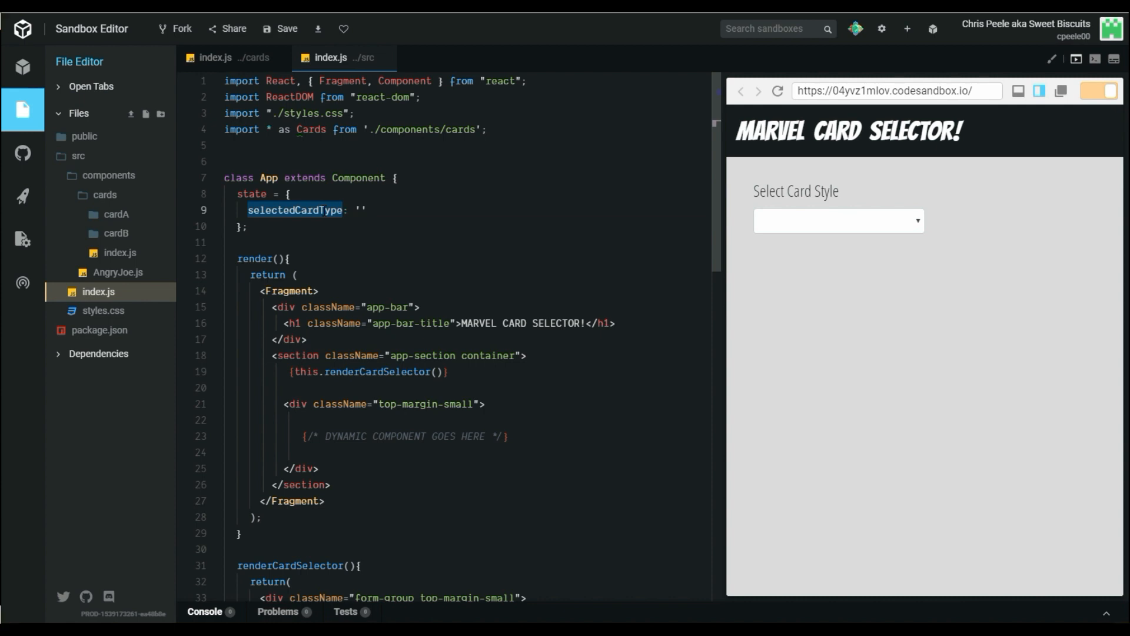
scroll("down", 3)
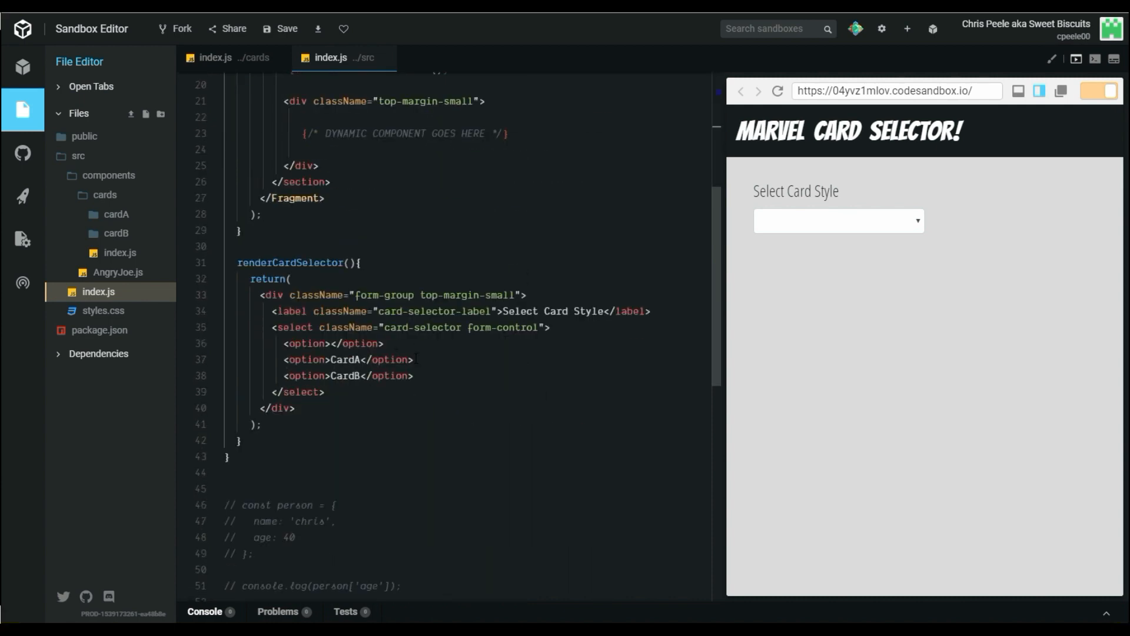
- Test the preview dropdown with CardB and back to empty, highlighting selectedCardType
left_click(838, 221)
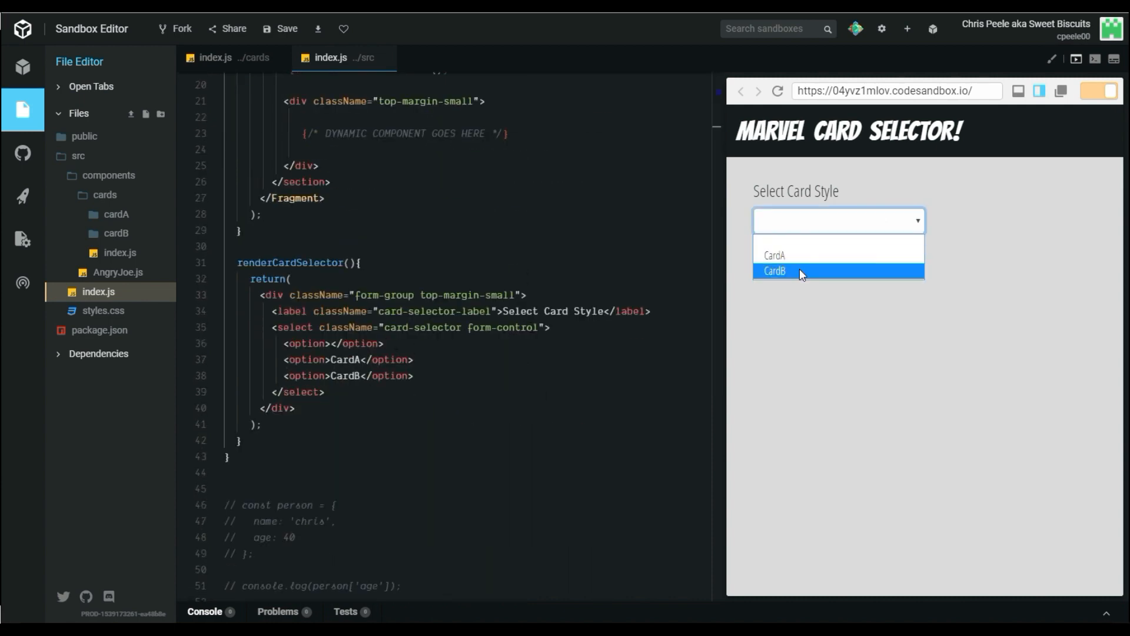
left_click(790, 271)
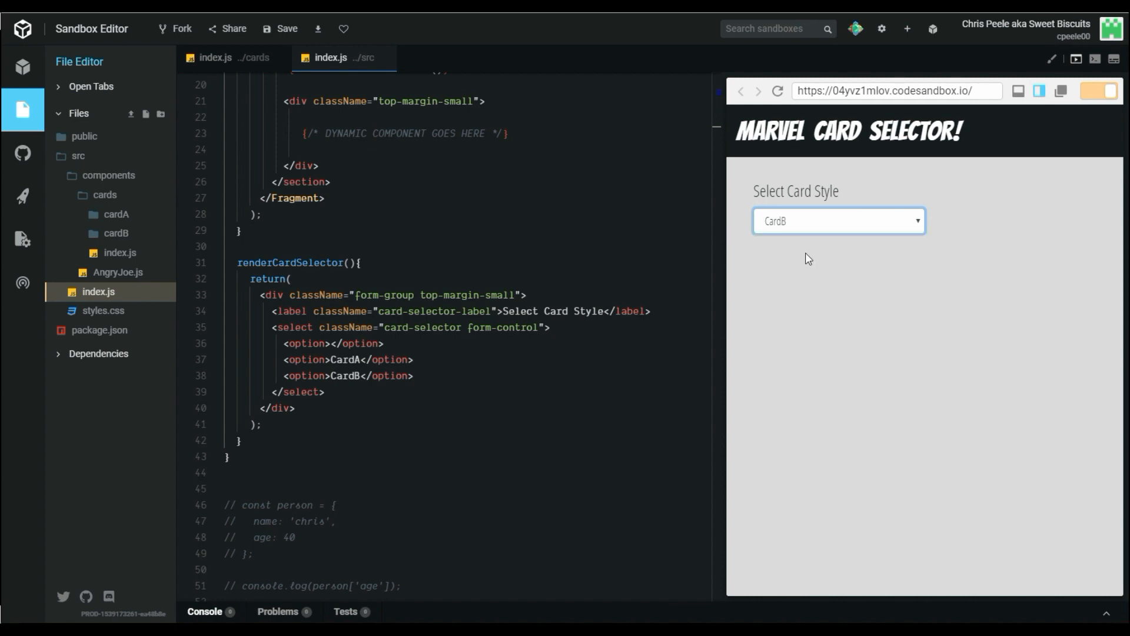
left_click(838, 221)
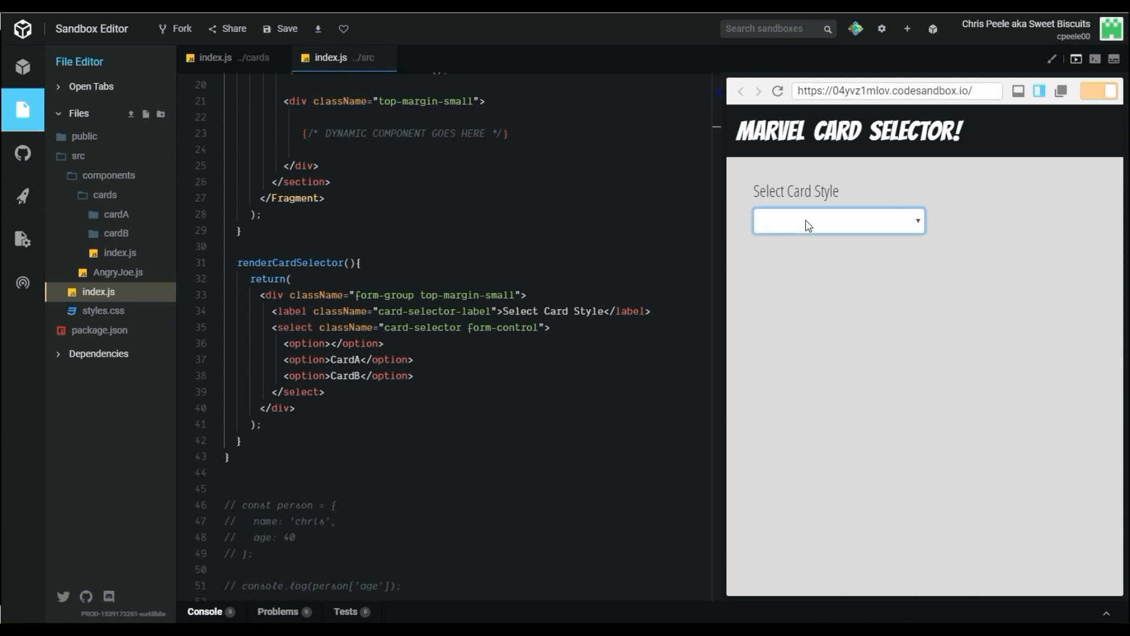
left_click(838, 221)
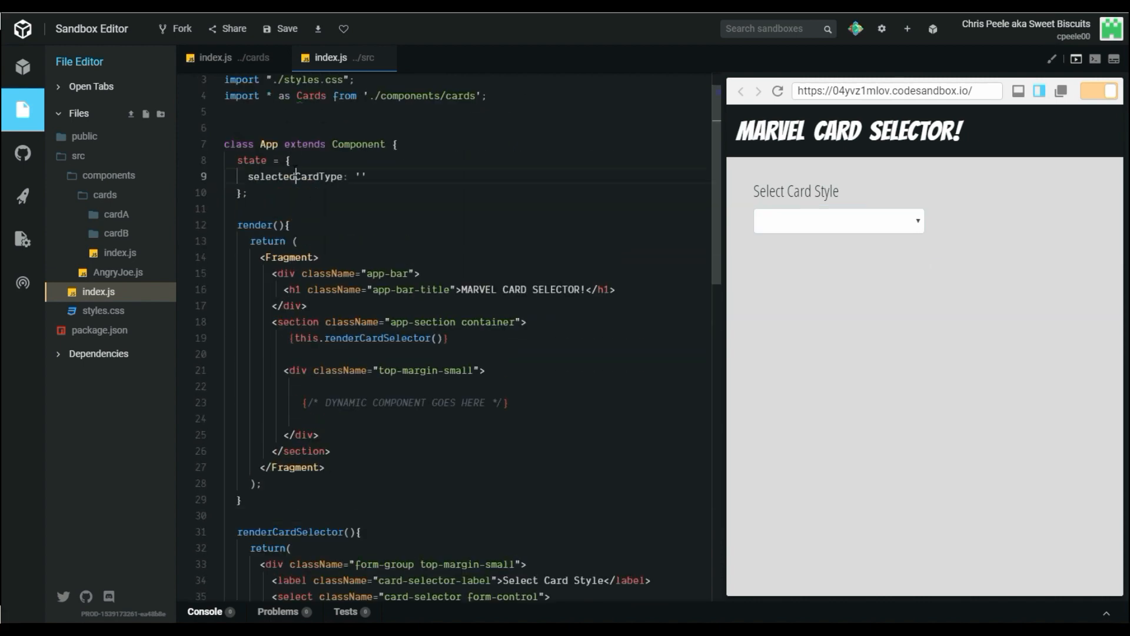
double_click(294, 177)
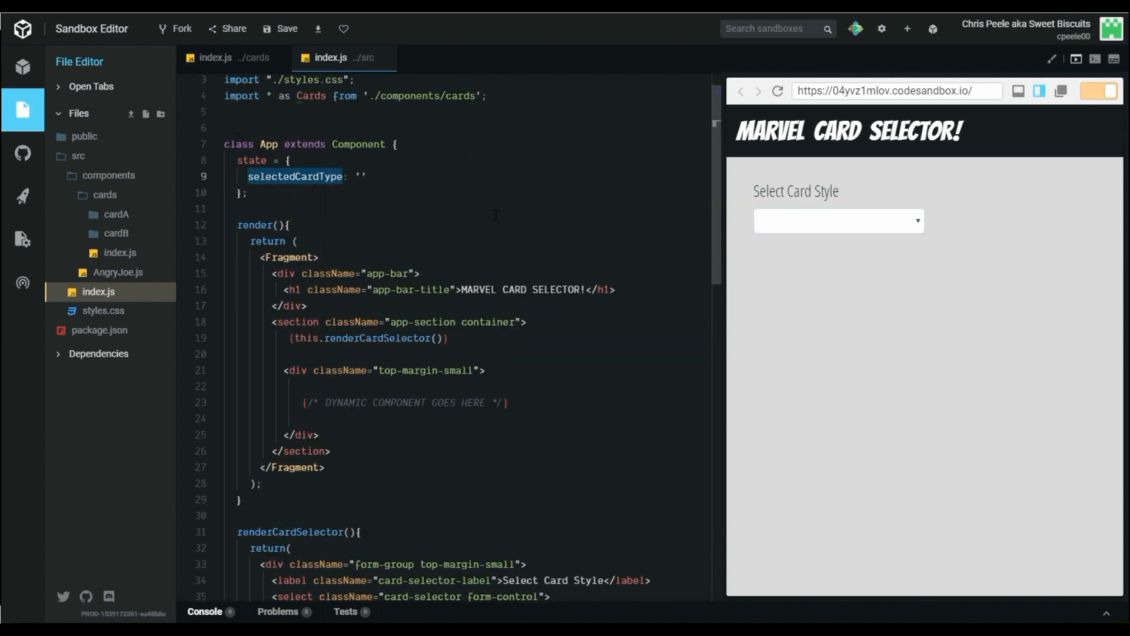
scroll("down", 3)
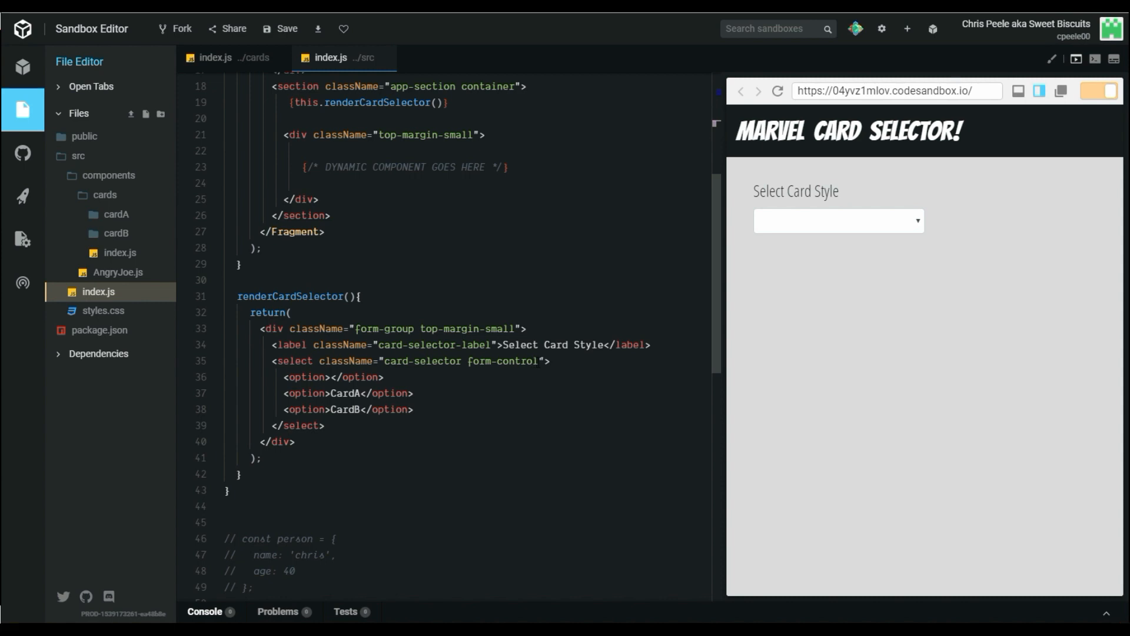
- Add onChange={(e) => this.setState({ selectedCardType: e.target.value })} to the select
type("onChange=")
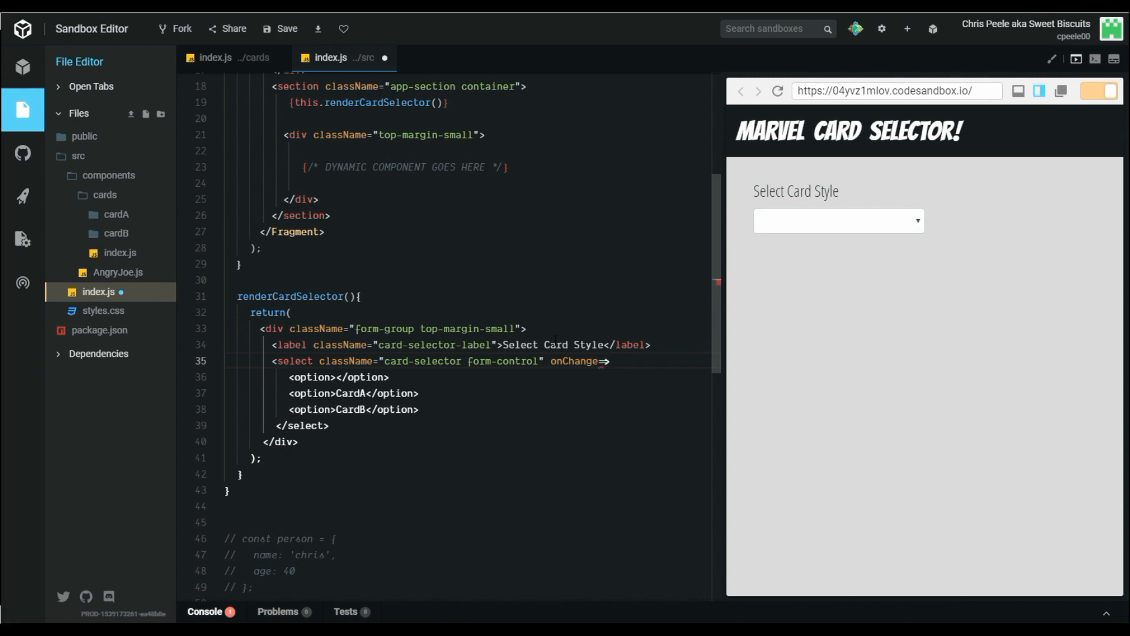
type("{}")
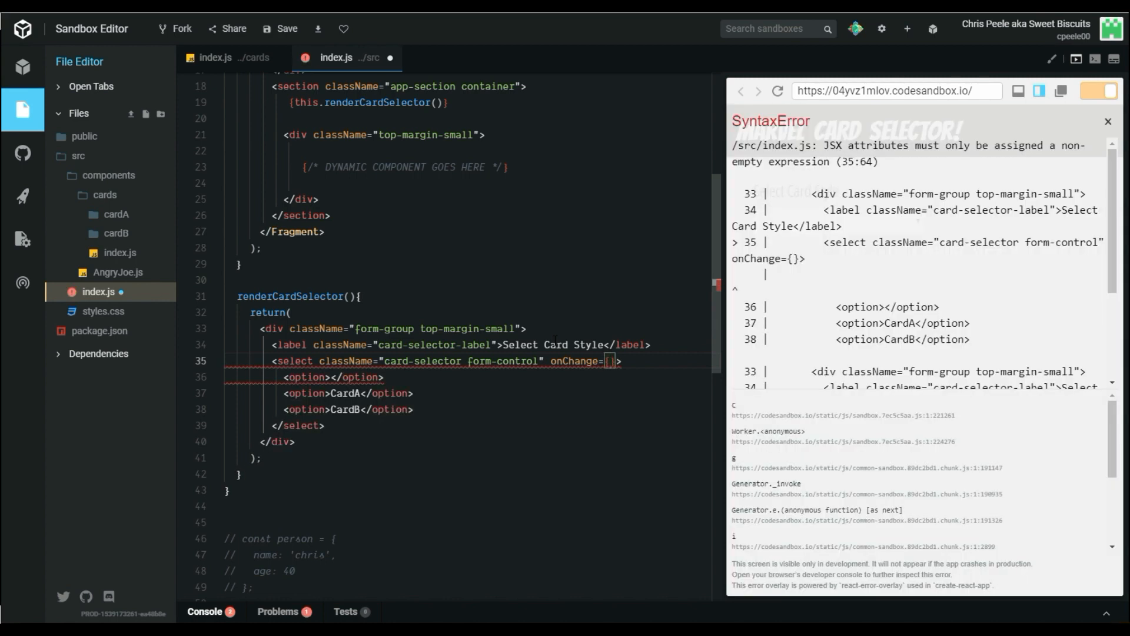
type("(e)")
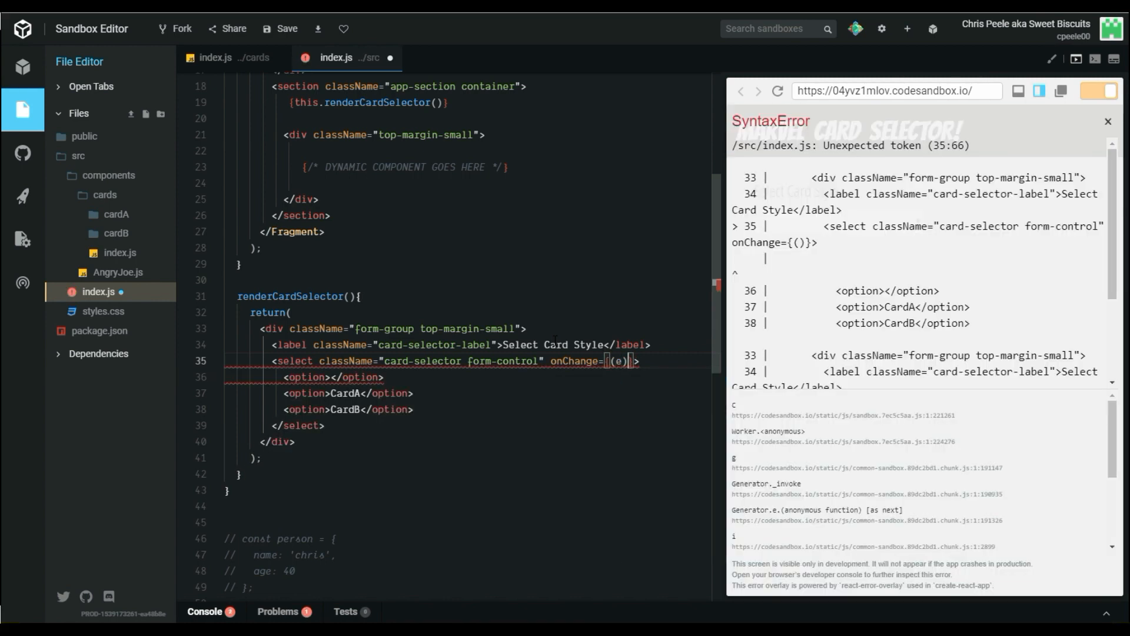
type("=>")
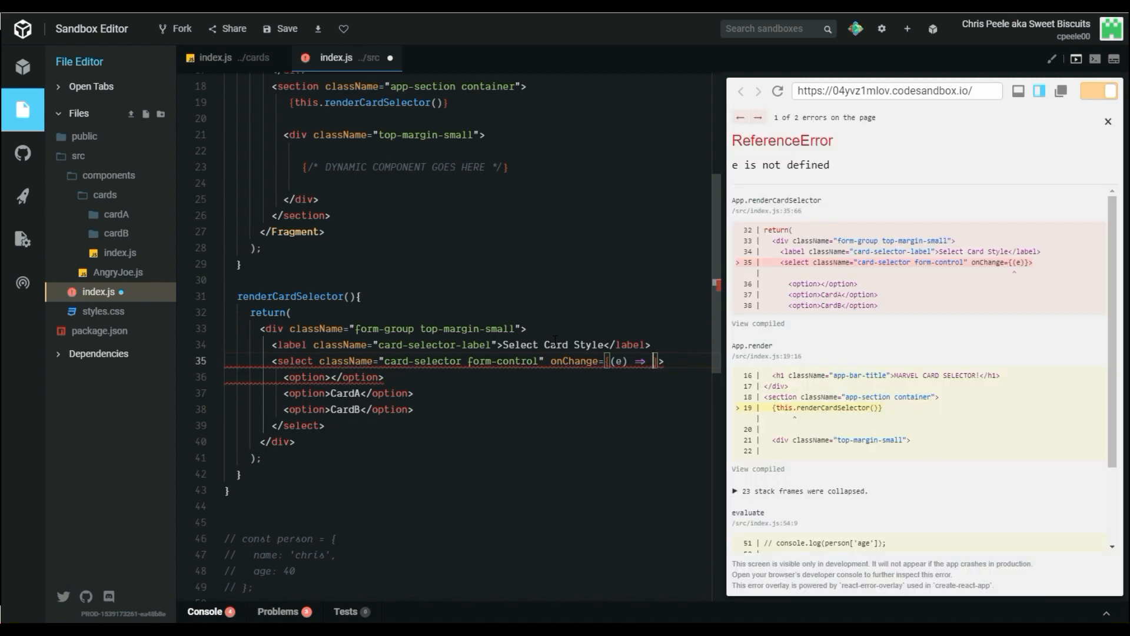
type("{}}>")
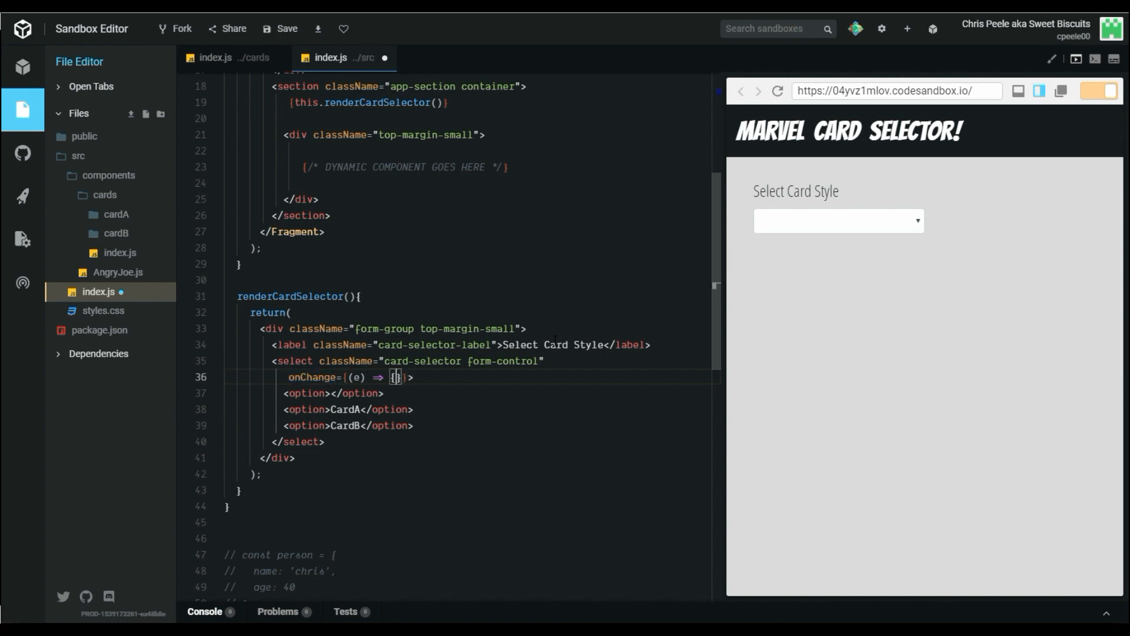
type("this.setState(")
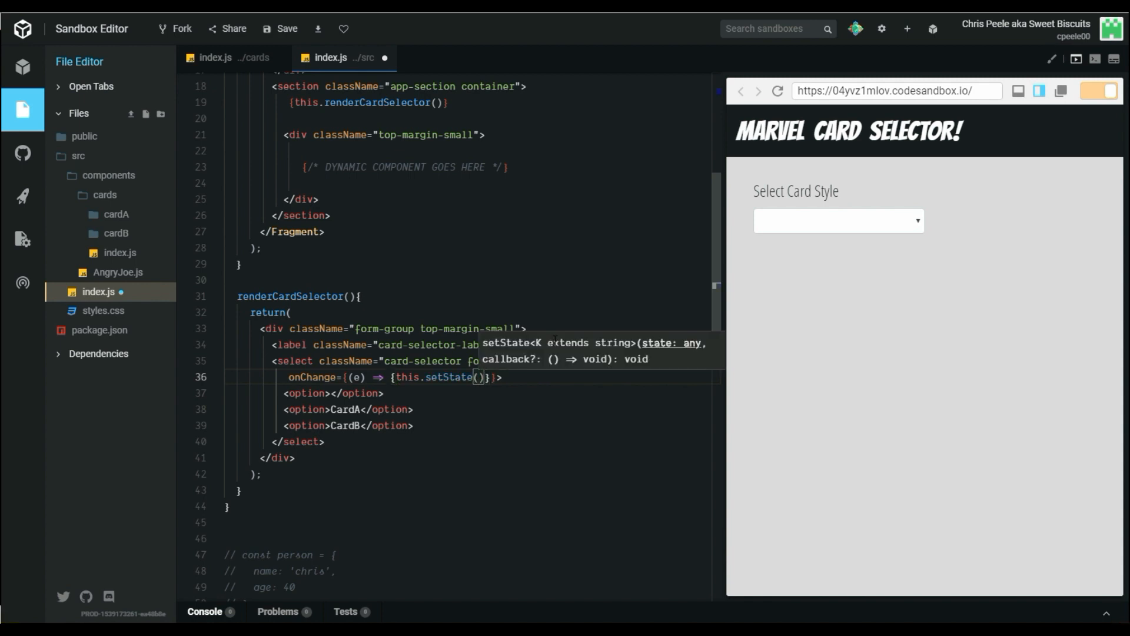
type("{}")
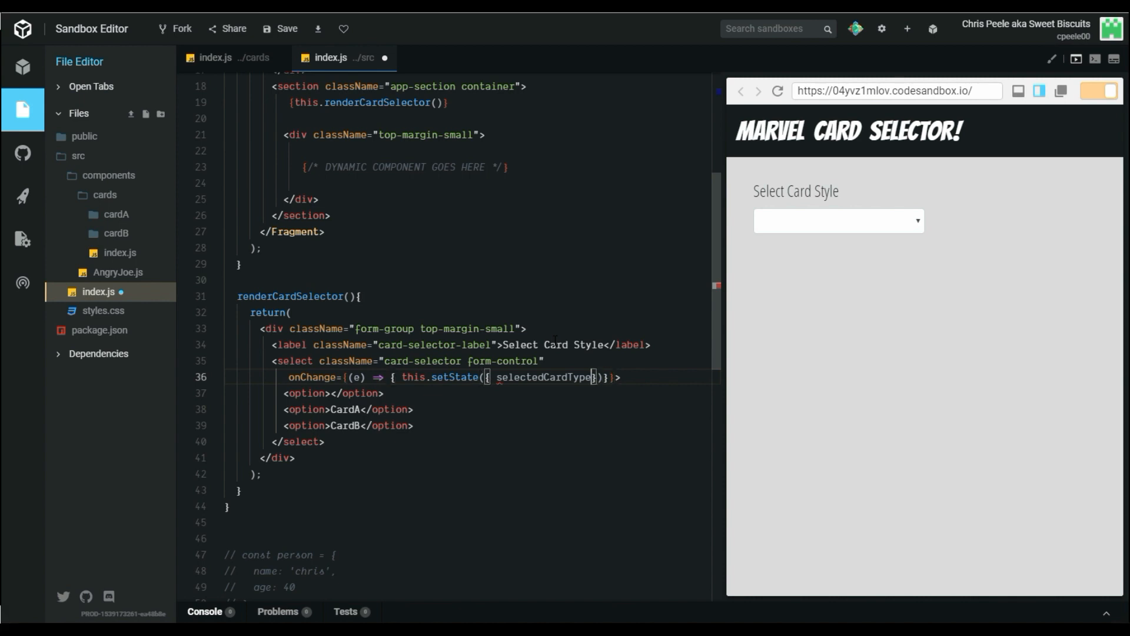
type("e")
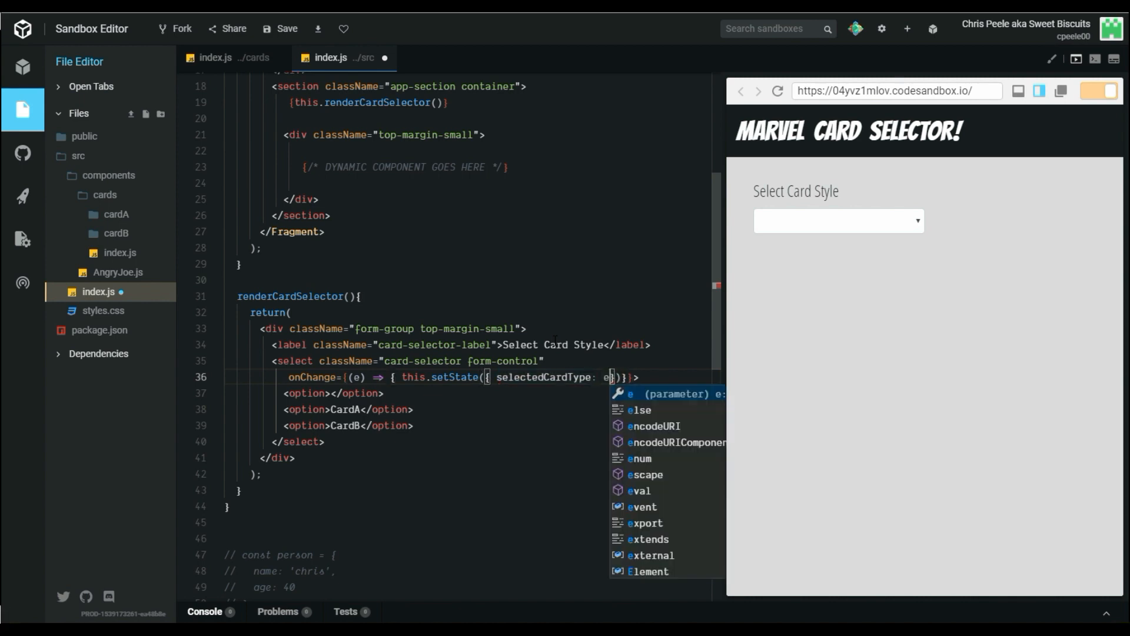
type(".target.")
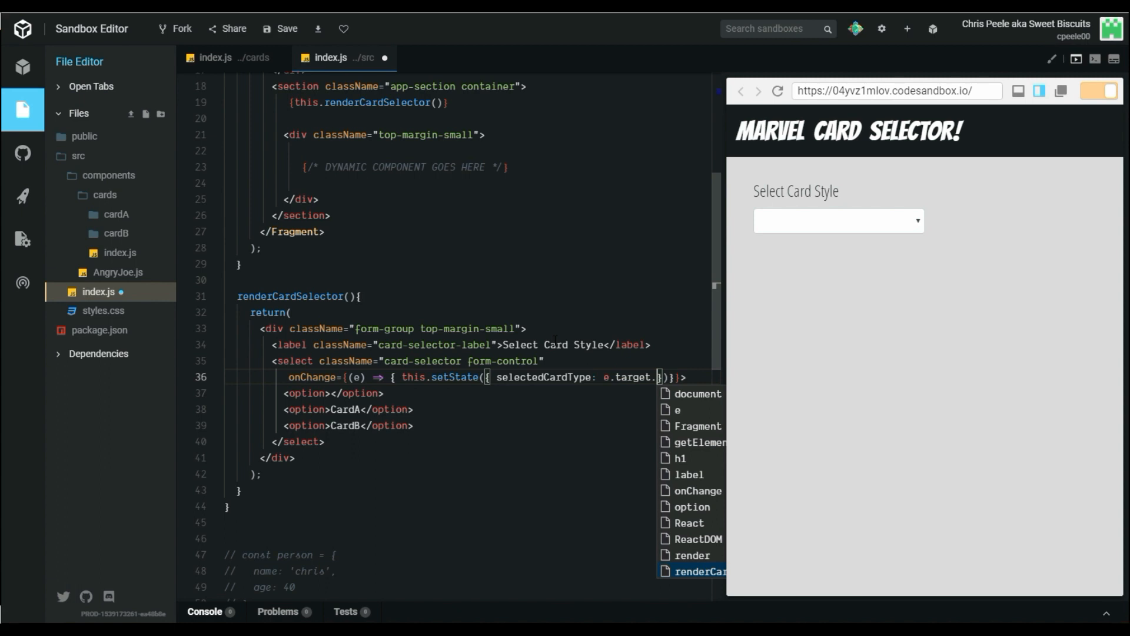
type("value")
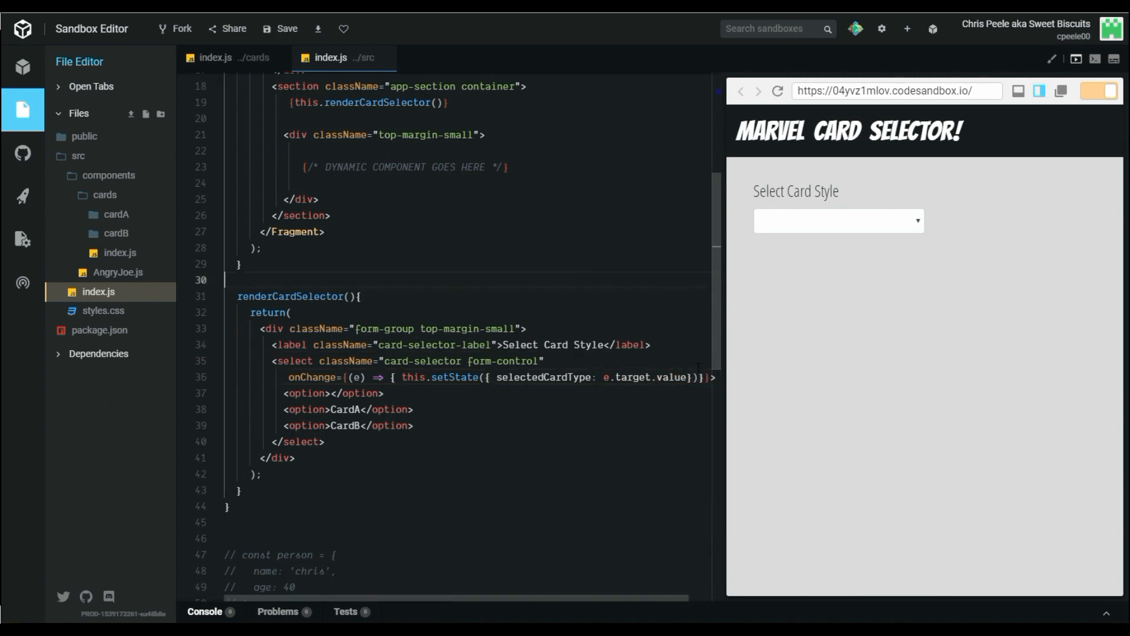
- Shrink the preview pane and review the handler's value and method bodies
left_click_drag(719, 350, 775, 351)
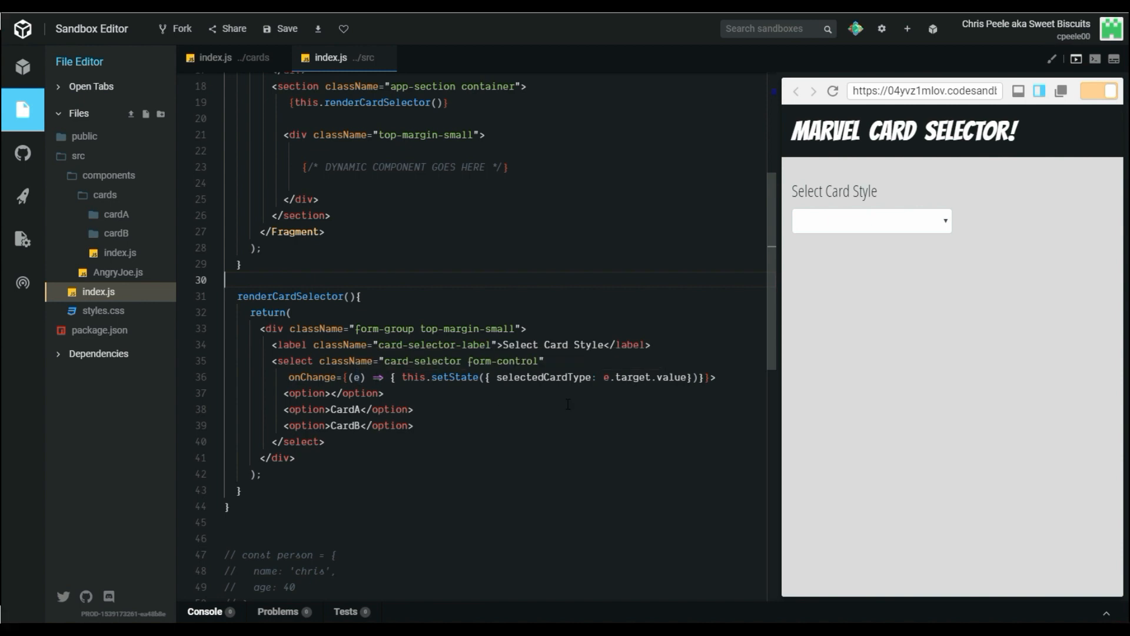
double_click(671, 376)
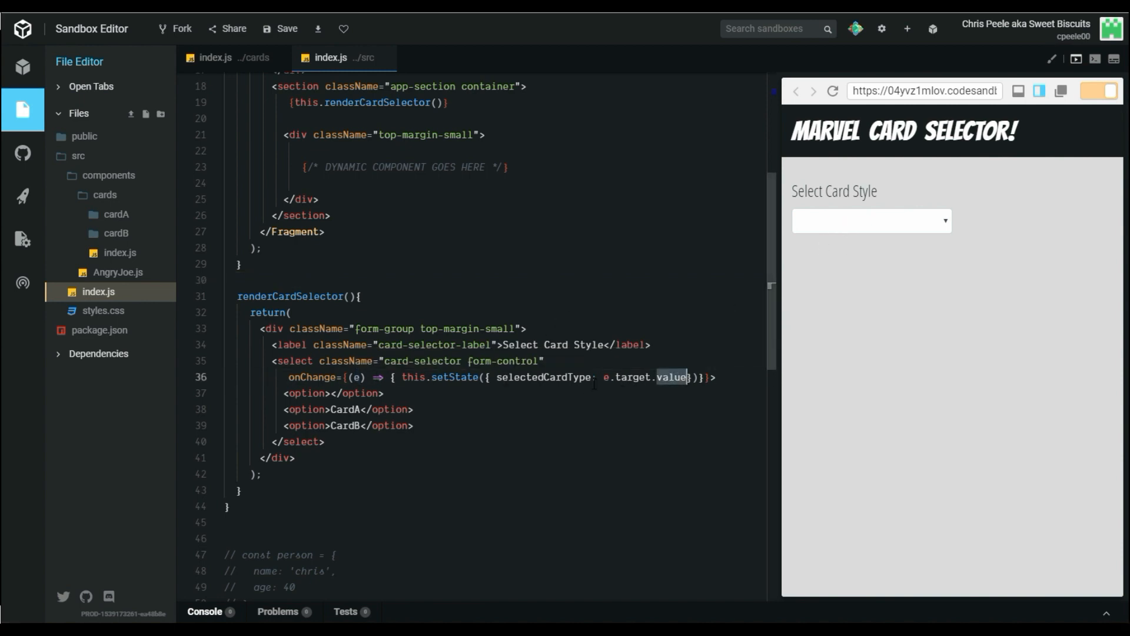
double_click(544, 376)
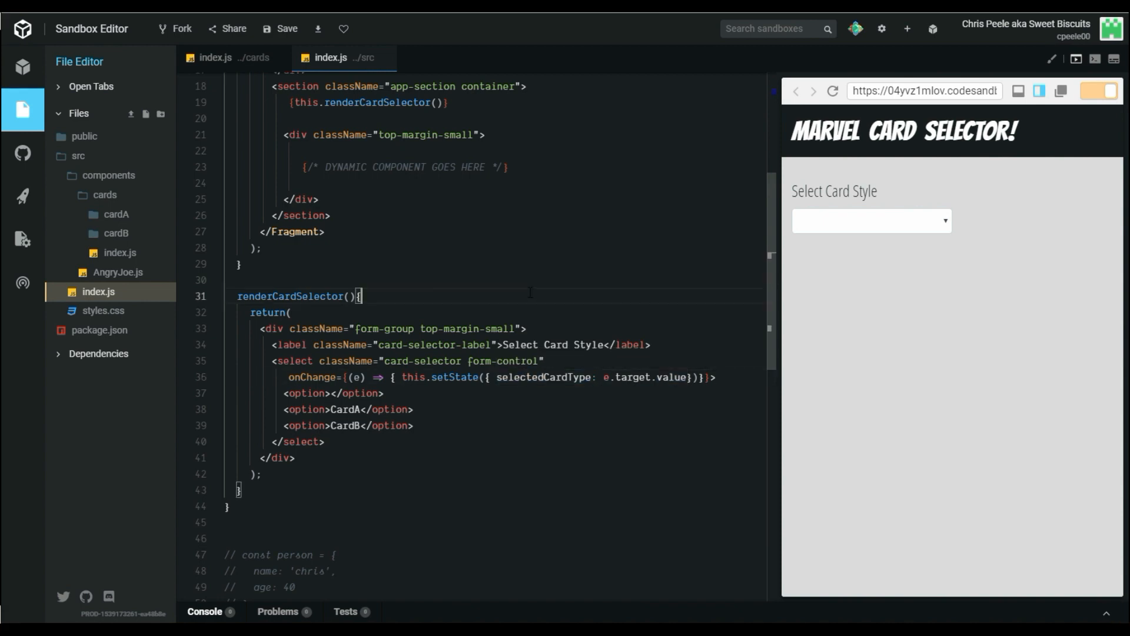
double_click(543, 377)
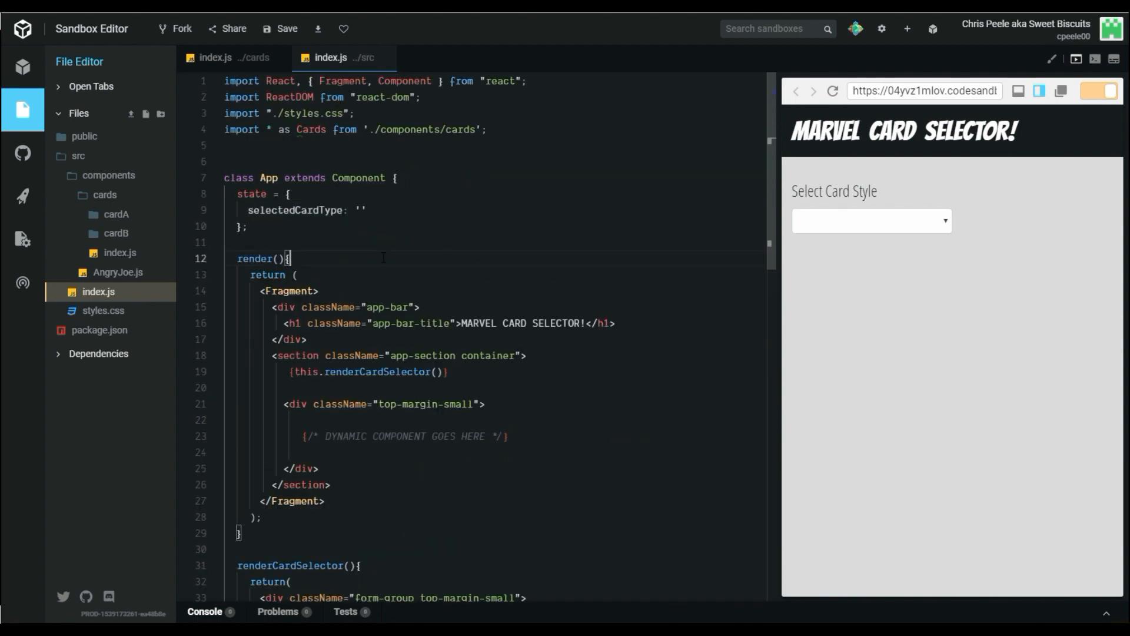
- Log this.state.selectedCardType in render and show the Console output
type("c")
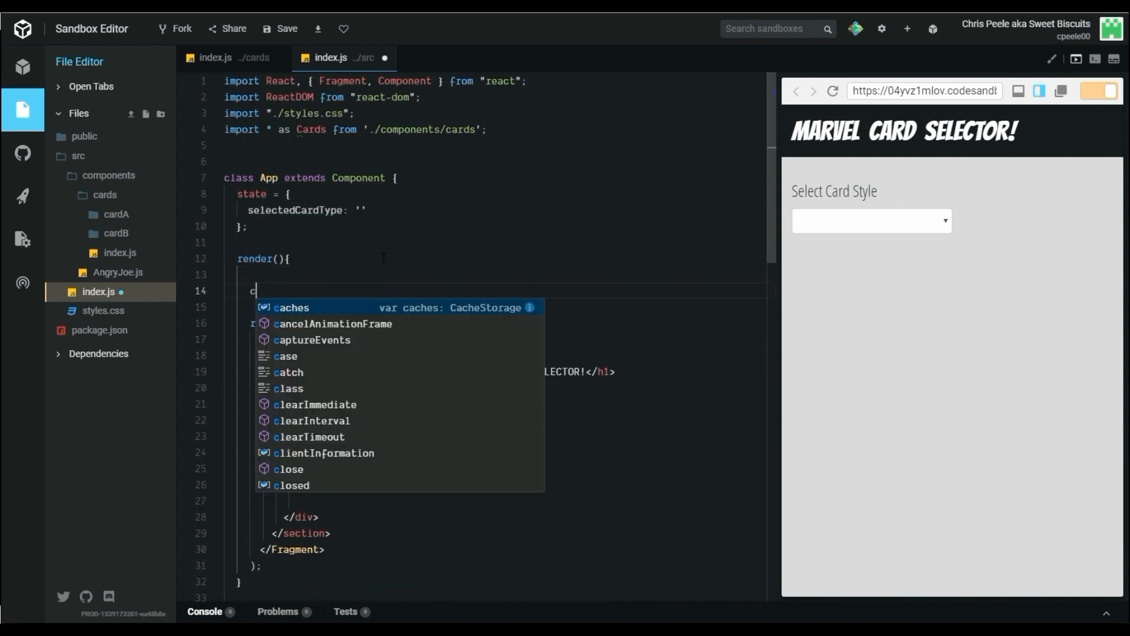
type("onsole.log(this")
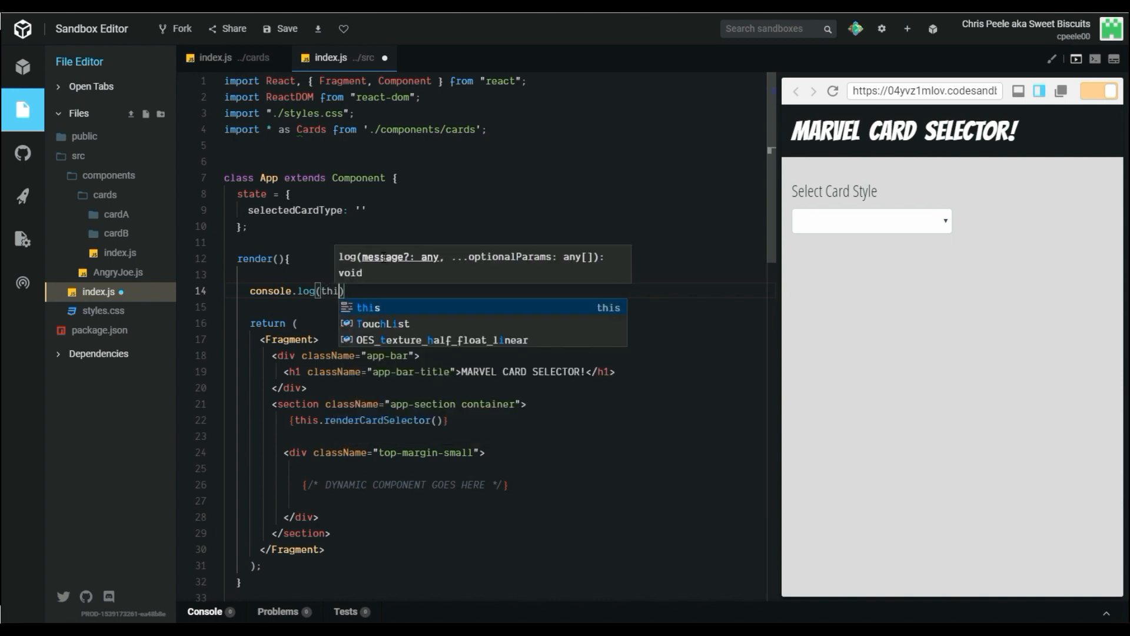
type("s.state.selectedCardType")
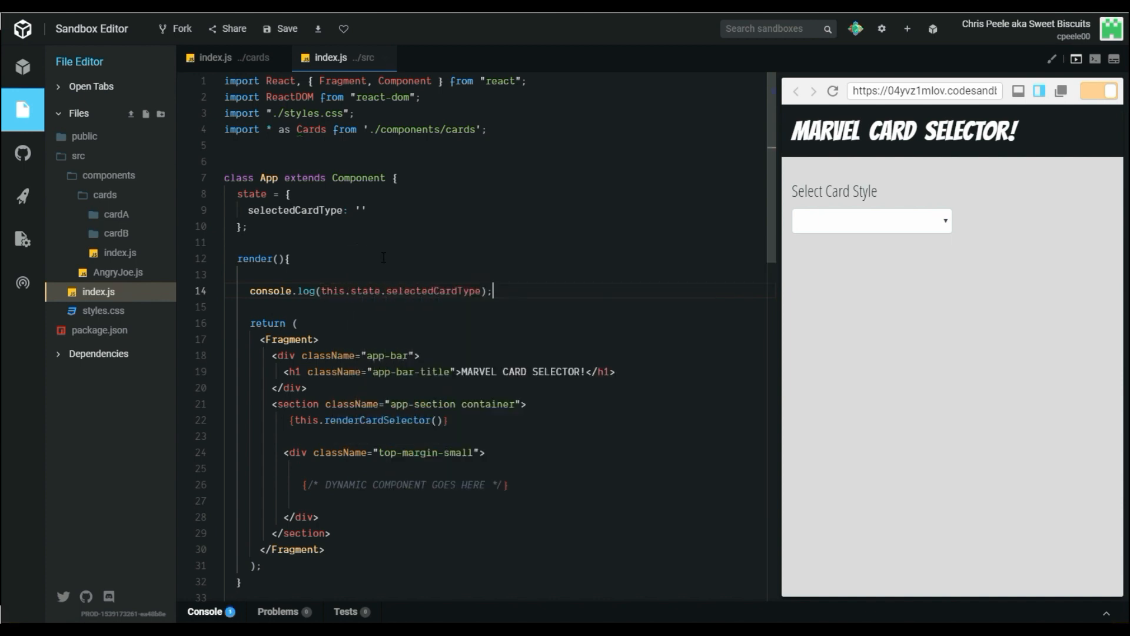
left_click(207, 611)
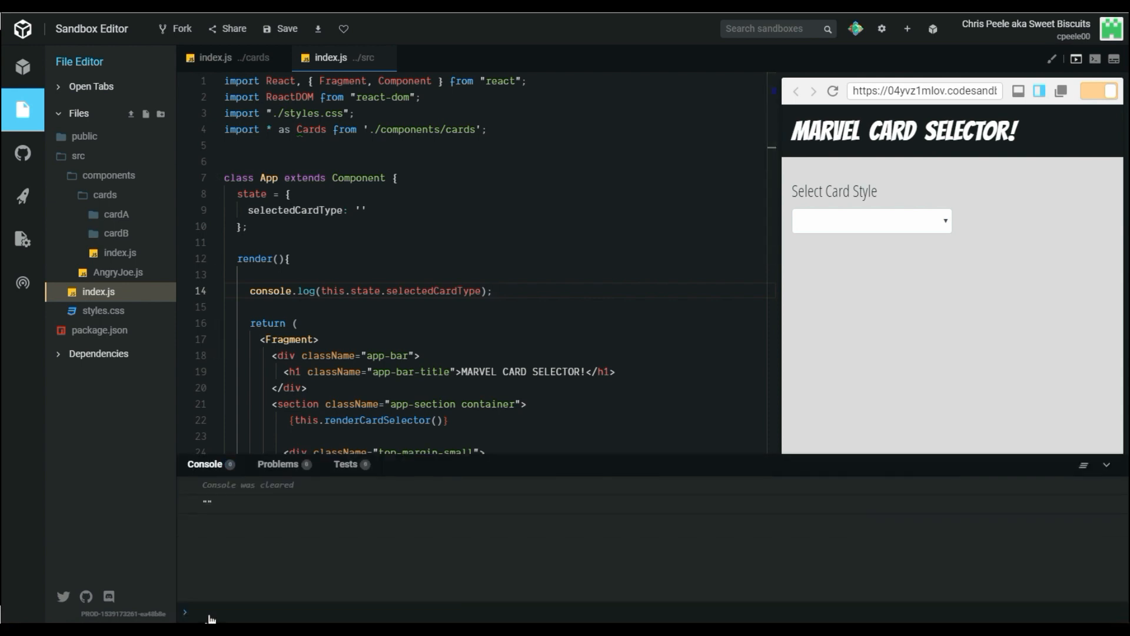
- Test the dropdown with CardA then the empty option, and hide the console again
left_click(871, 222)
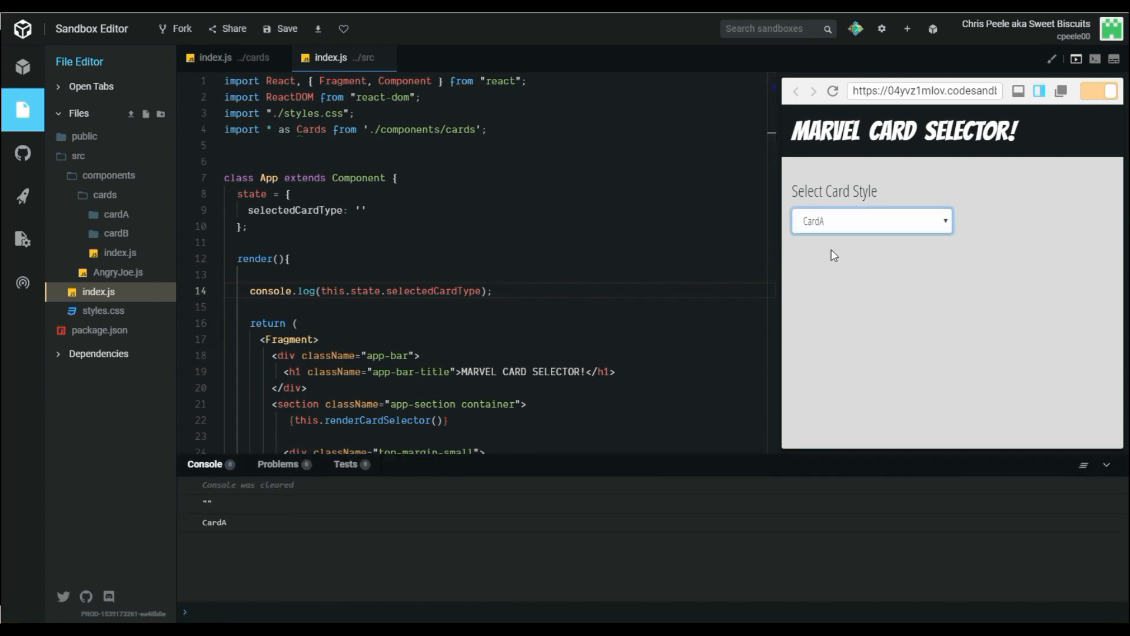
left_click(871, 221)
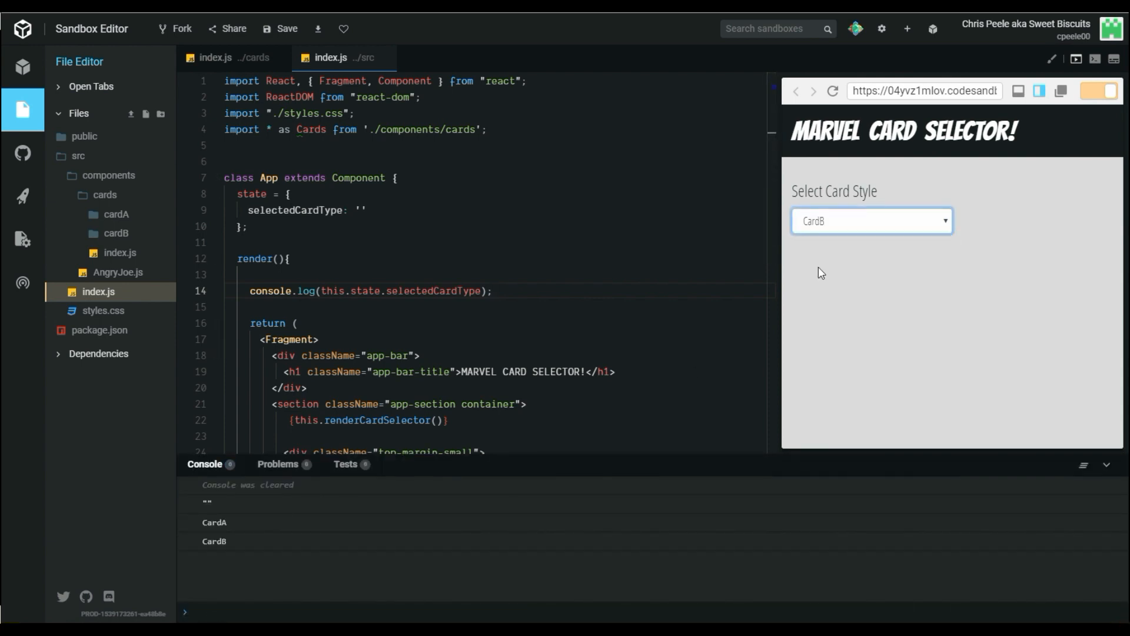
left_click(871, 221)
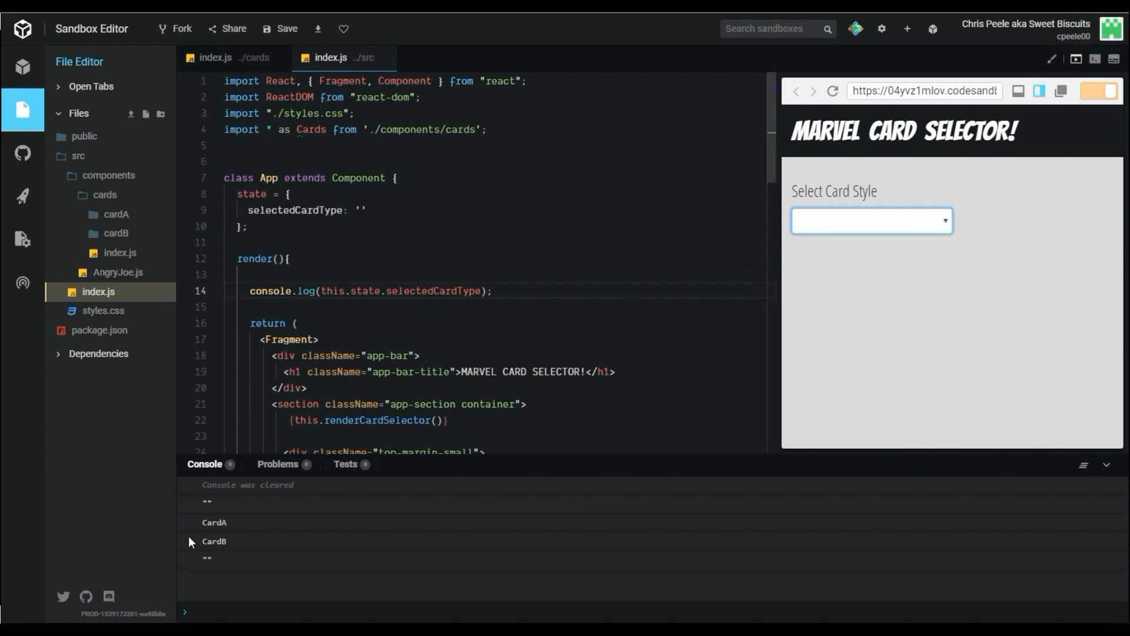
left_click(1106, 467)
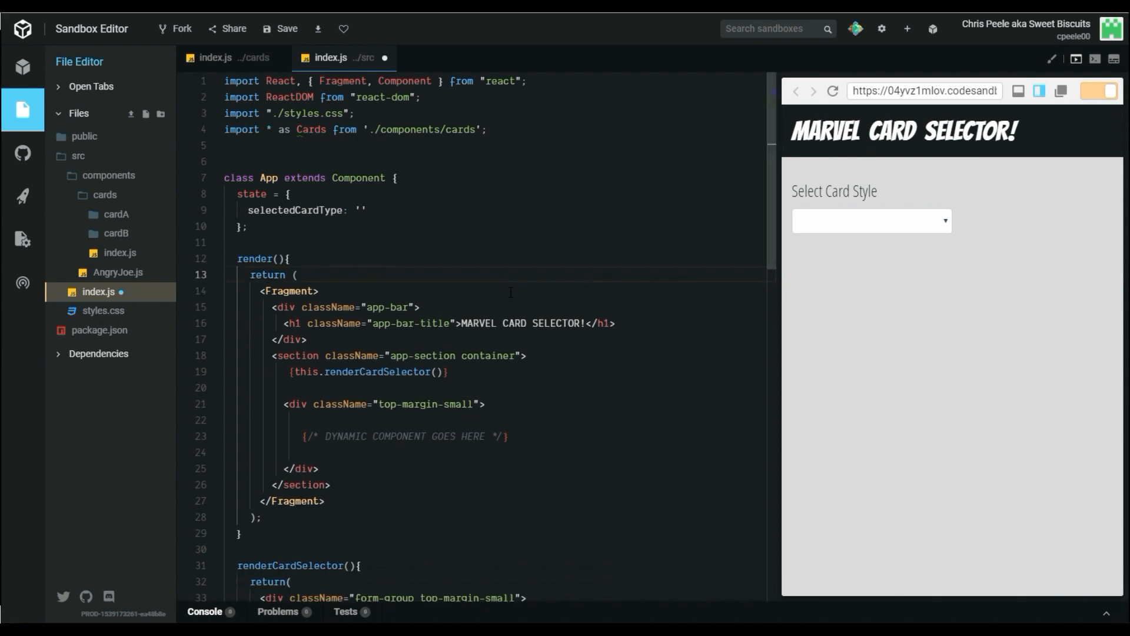
- Call {this.renderSelectedCard(this.state.selectedCardType)} in render under the DYNAMIC COMPONENT comment
scroll("down", 3)
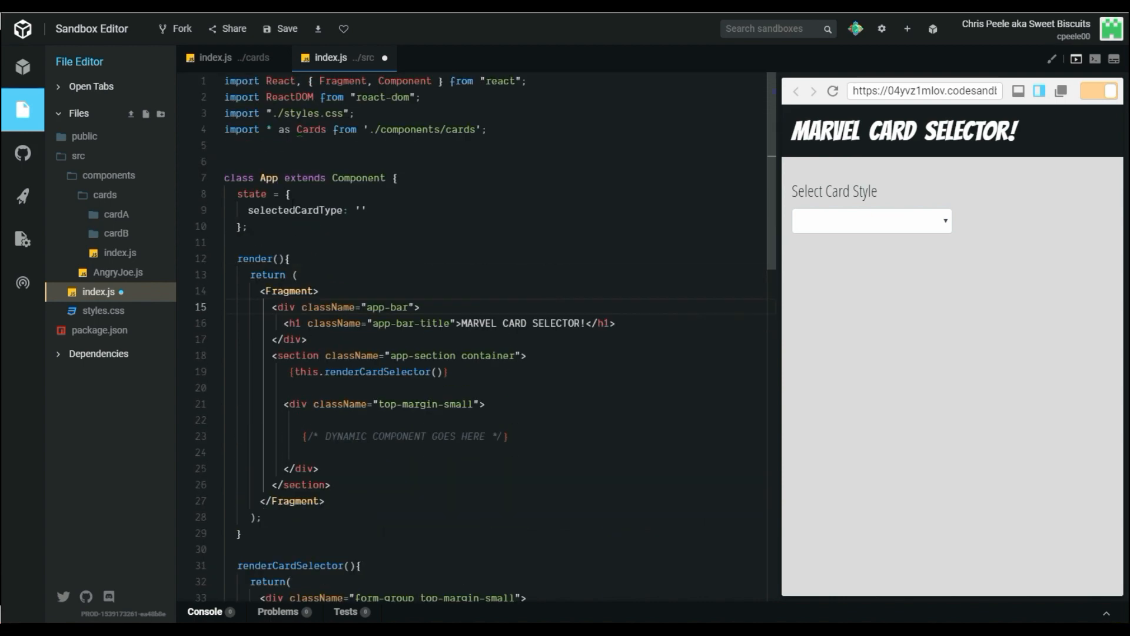
double_click(294, 210)
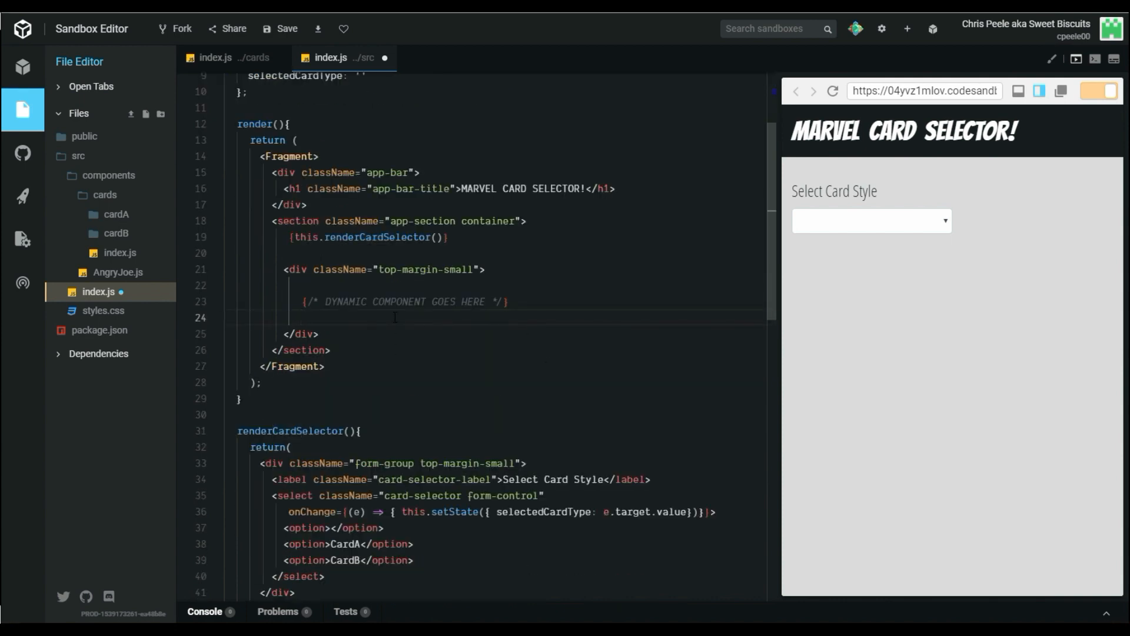
type("this.render}")
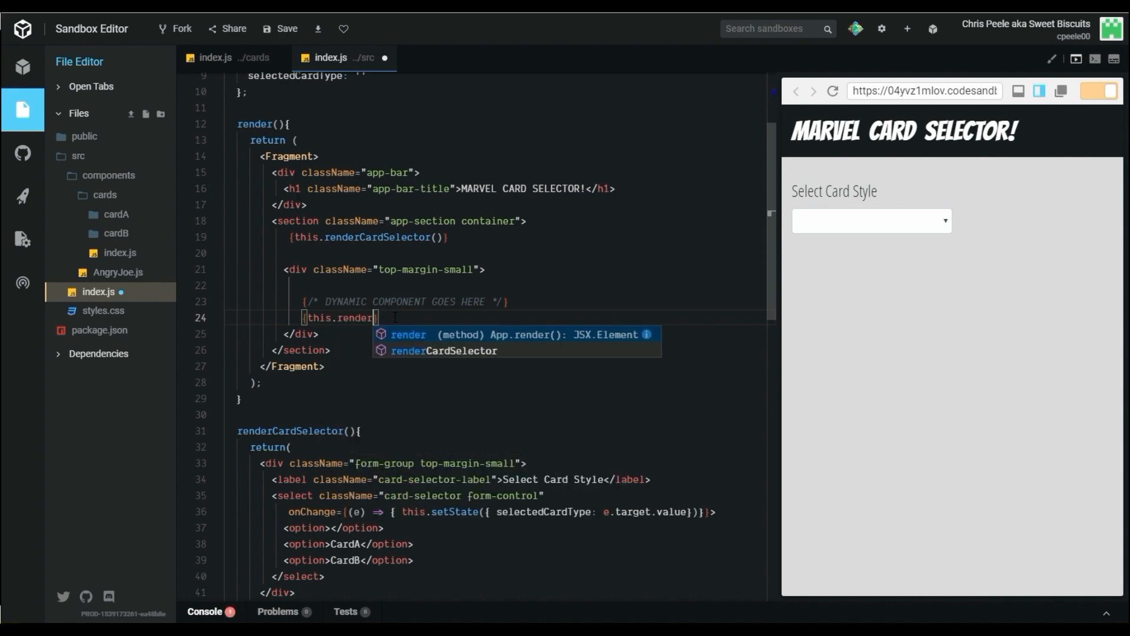
type("Selecte")
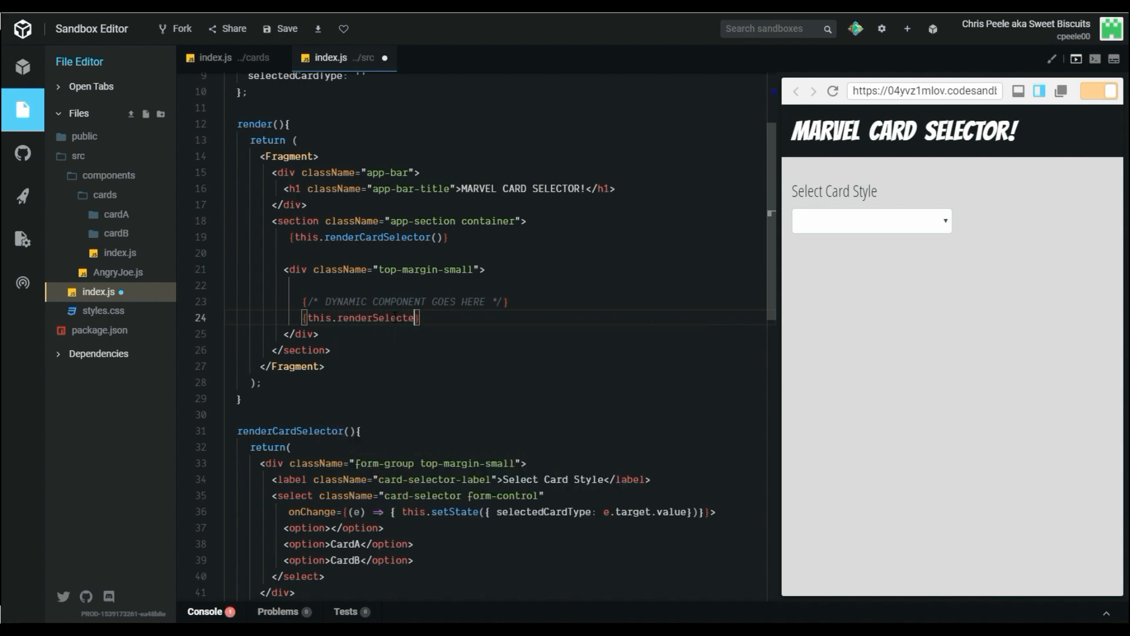
type("dCard()")
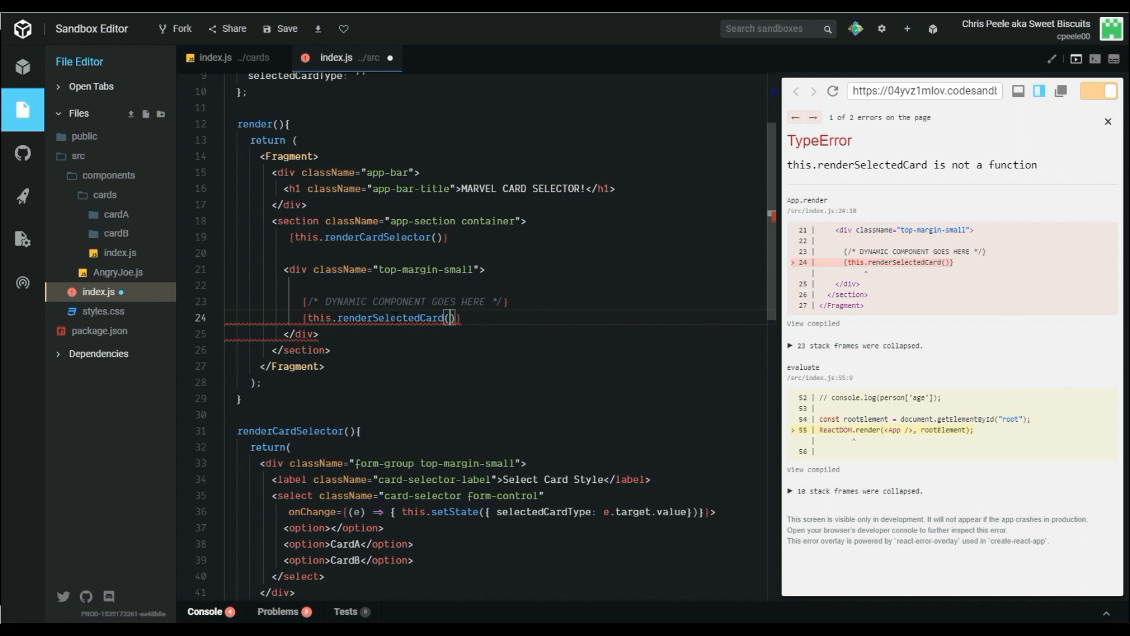
type("this")
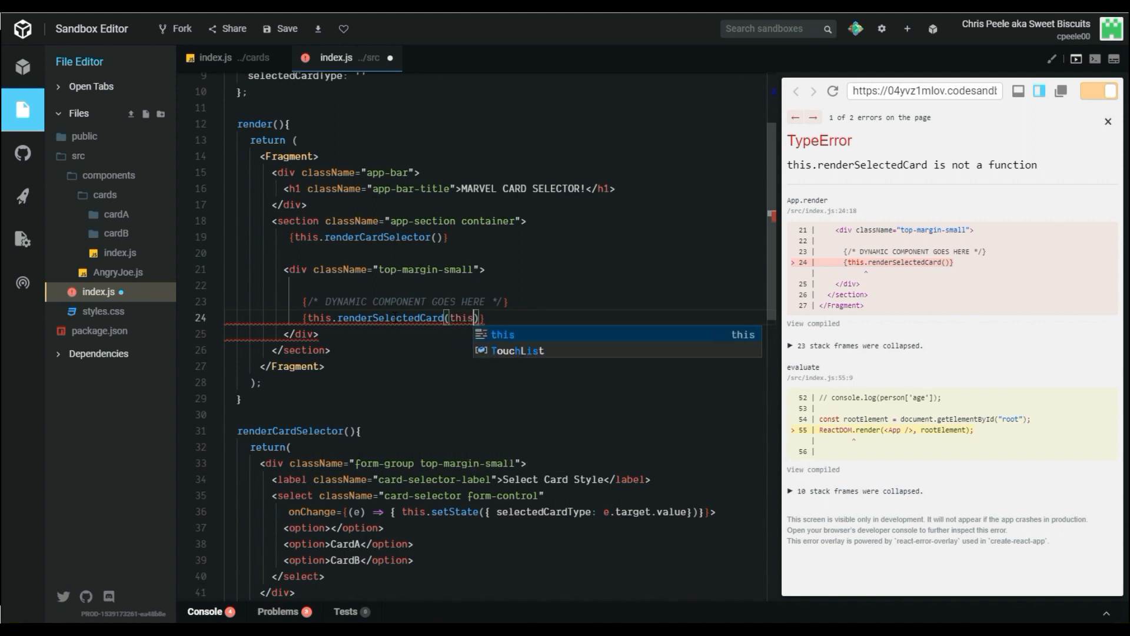
type(".state.")
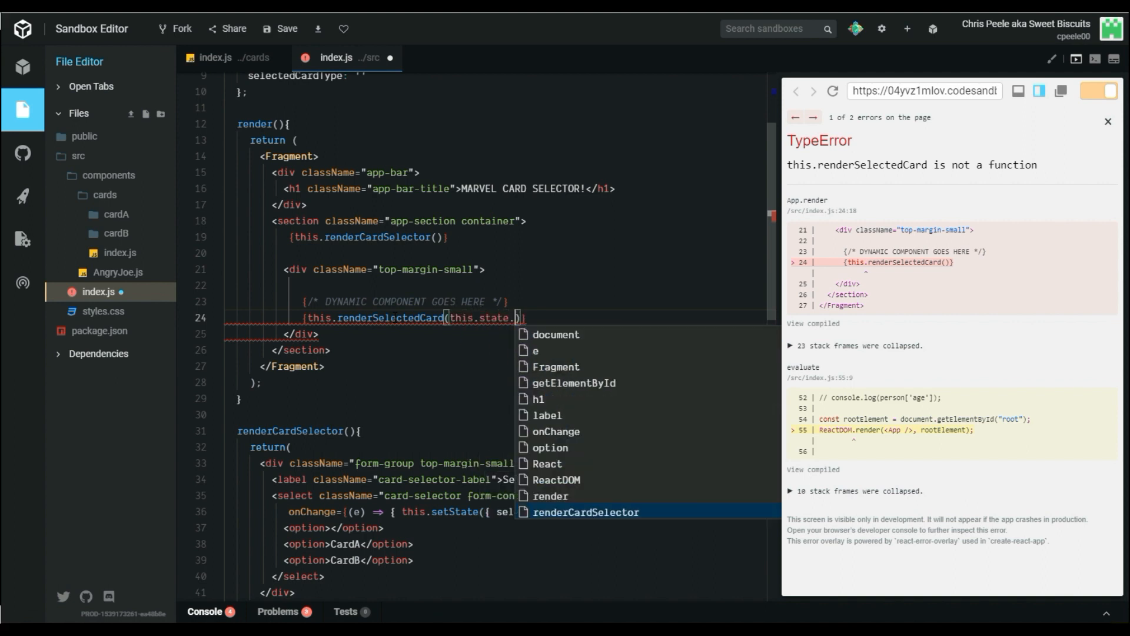
type("selectedCardType")
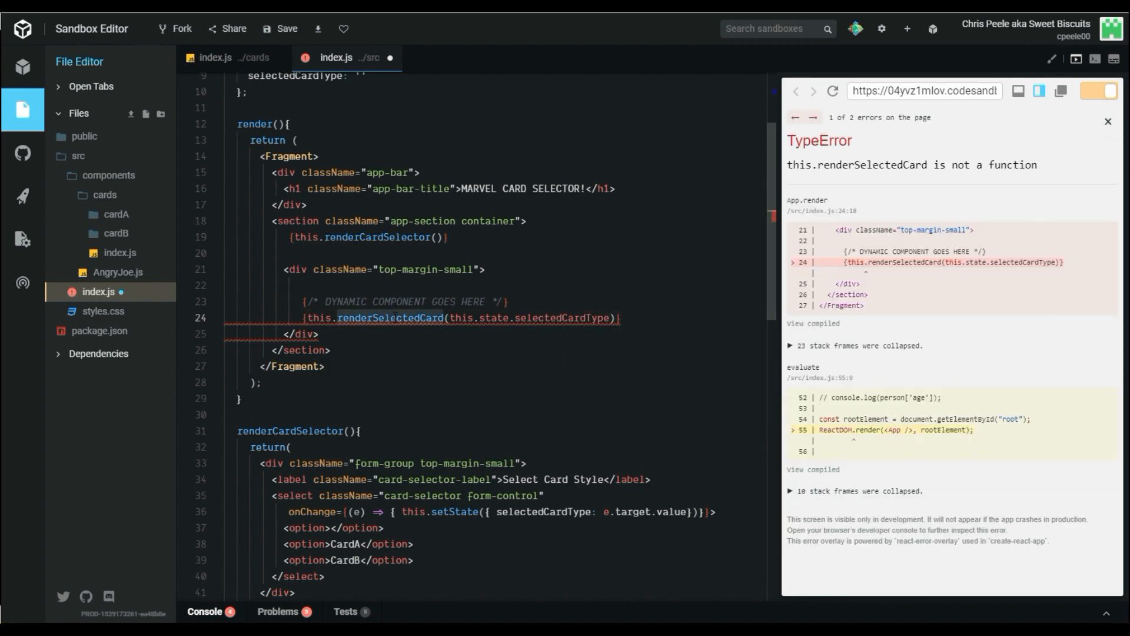
- Draft renderSelectedCard(selectedCardType) with const Card = Cards[] returning <Card />
scroll("down", 3)
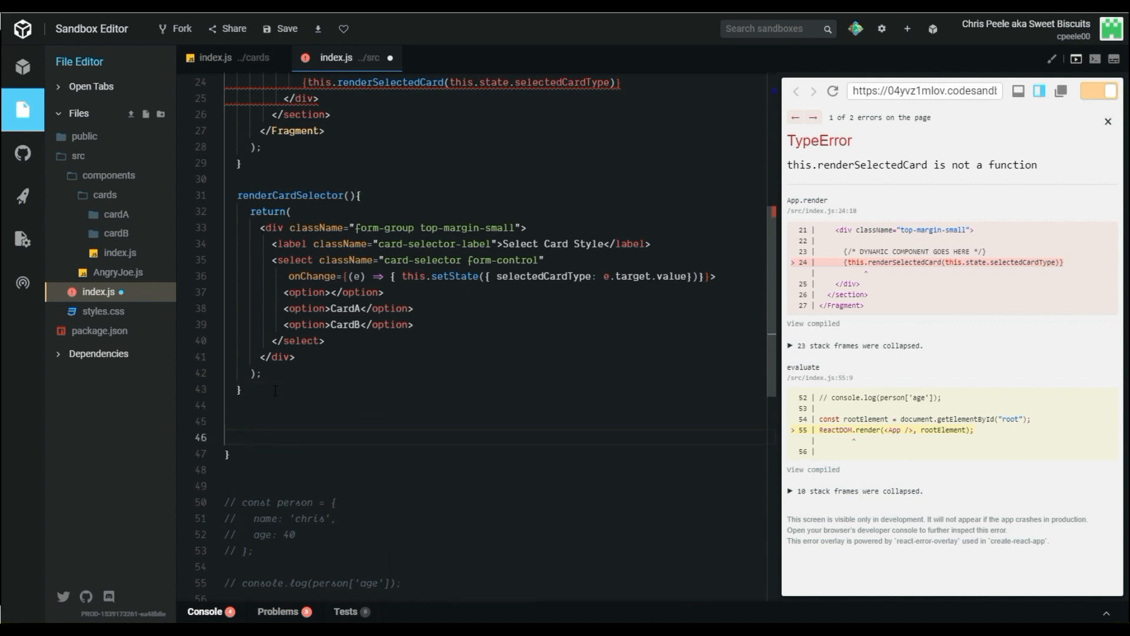
type("renderSelectedCard")
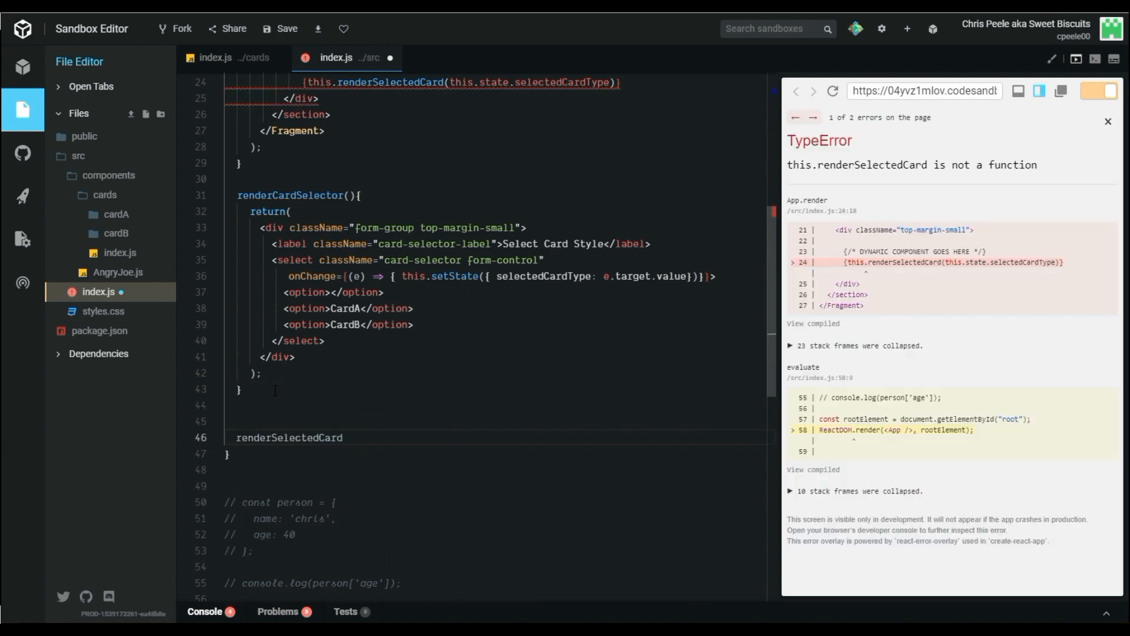
type("(selectedCardType){")
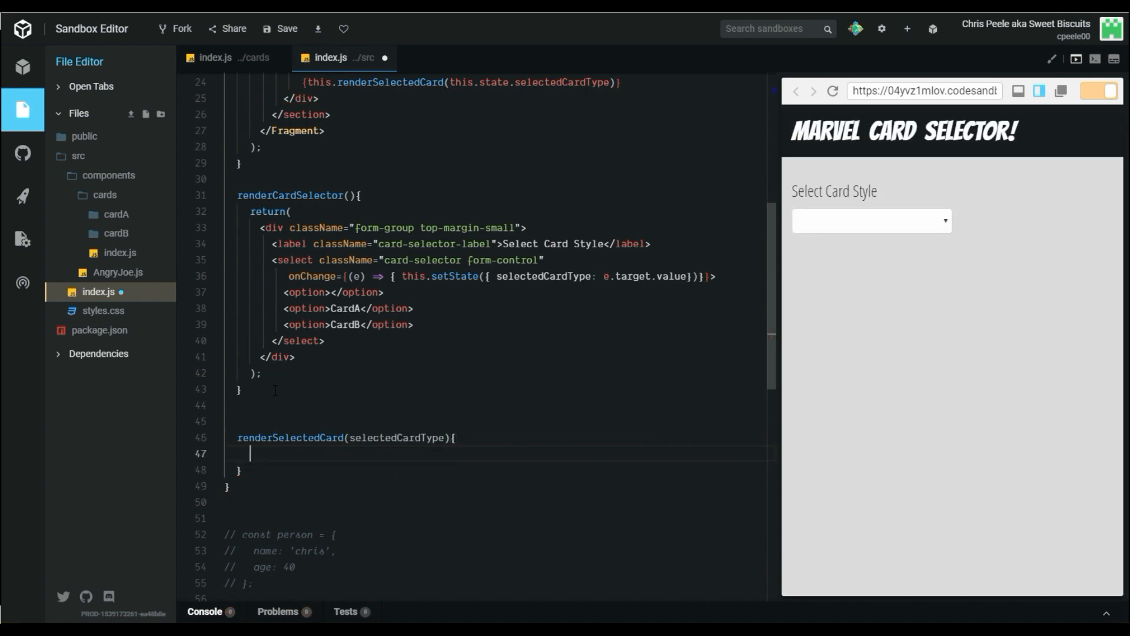
type("const Card")
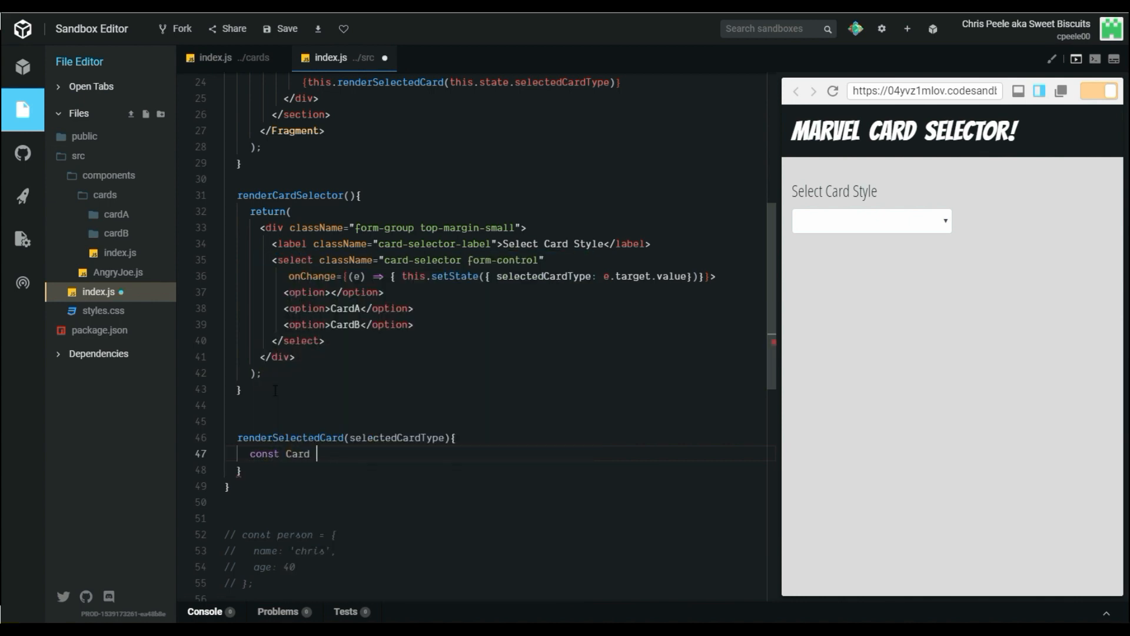
type("= Cards")
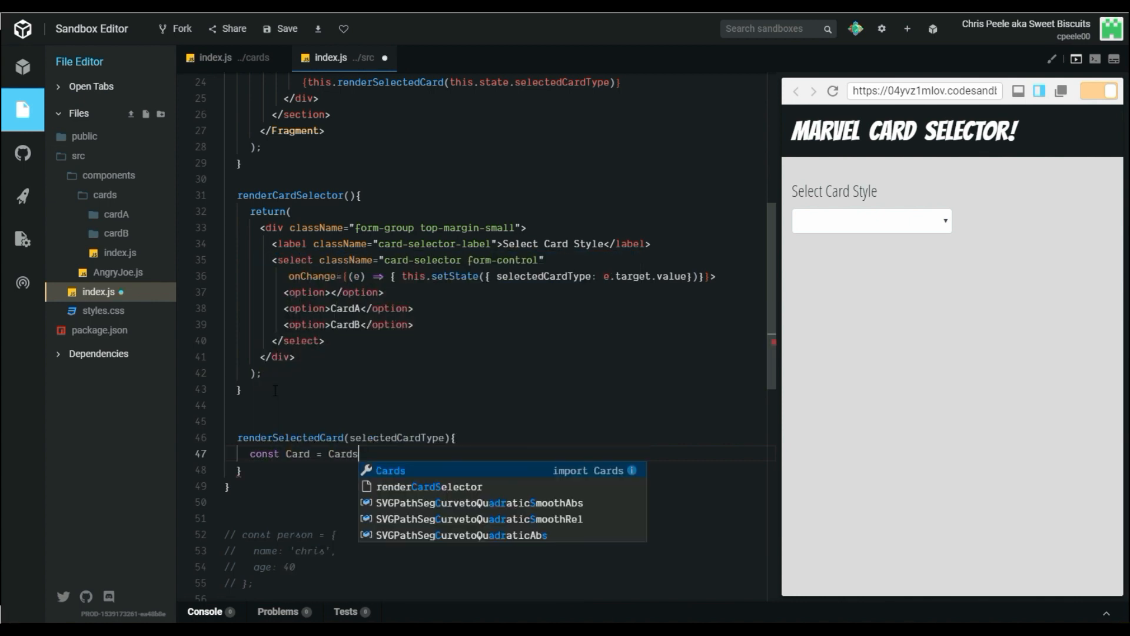
type("[];")
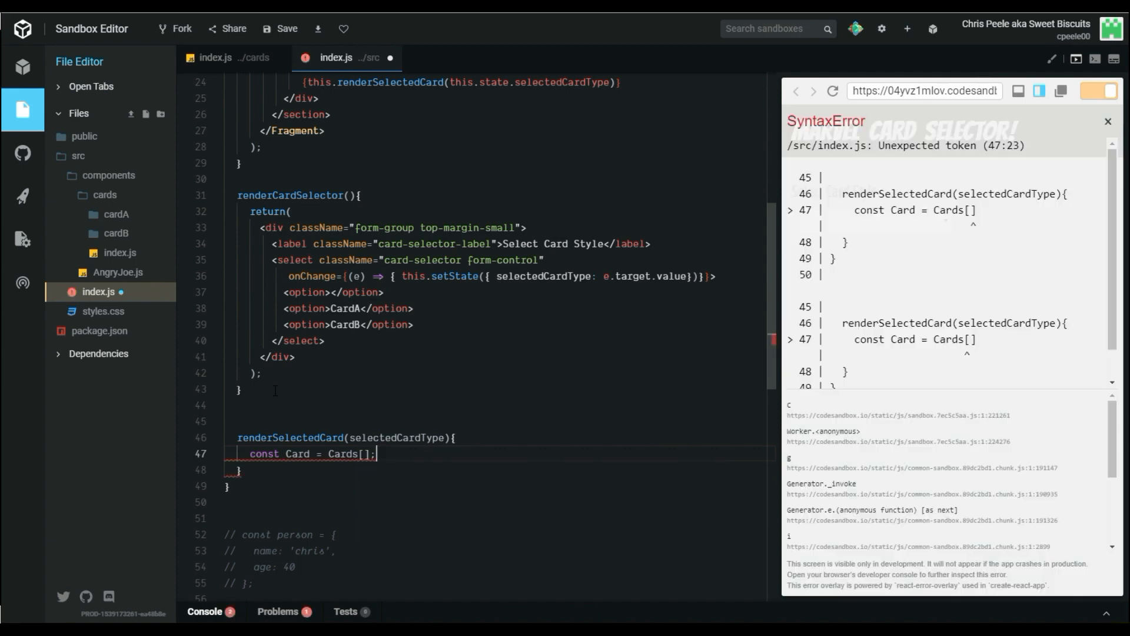
type("return")
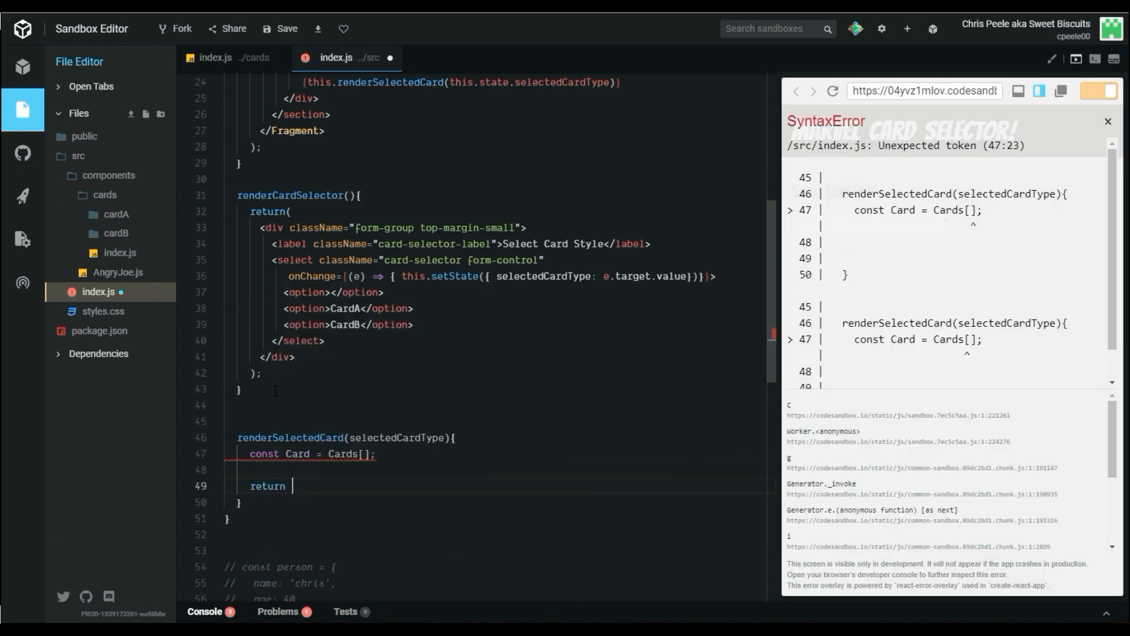
type("<Card />")
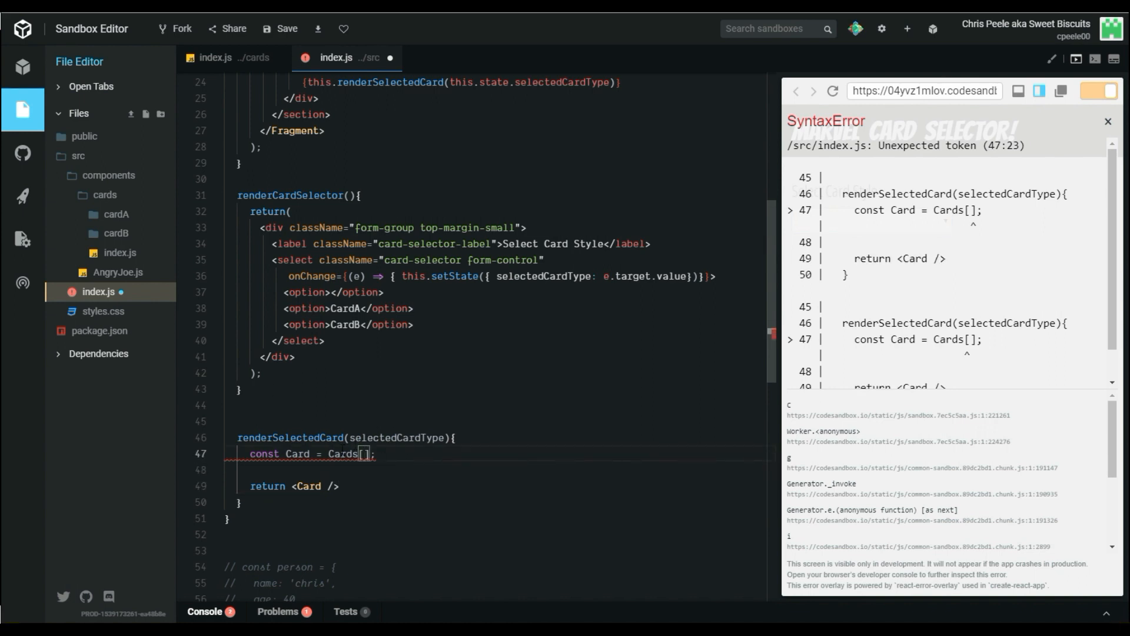
mouse_move(341, 454)
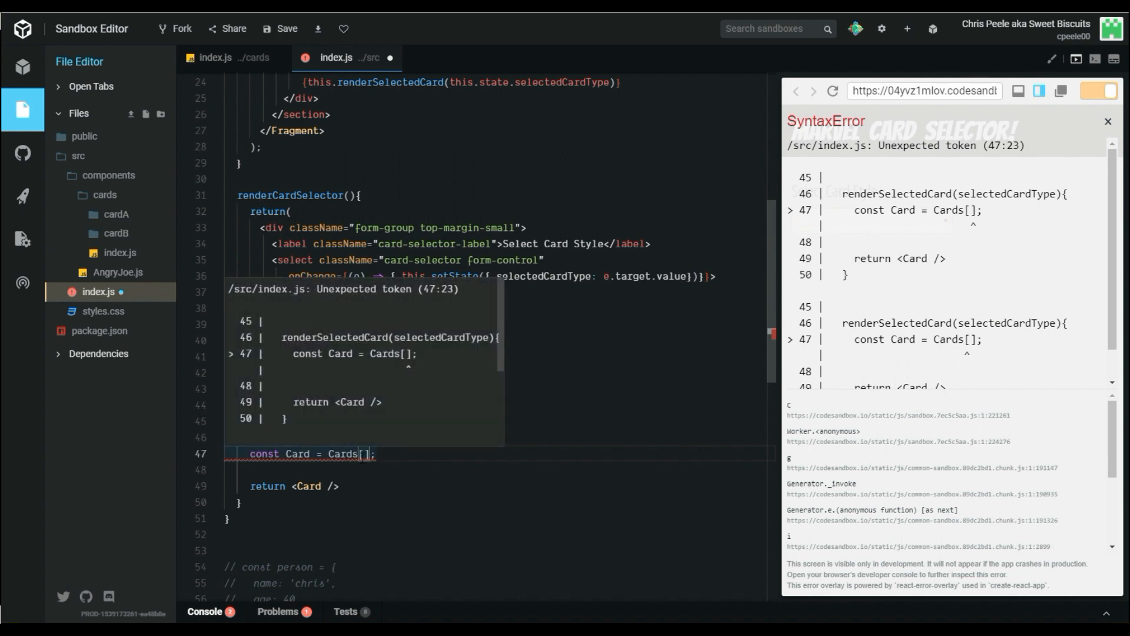
mouse_move(394, 440)
type("'CardB'")
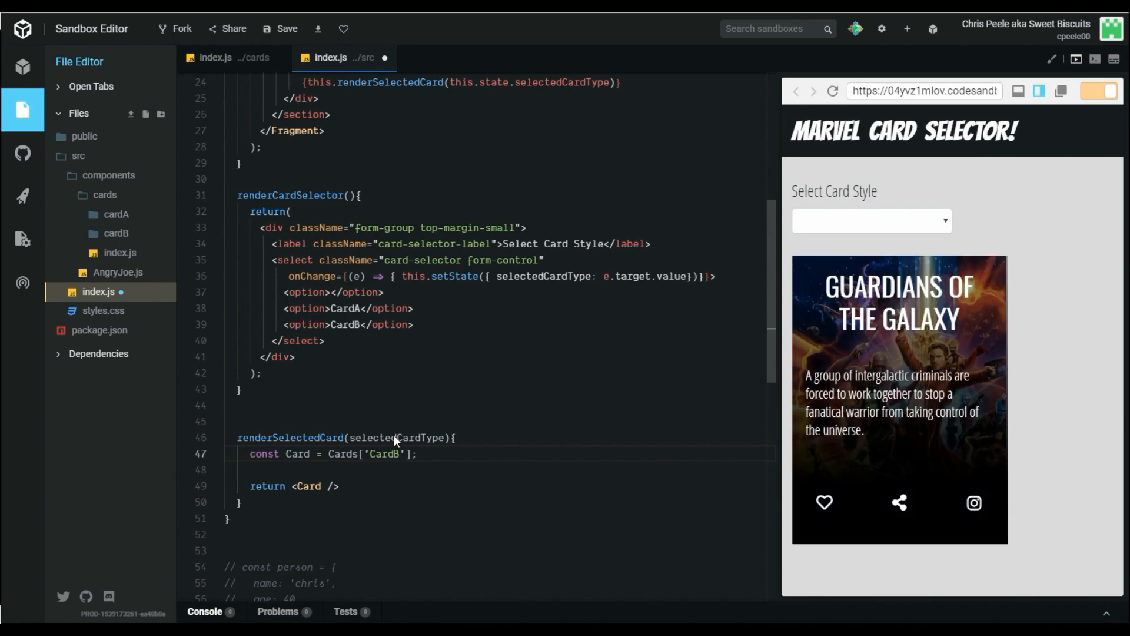
- Replace the hard-coded CardB key with Cards[selectedCardType] in renderSelectedCard
key("Backspace")
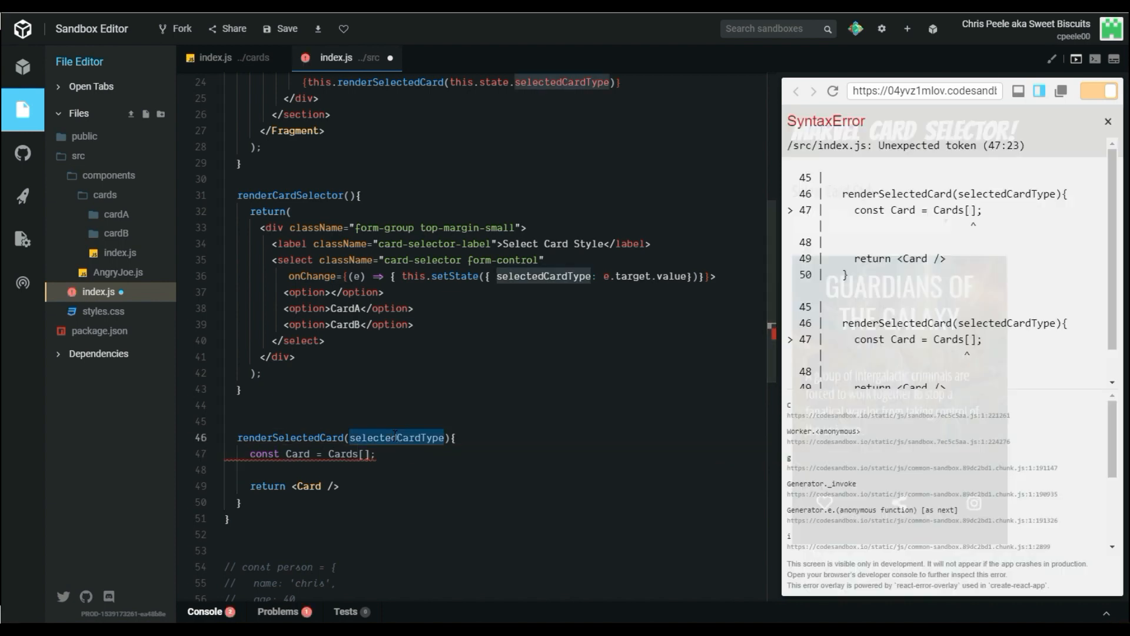
type("selectedCardType")
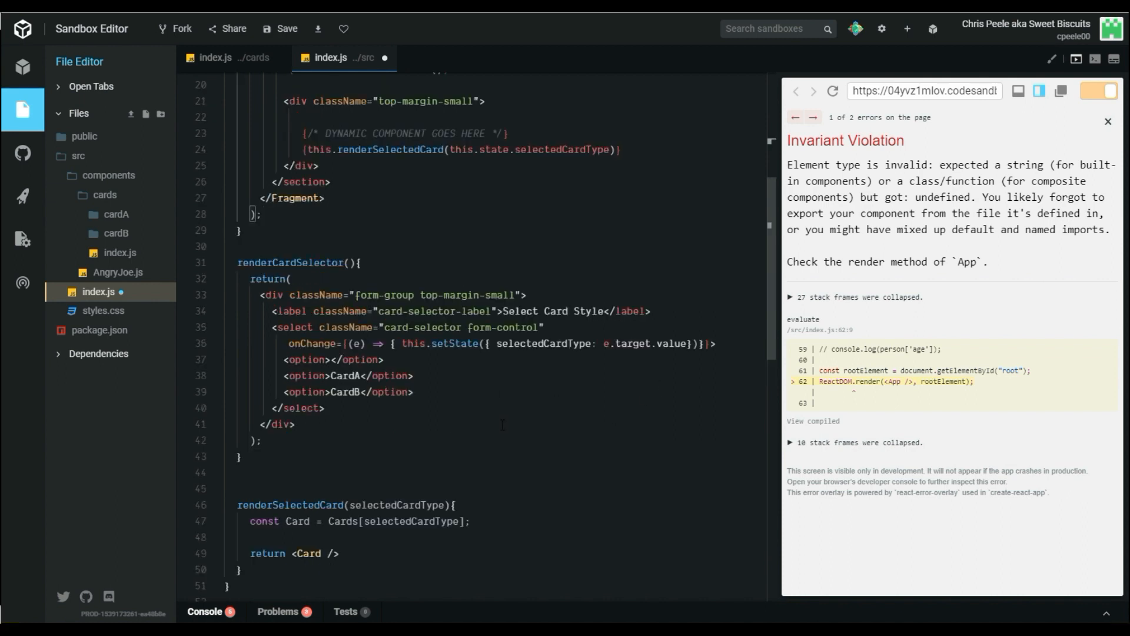
mouse_move(511, 414)
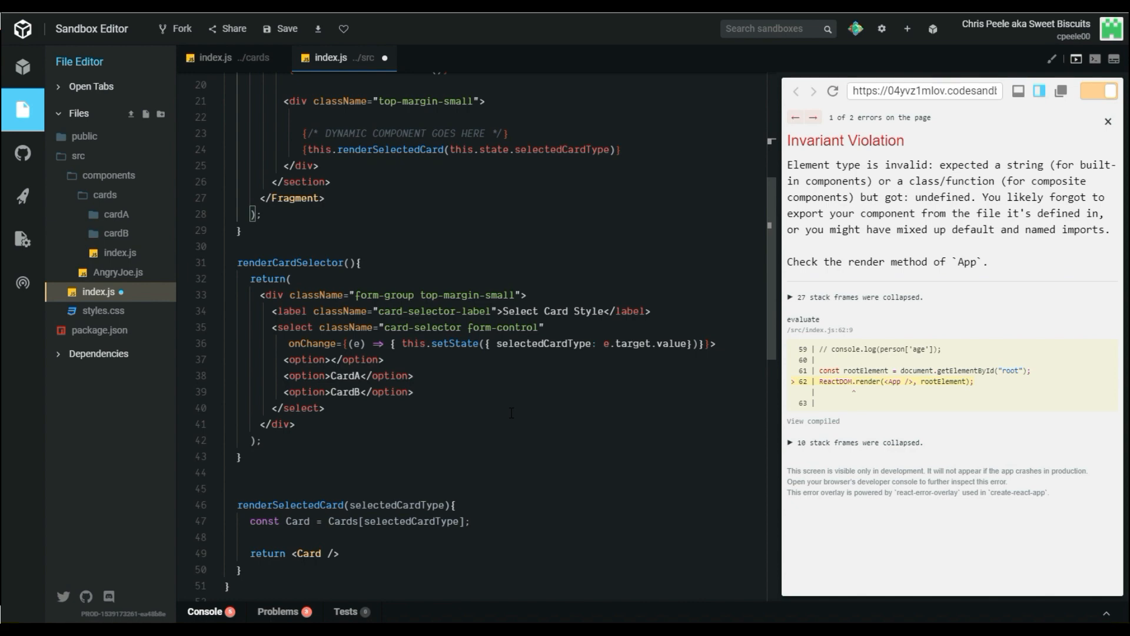
double_click(343, 520)
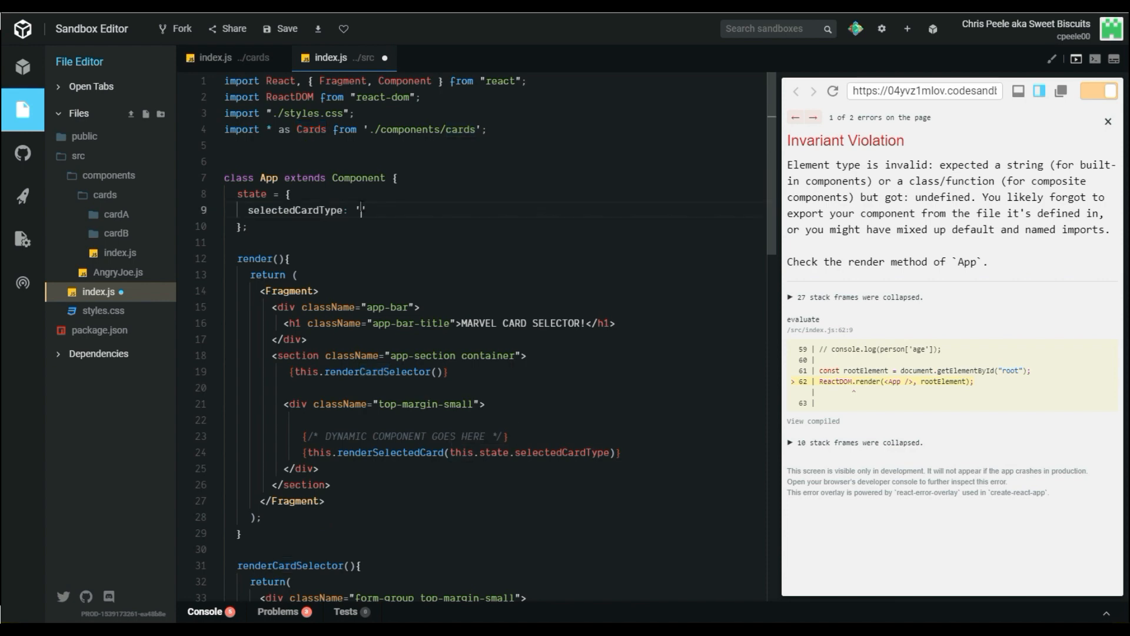
scroll("down", 3)
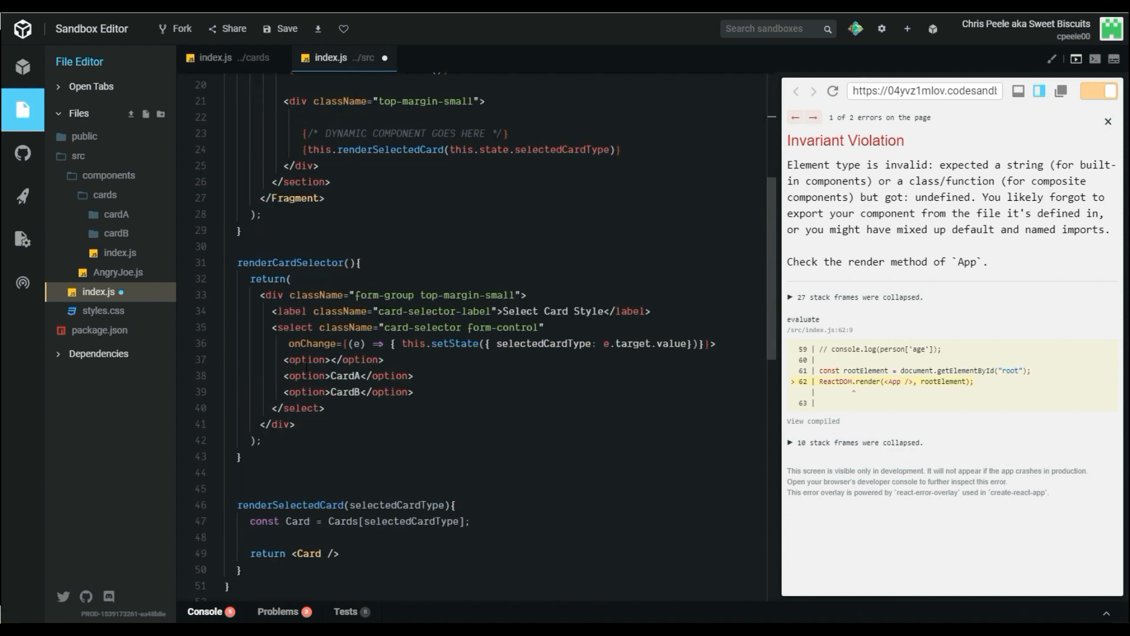
scroll("down", 3)
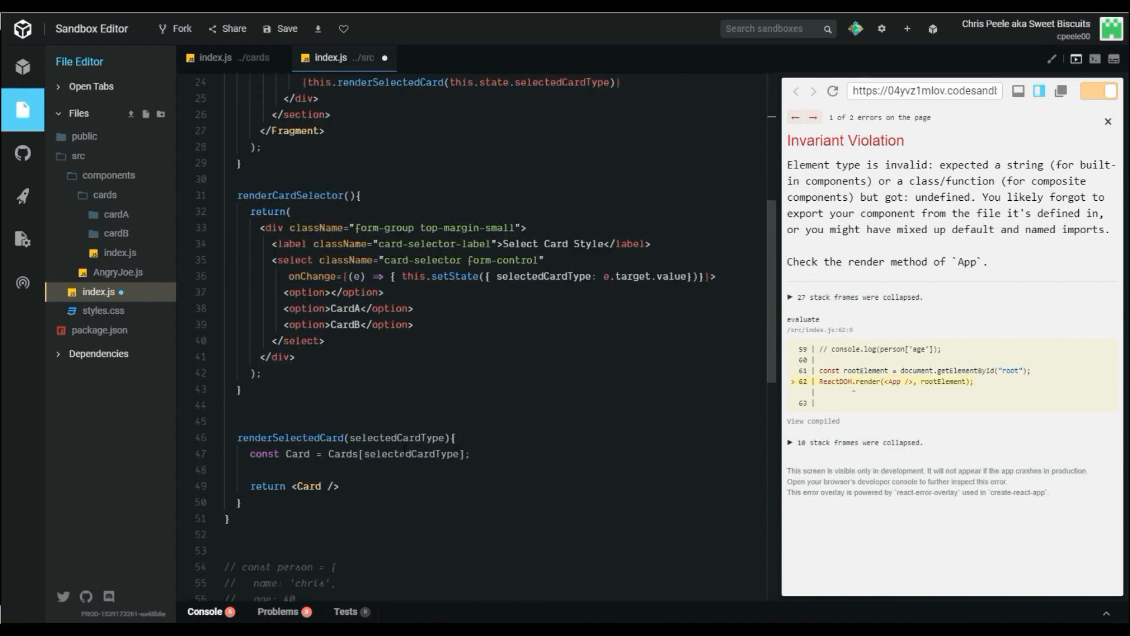
double_click(543, 275)
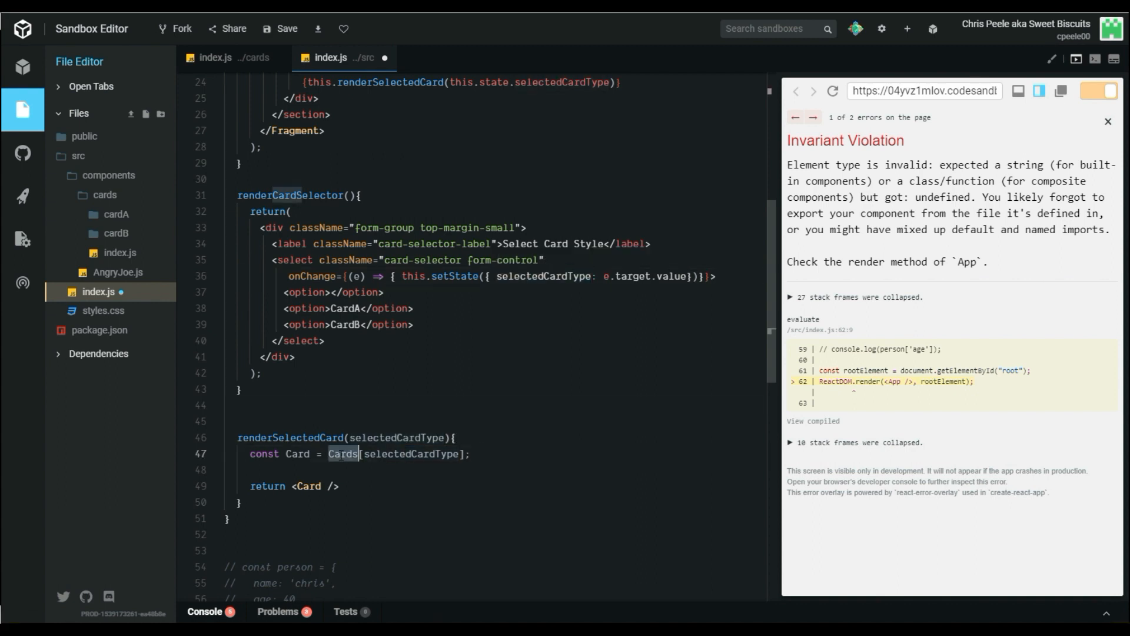
left_click(455, 437)
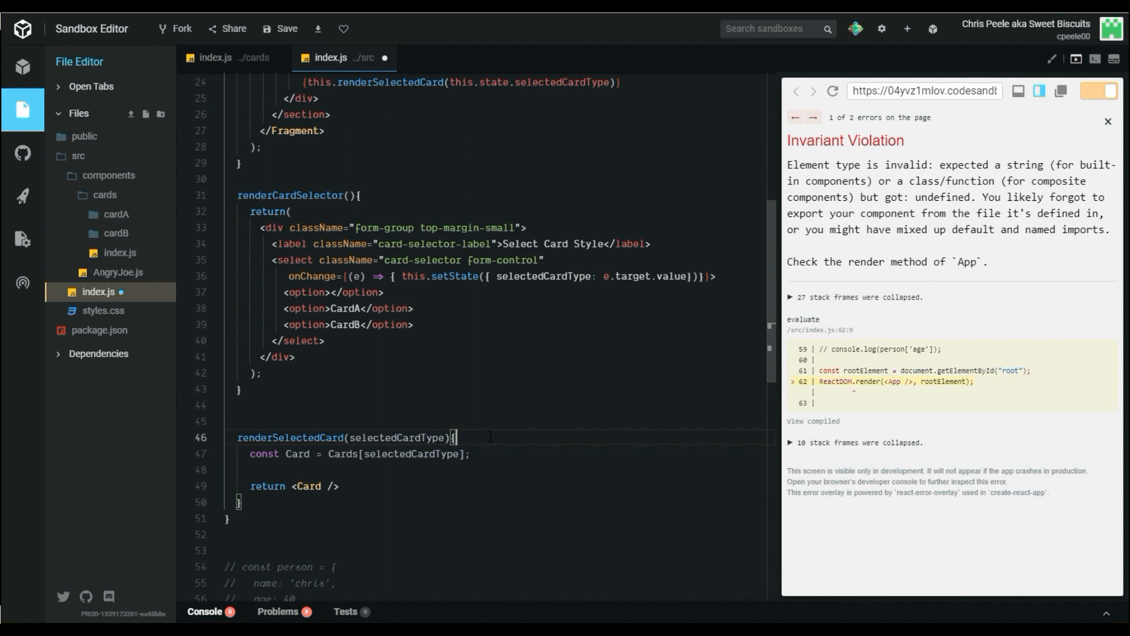
mouse_move(118, 278)
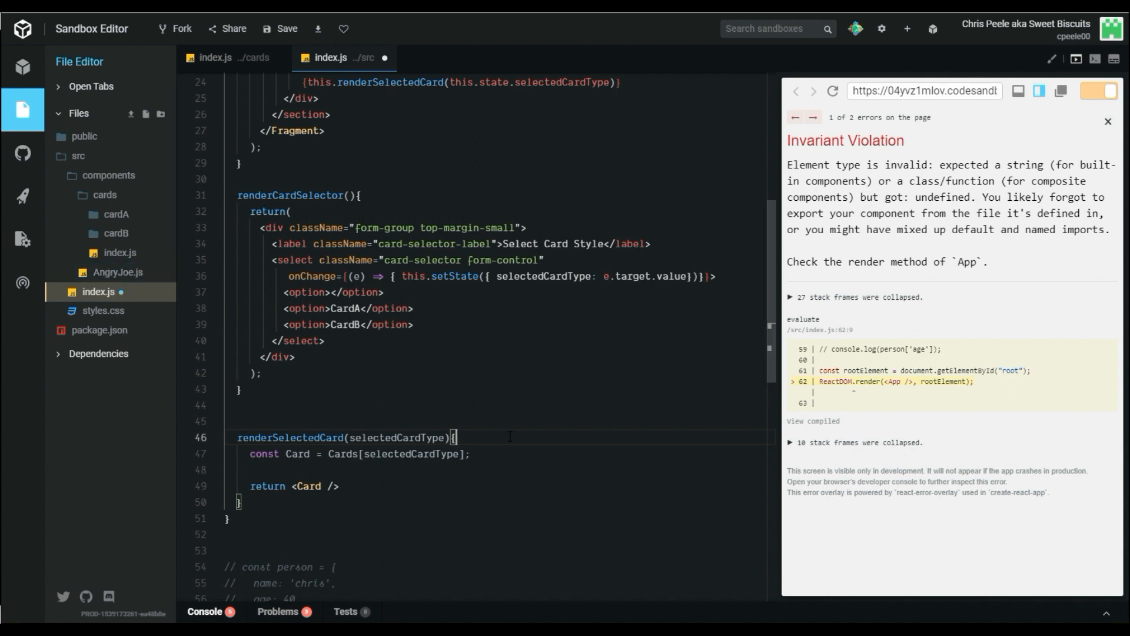
- Add import AngryJoe from "./components/AngryJoe" to src index.js
key("Enter")
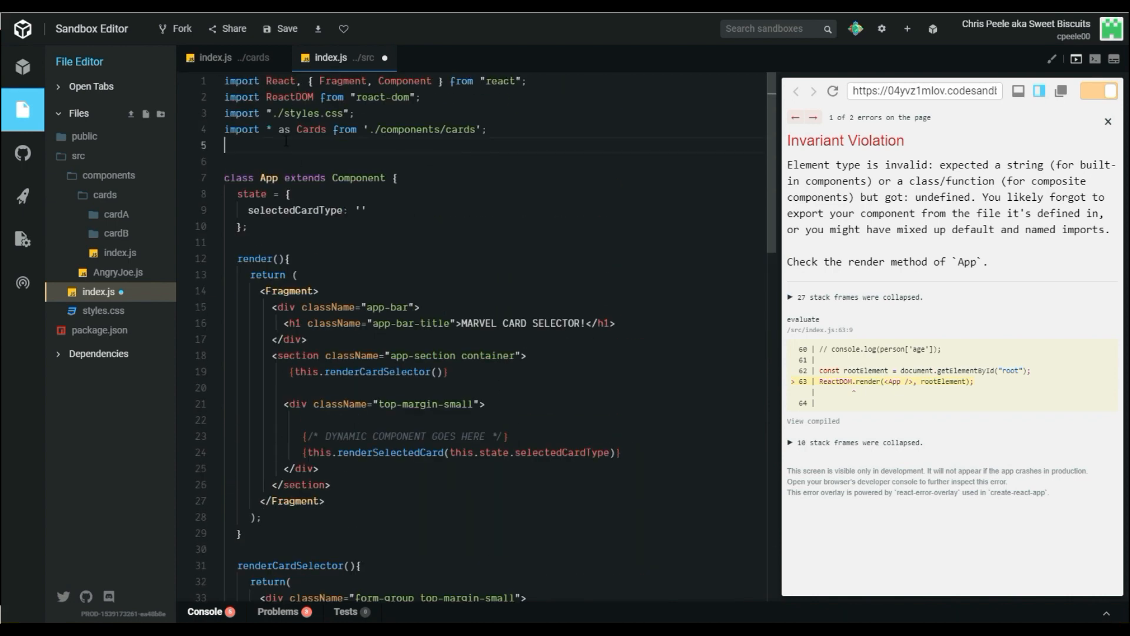
type("import A")
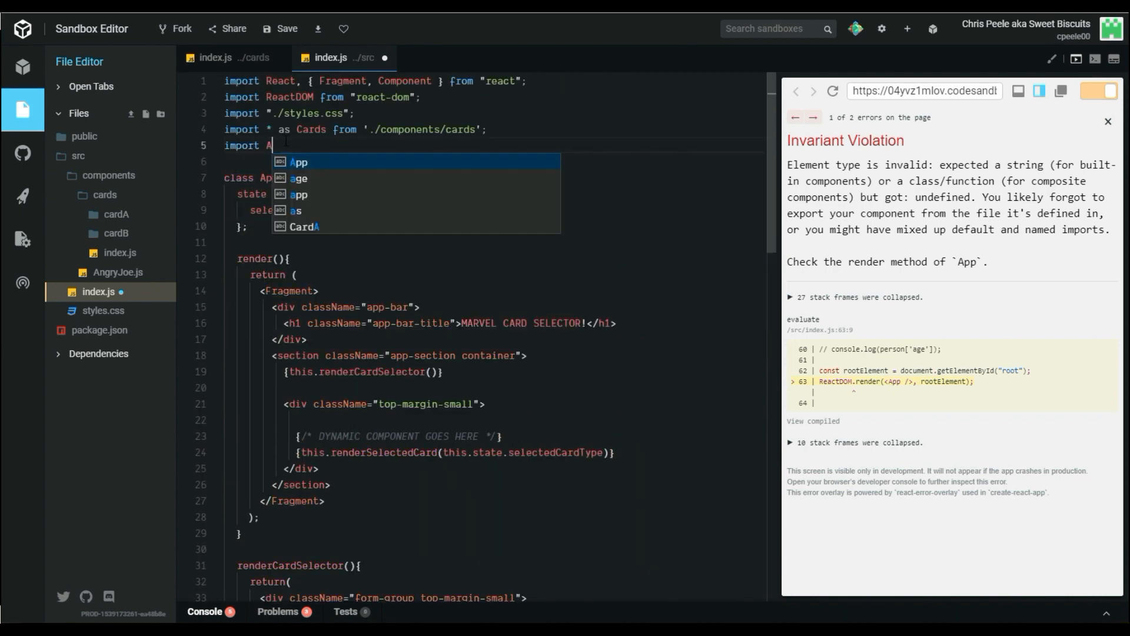
type("ngryJoe fro")
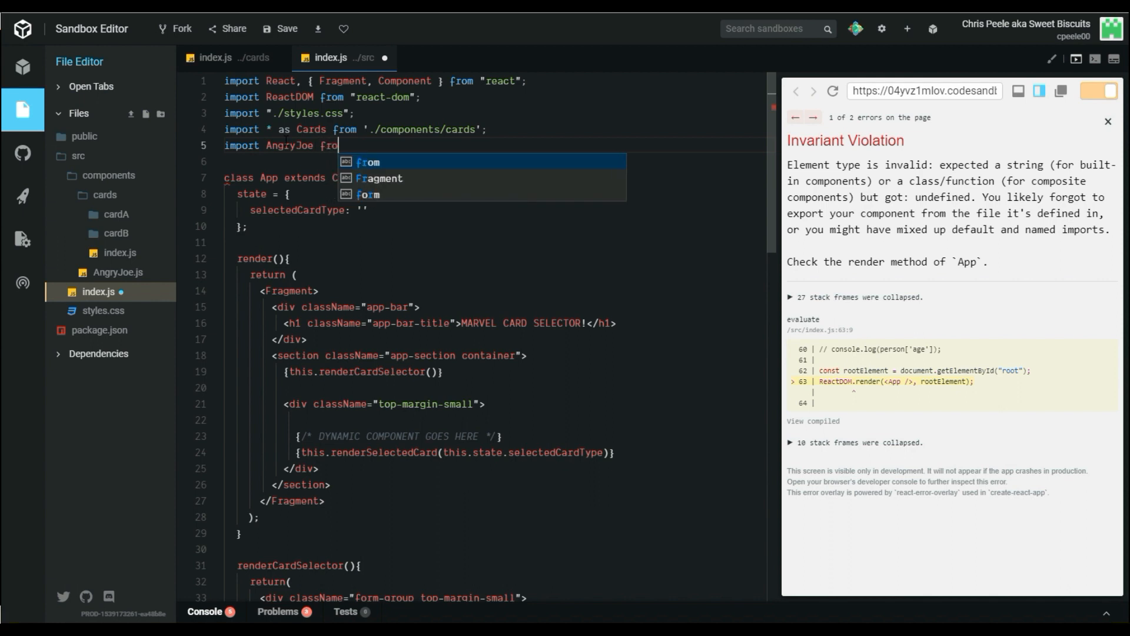
type("m \"./components/AngryJoe';")
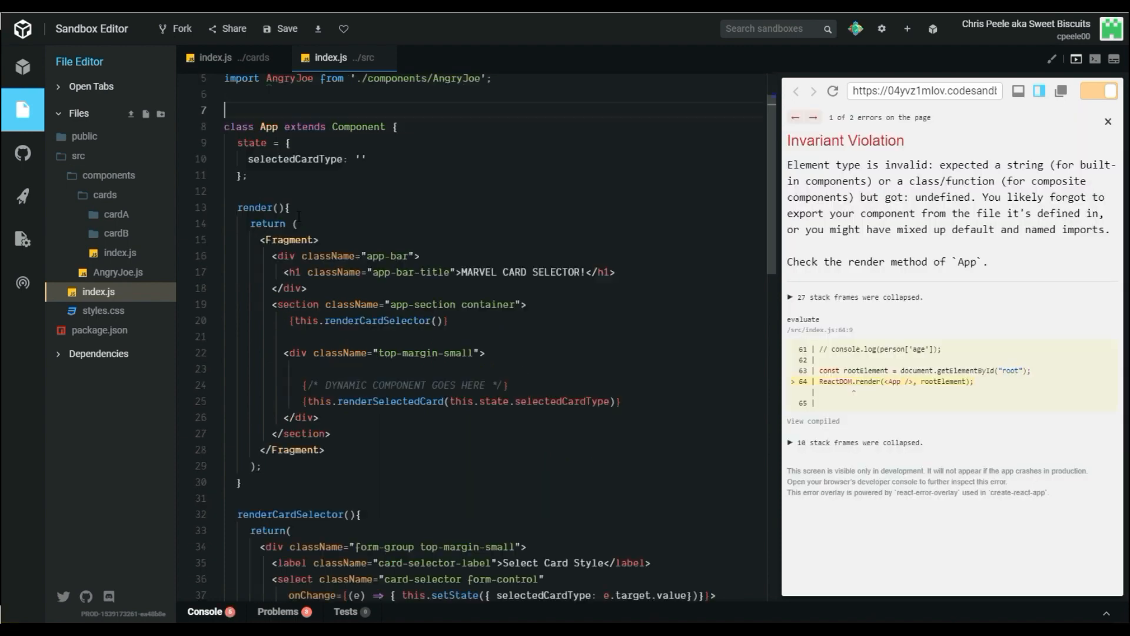
scroll("down", 3)
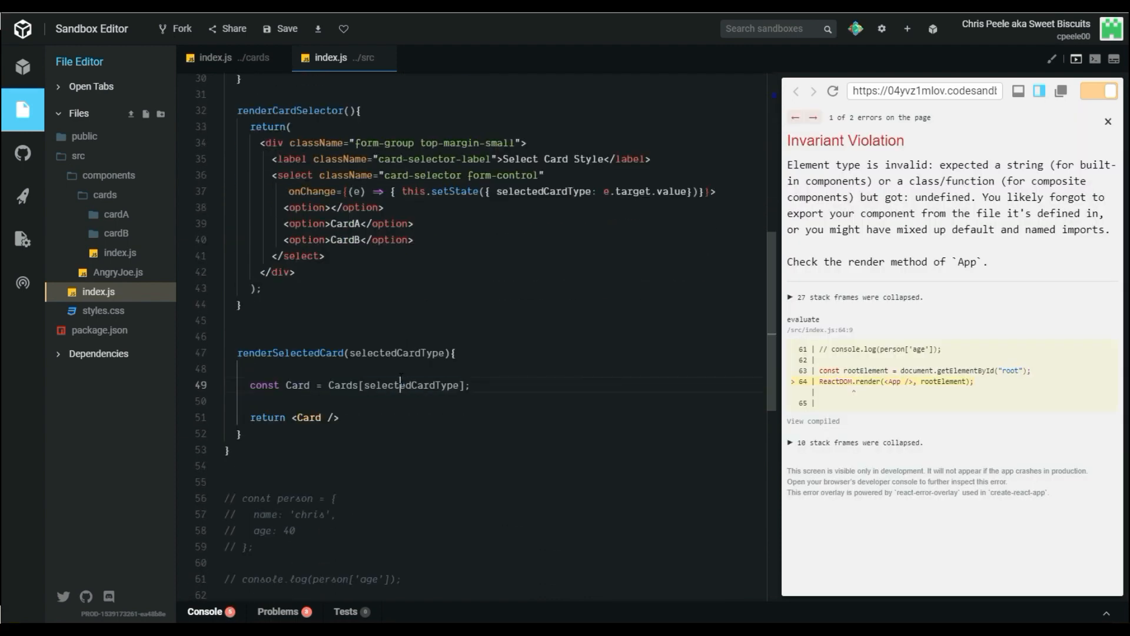
- Add if (!selectedCardType) return <AngryJoe /> above the Card lookup
key("Enter")
type("if (")
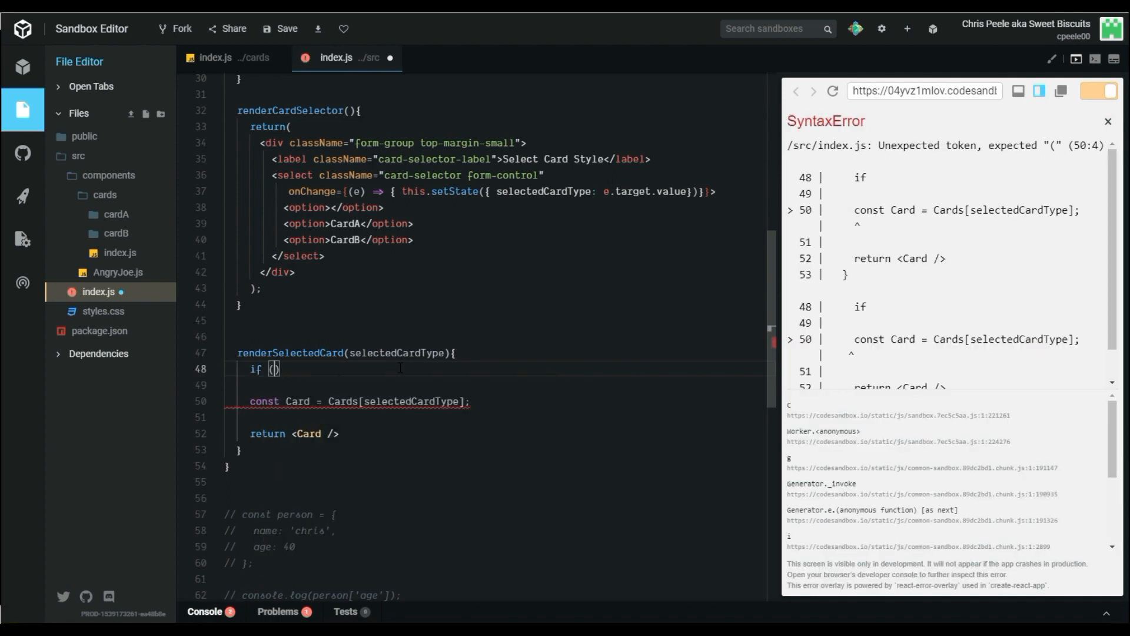
type("!selectedCardType")
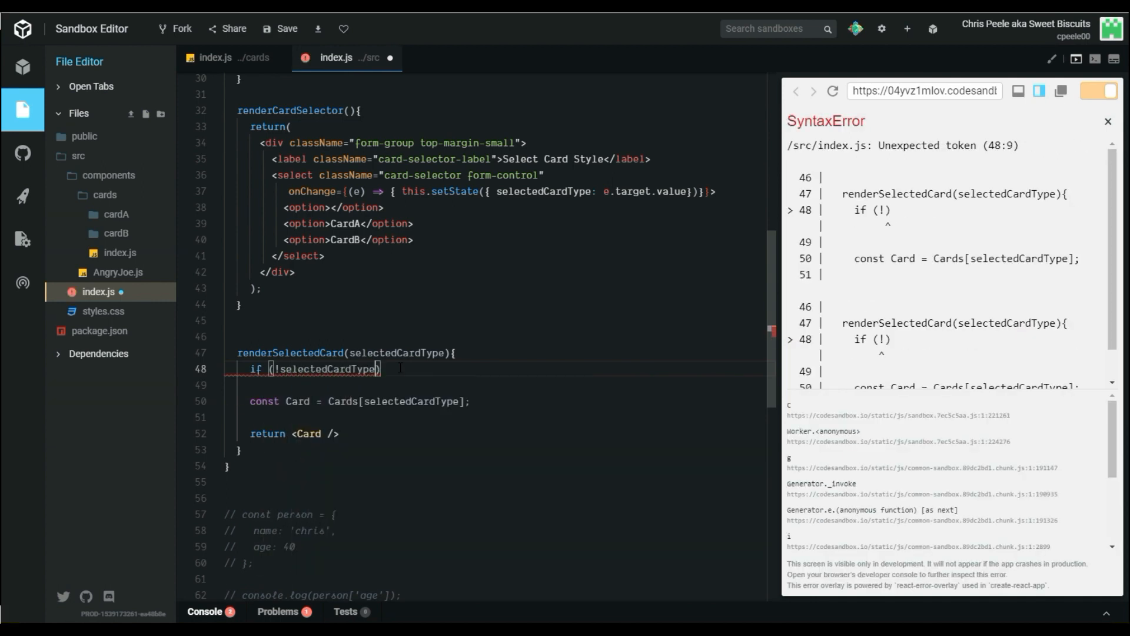
type("return")
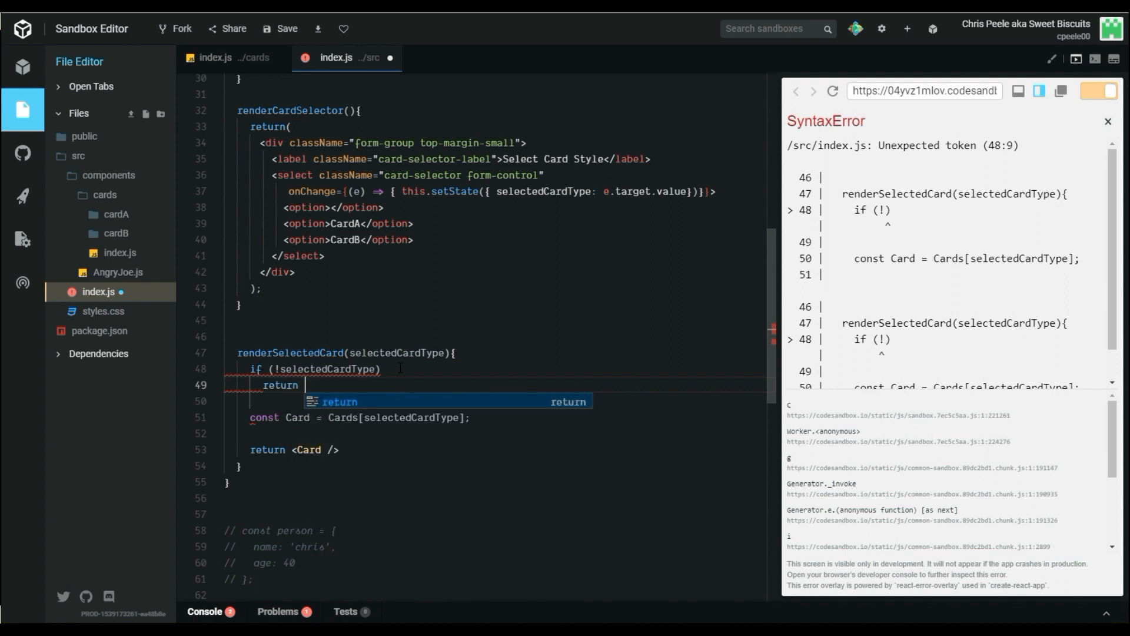
type("<Angru")
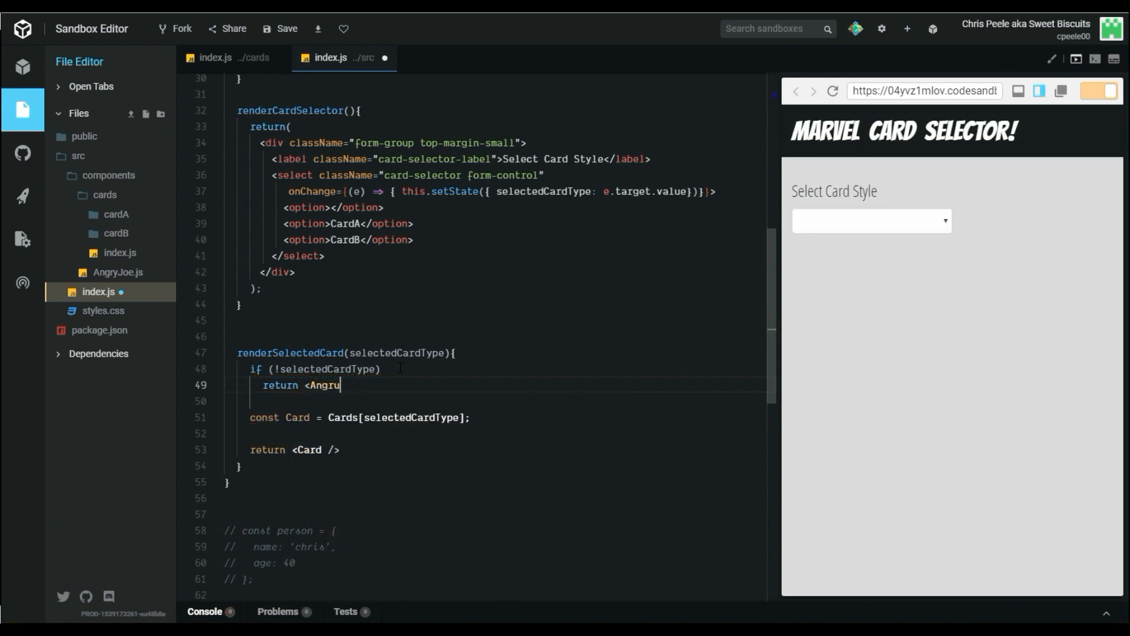
type("y")
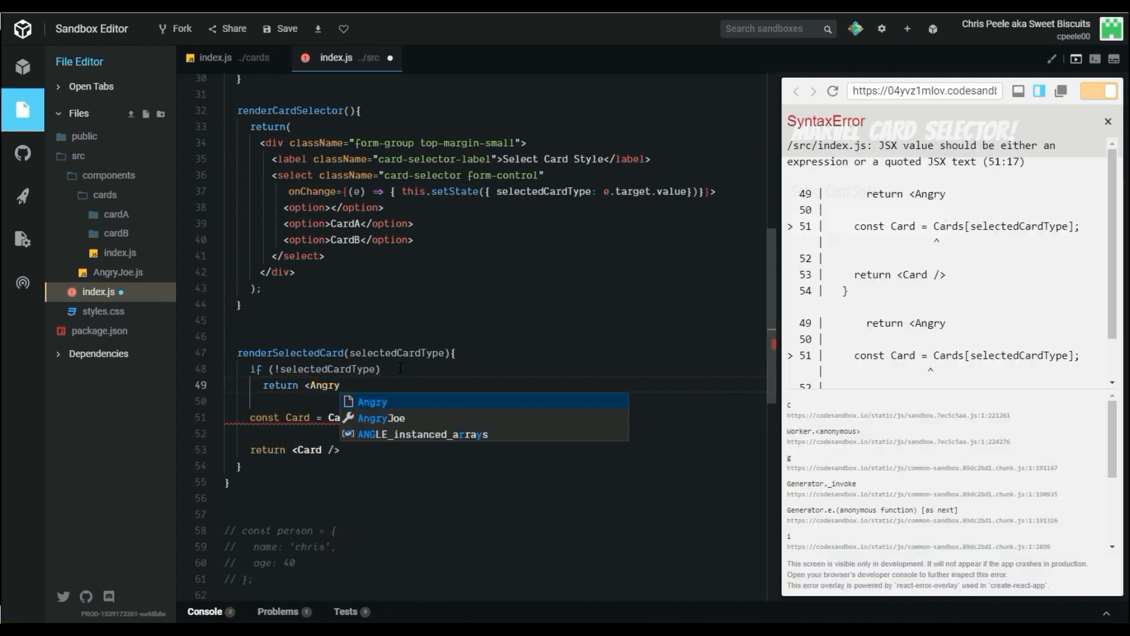
type("Joe /")
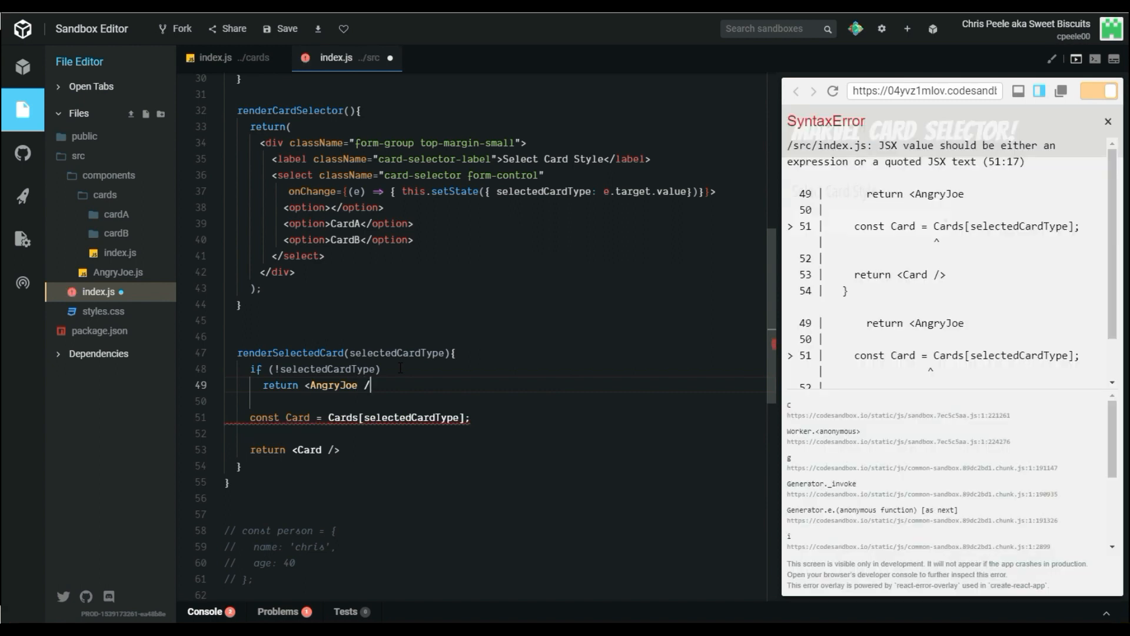
type(";>")
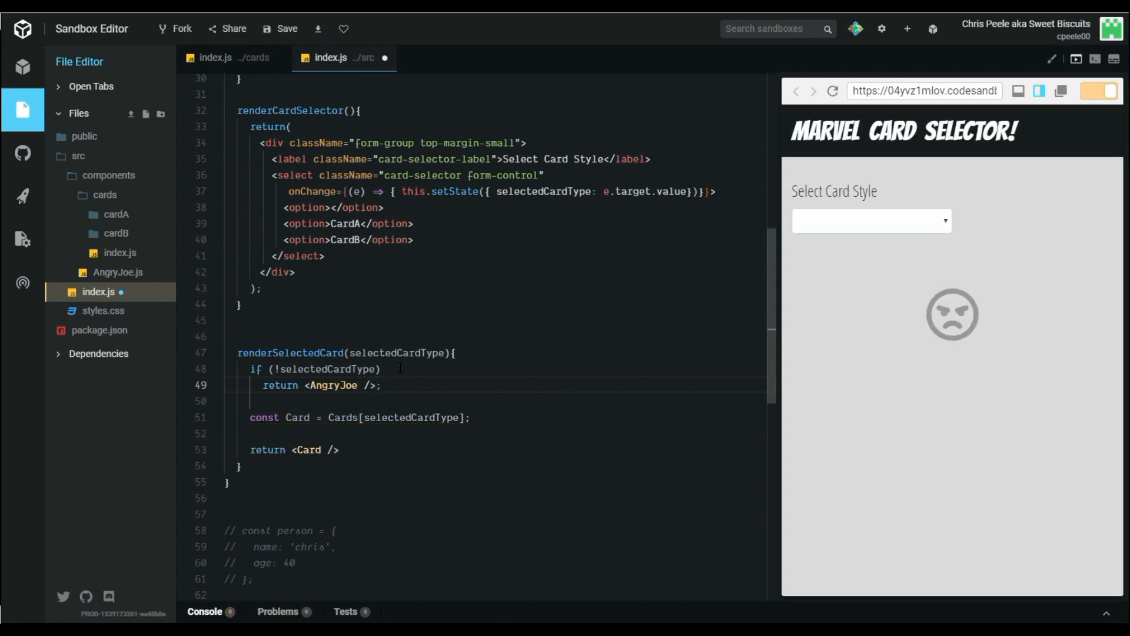
mouse_move(961, 339)
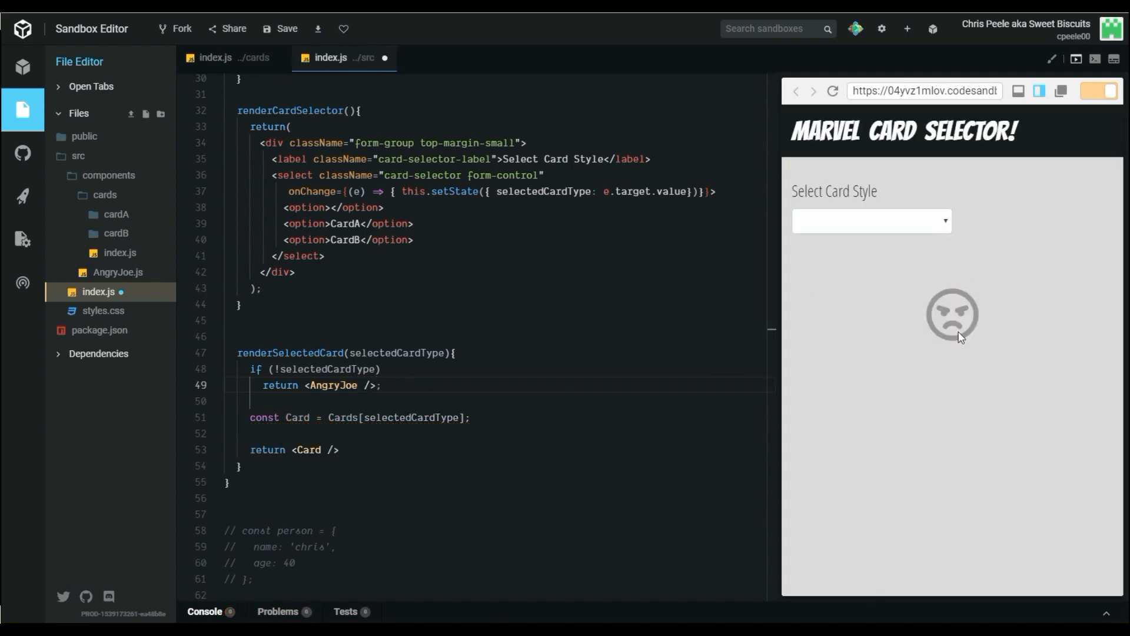
- Give AngryJoe the prop text="pick a card style bruh!"
double_click(328, 385)
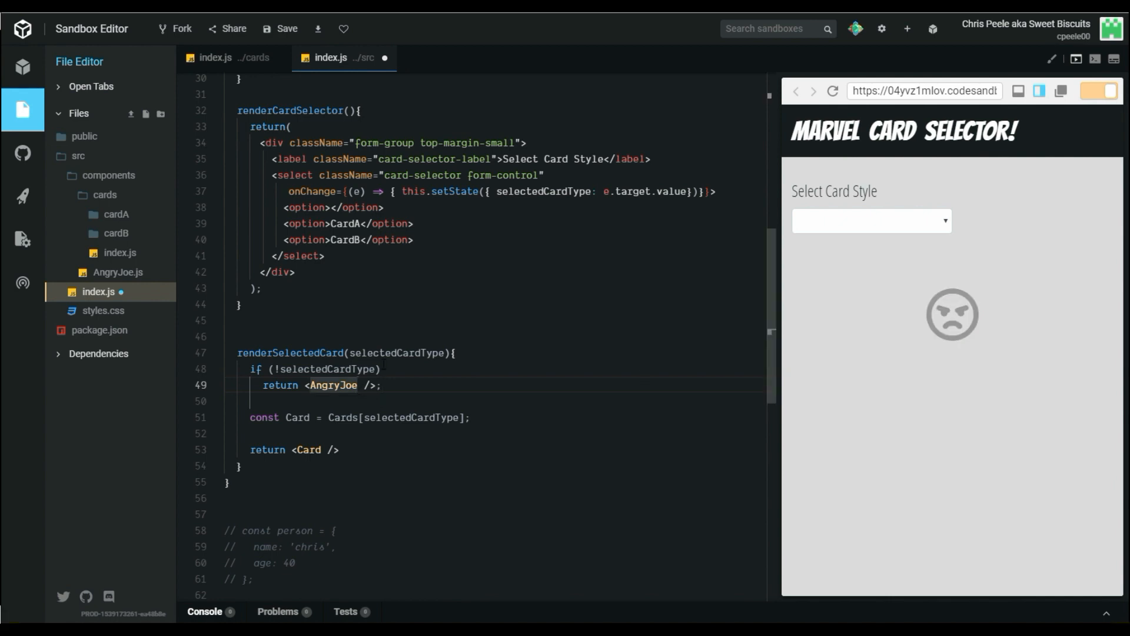
type("text")
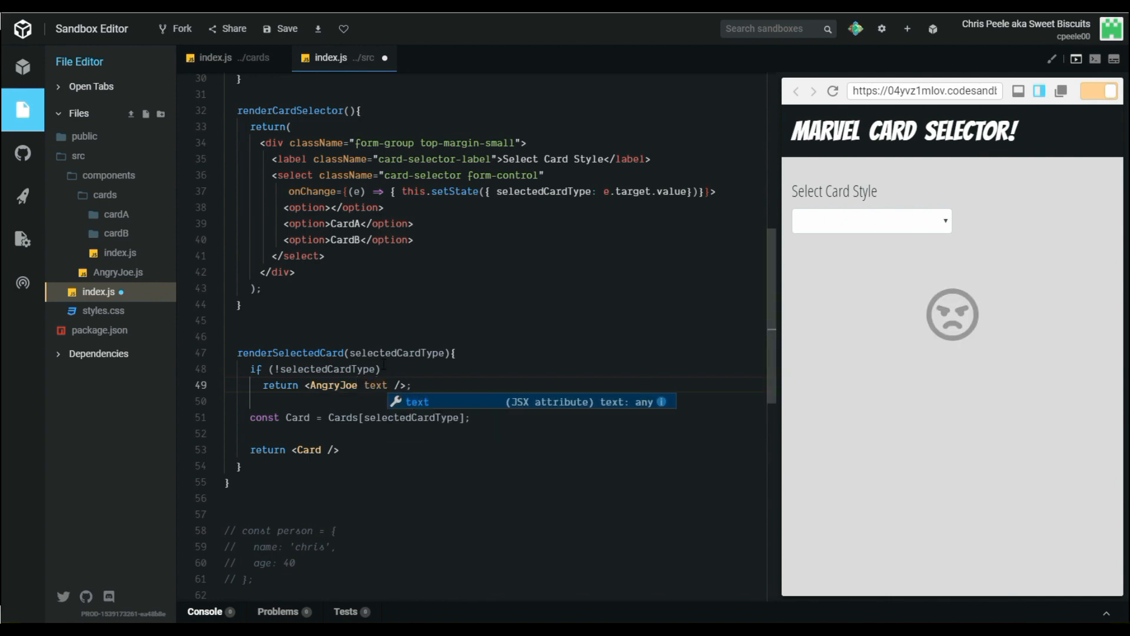
type("=\"\"")
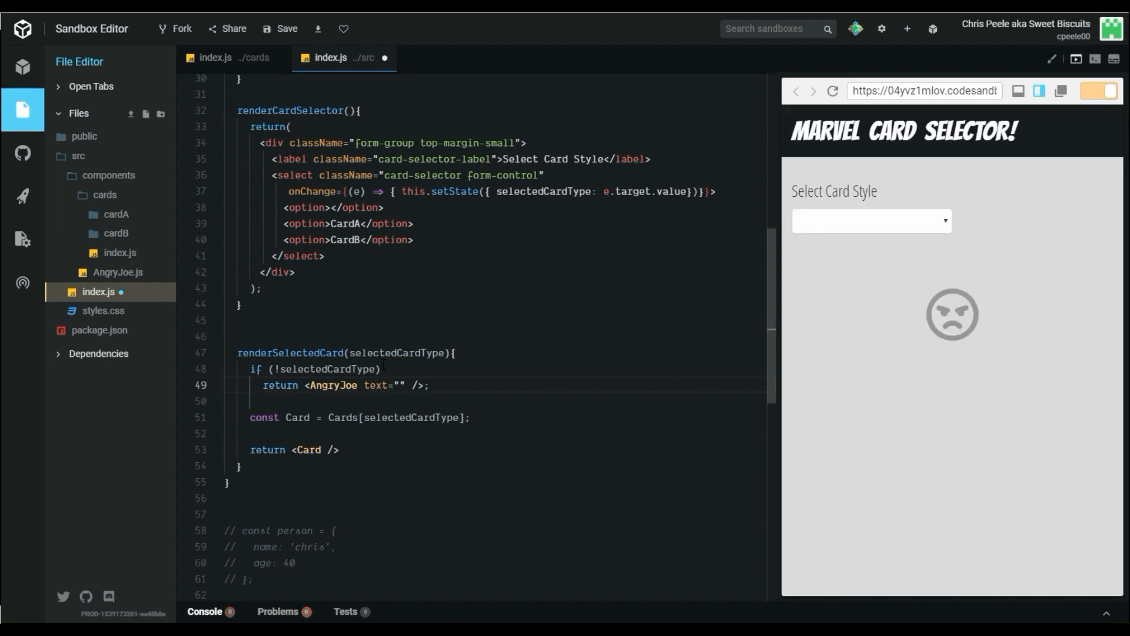
type("pick a card style b")
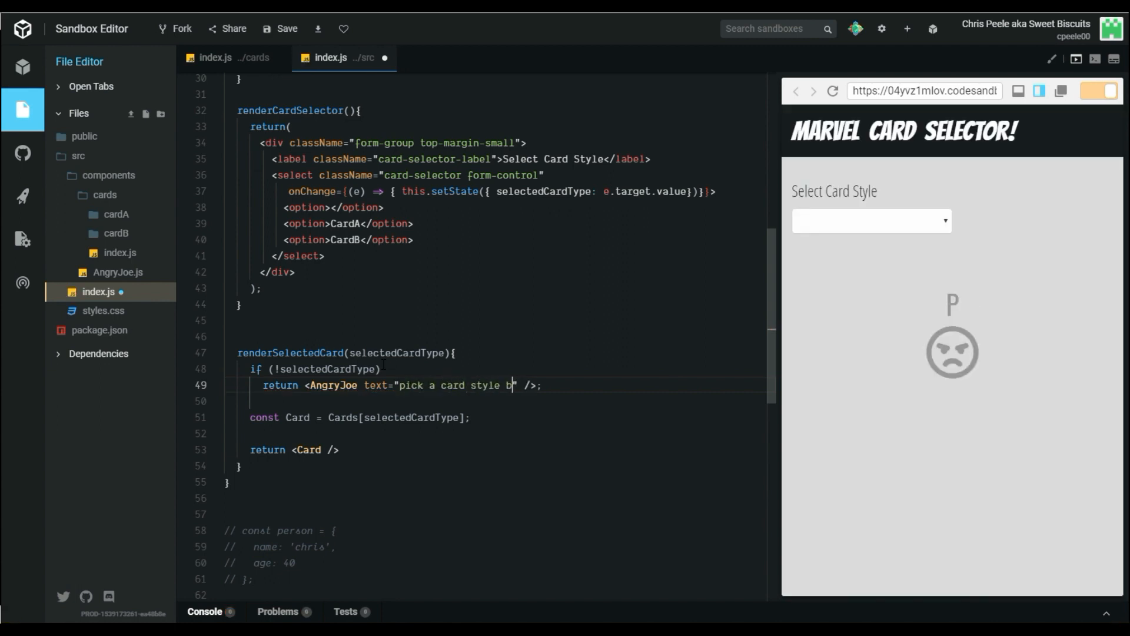
type("ruh!")
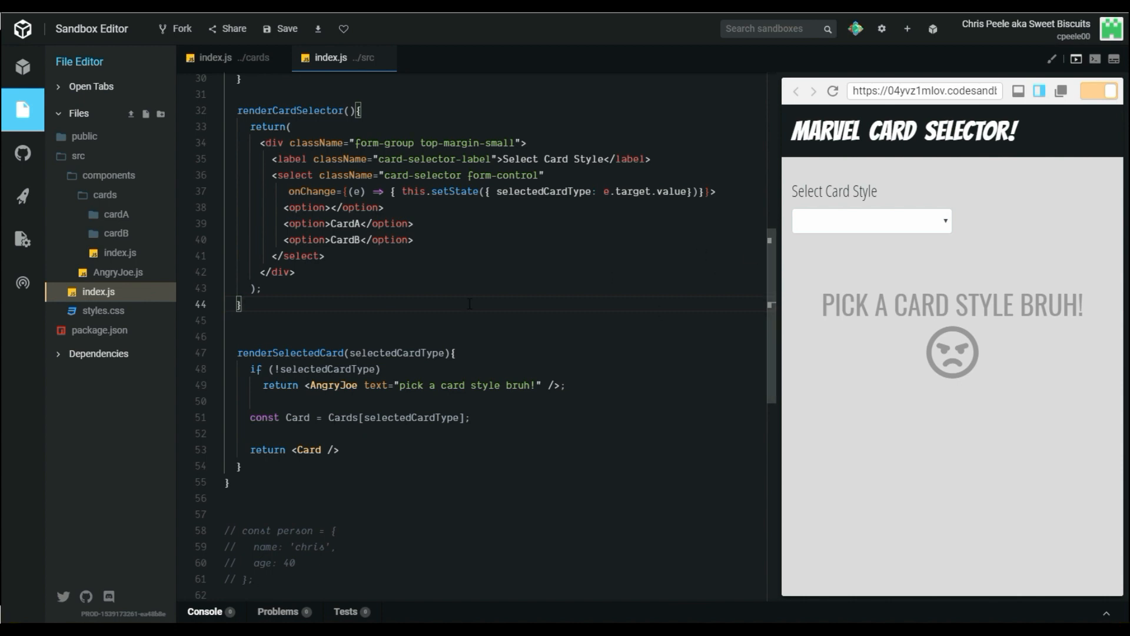
left_click(871, 221)
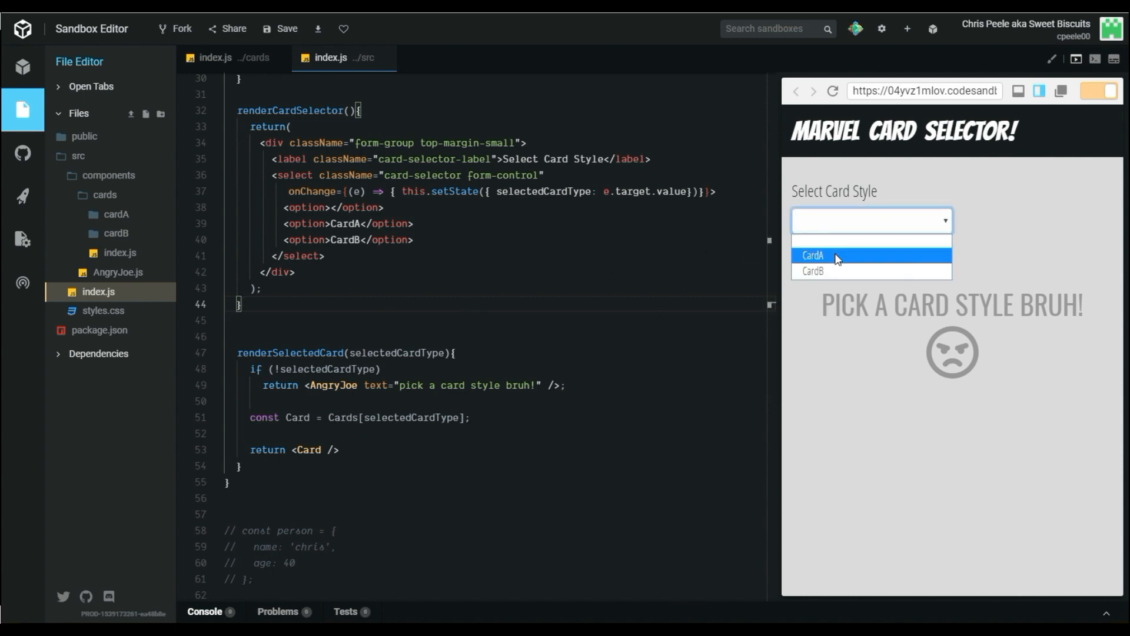
left_click(813, 255)
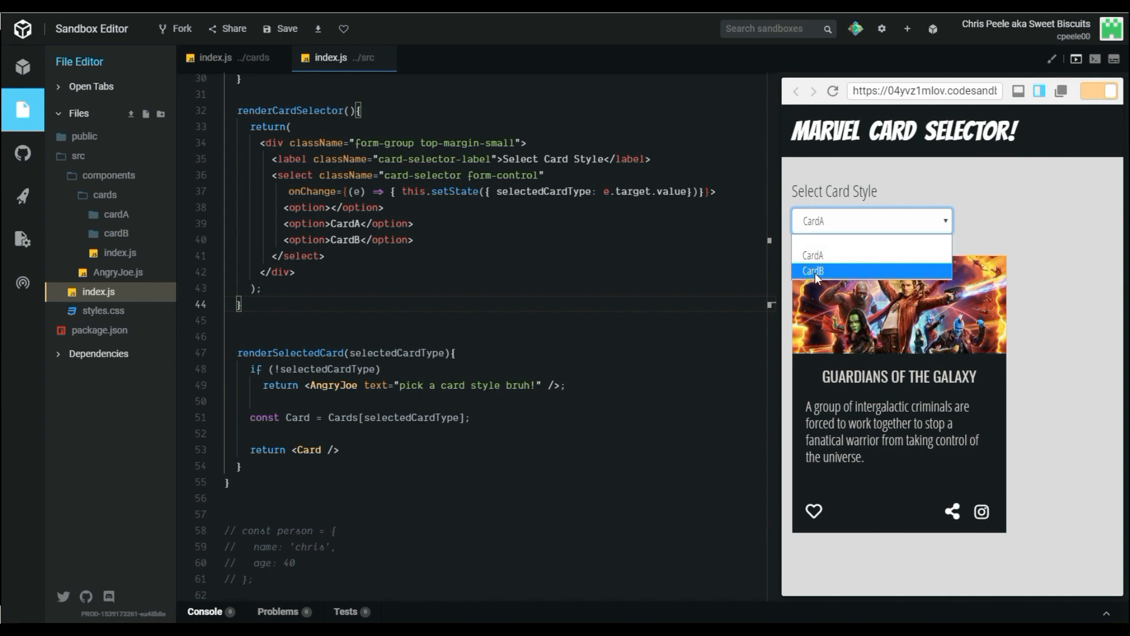
left_click(815, 271)
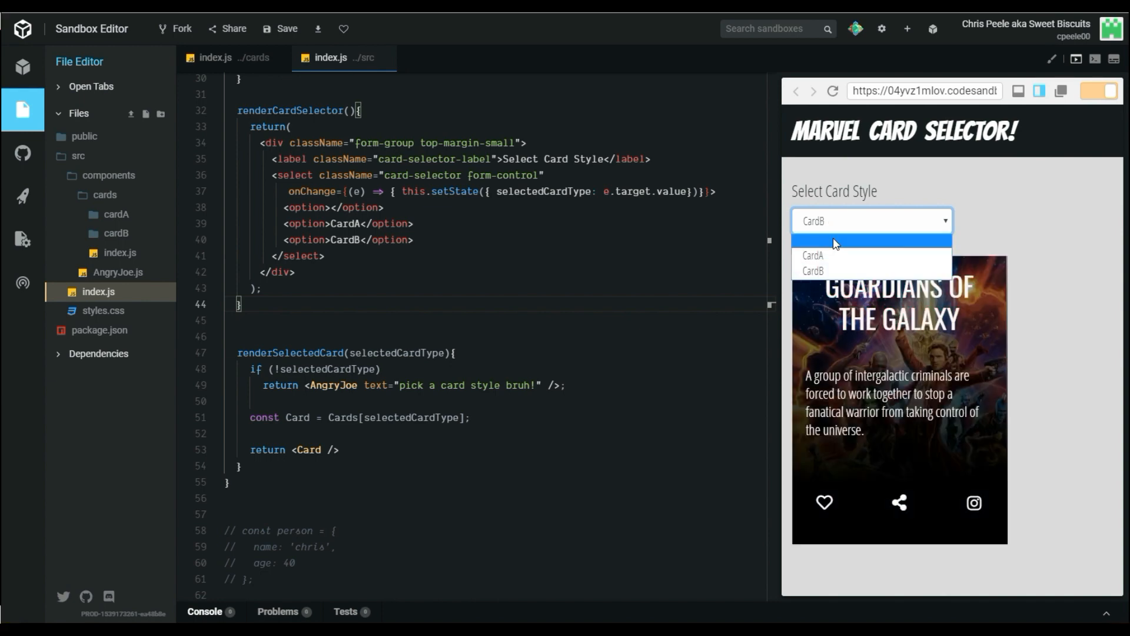
left_click(836, 240)
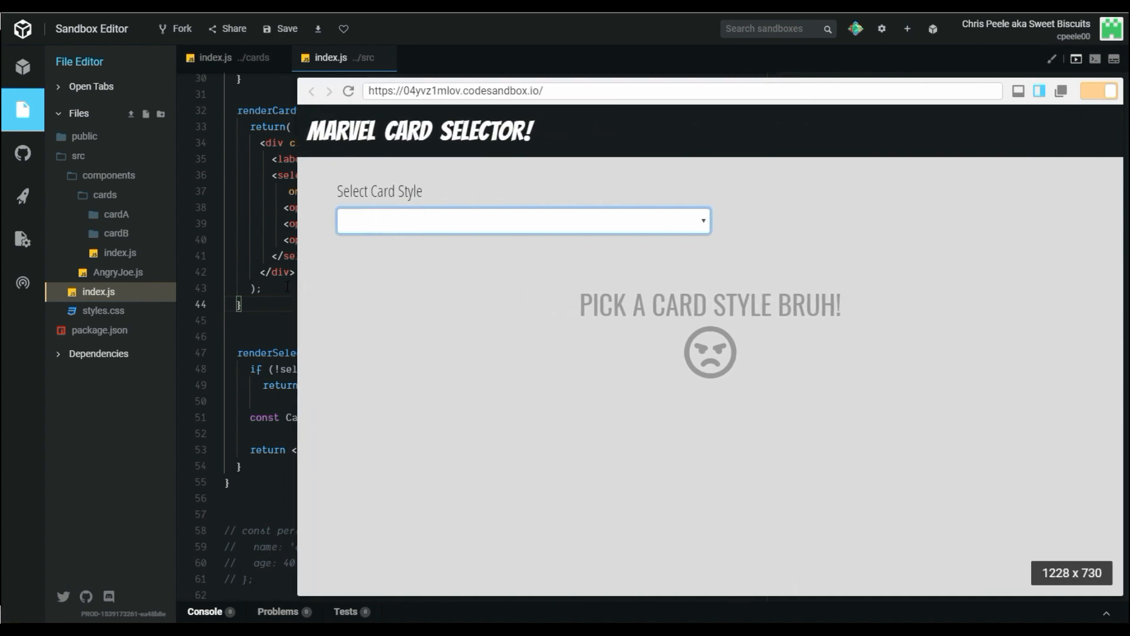
- Pick CardA then CardB in the preview dropdown and return to src index.js
left_click(521, 222)
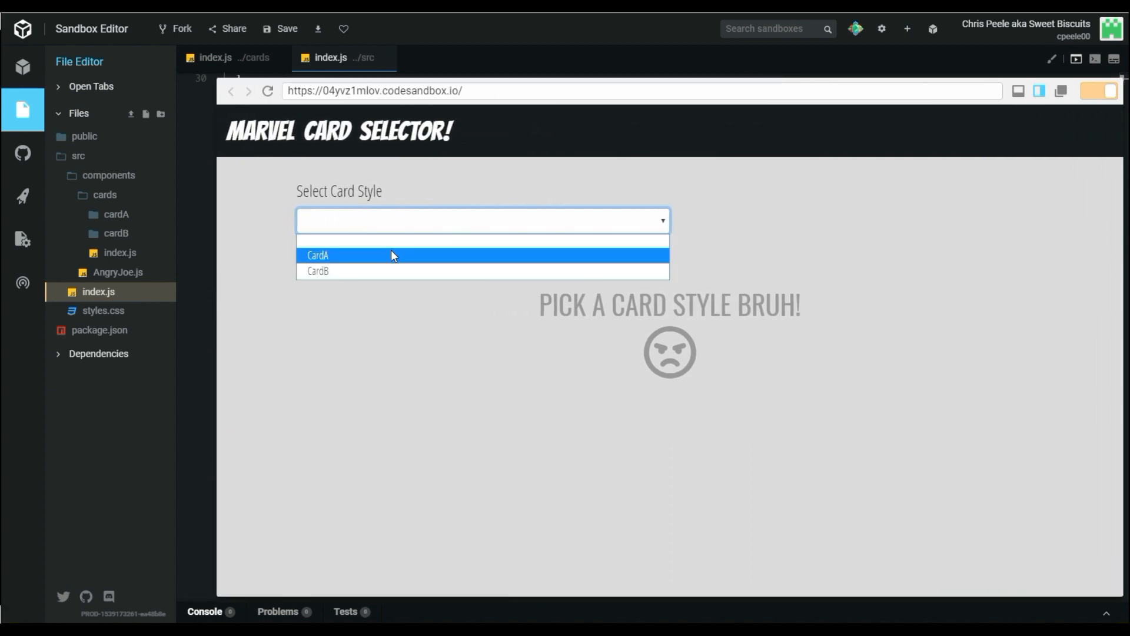
left_click(317, 254)
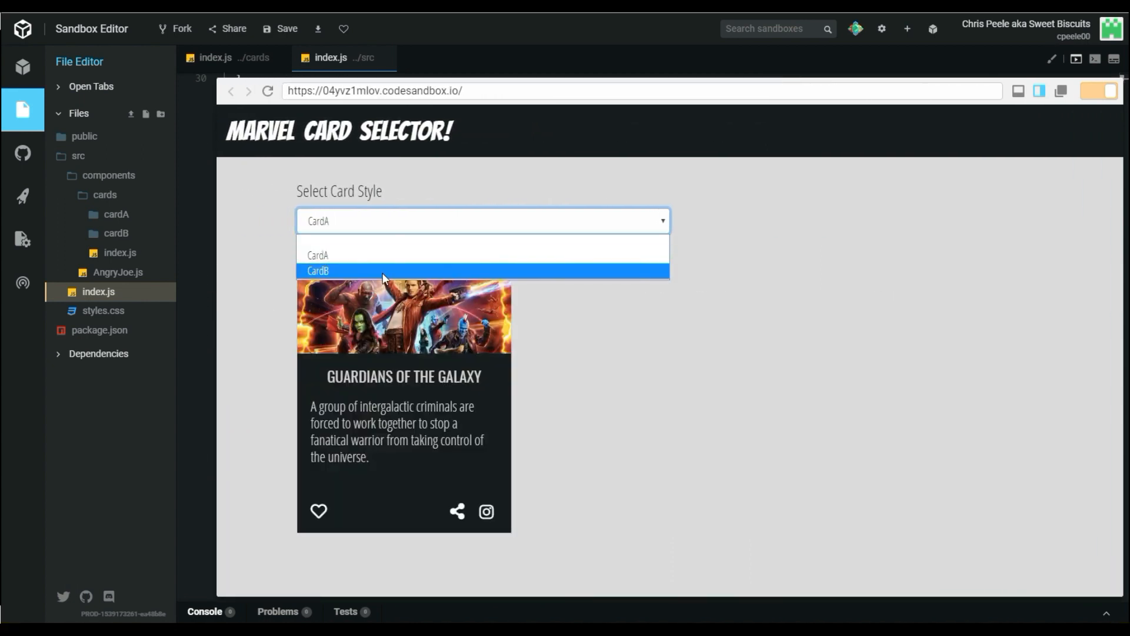
left_click(318, 271)
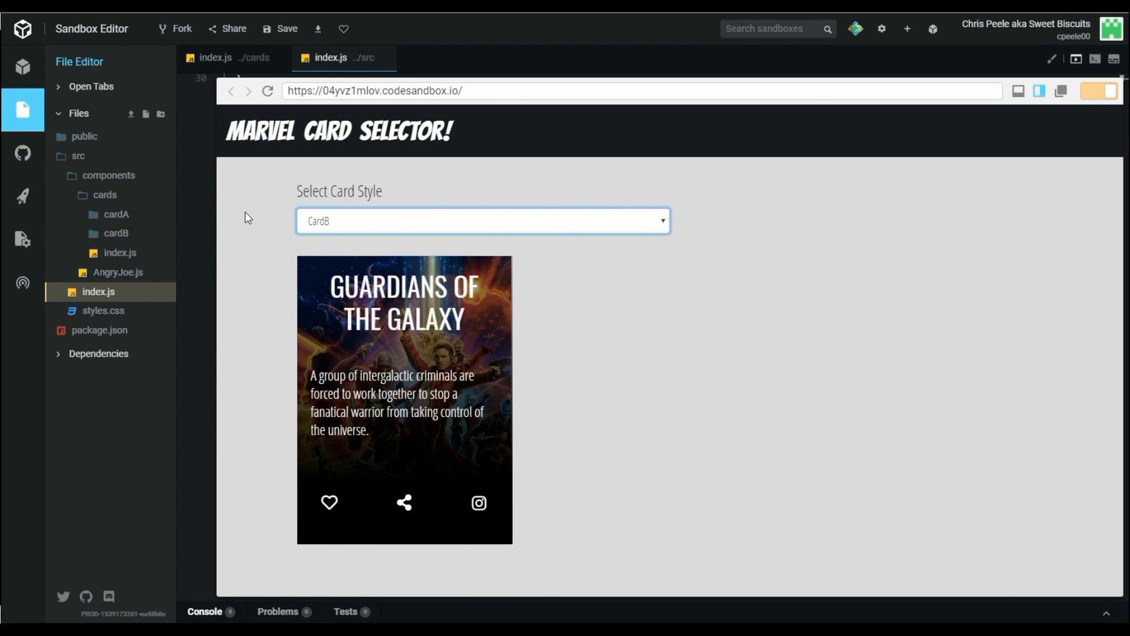
mouse_move(436, 193)
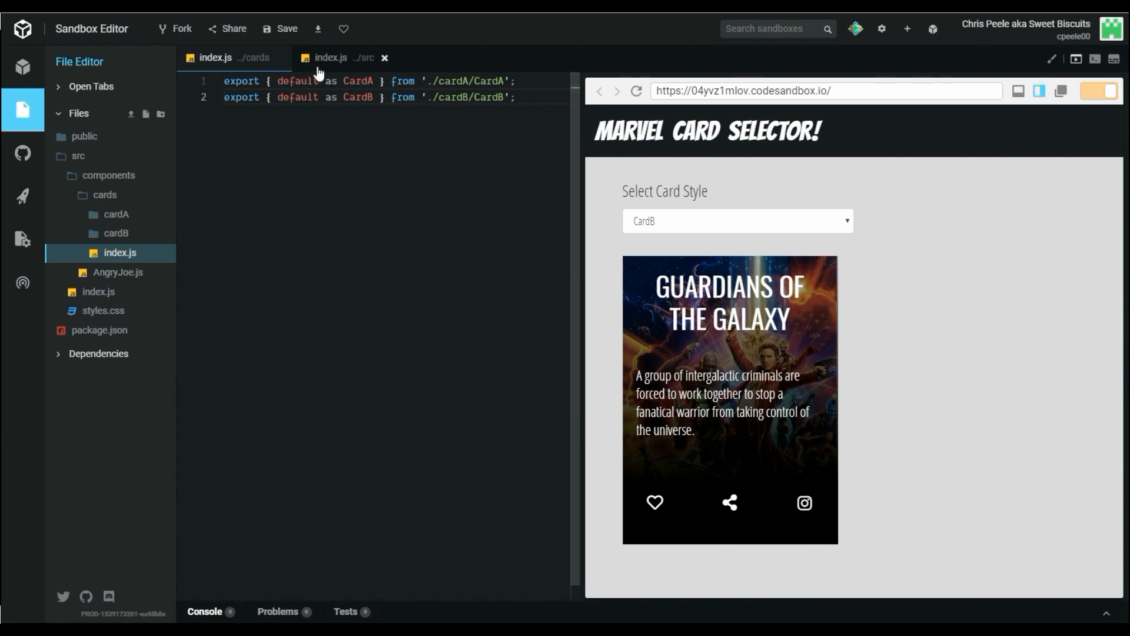
left_click(344, 58)
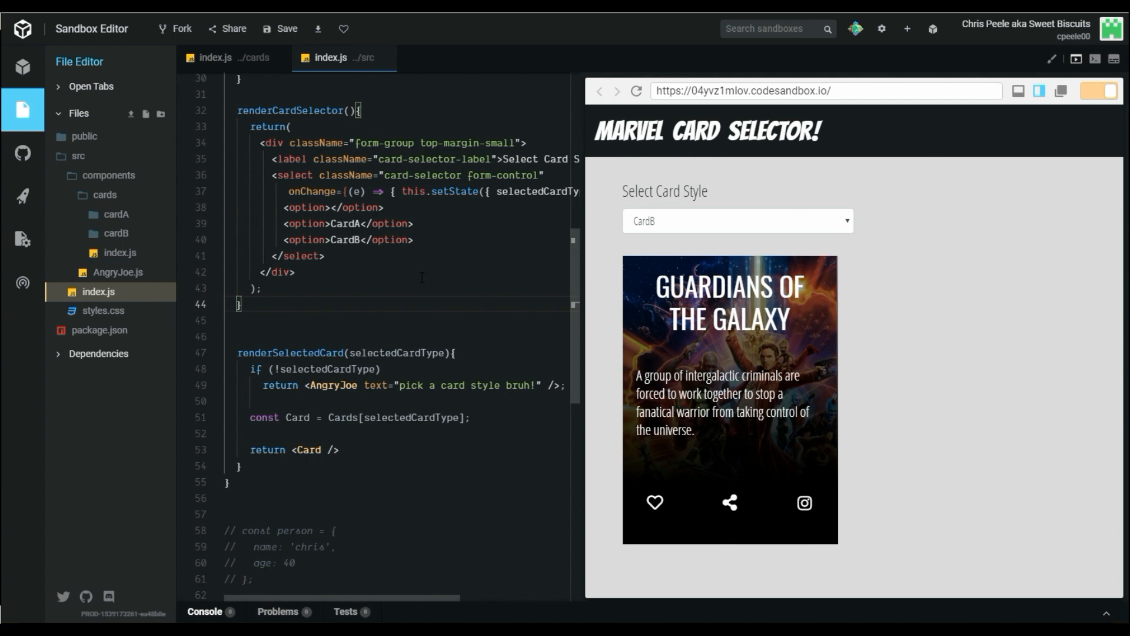